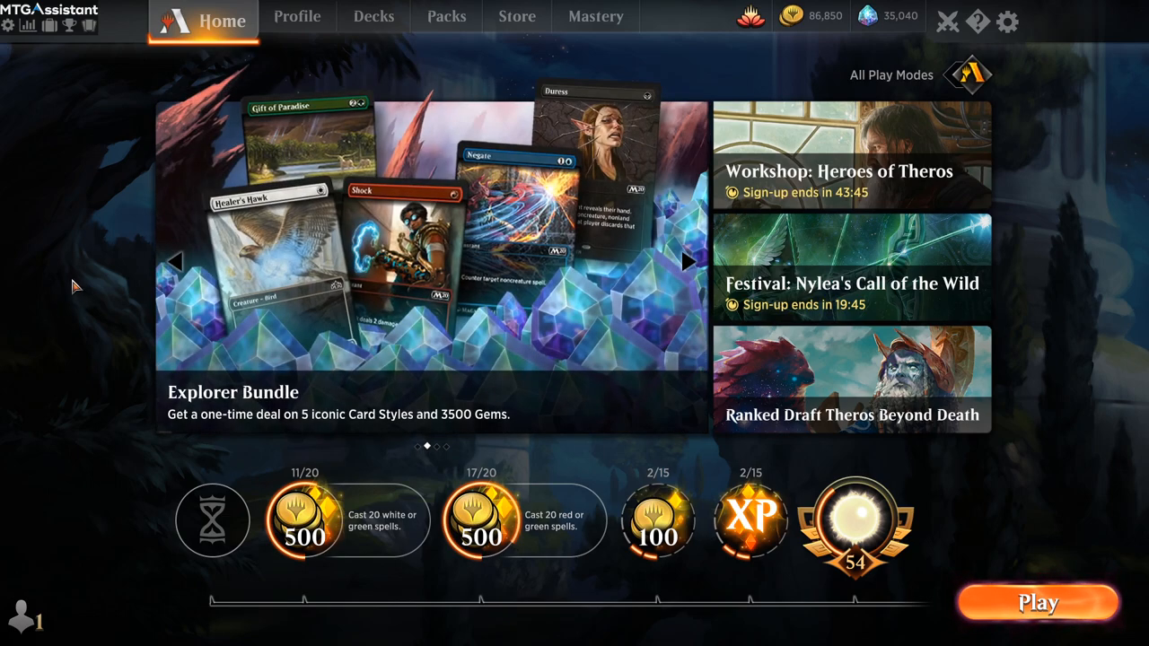
mouse_move(65, 219)
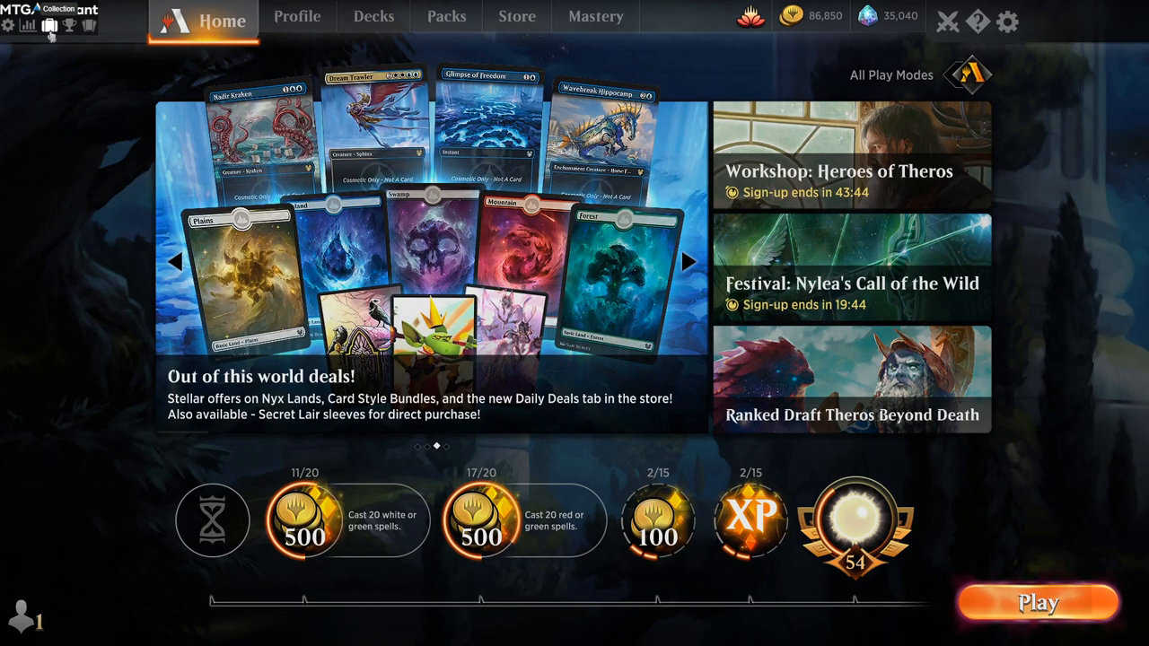
- Show the Collection Summary, then the Set Summary with per-set completion (ANA 100%, GRN 96.92%)
left_click(51, 25)
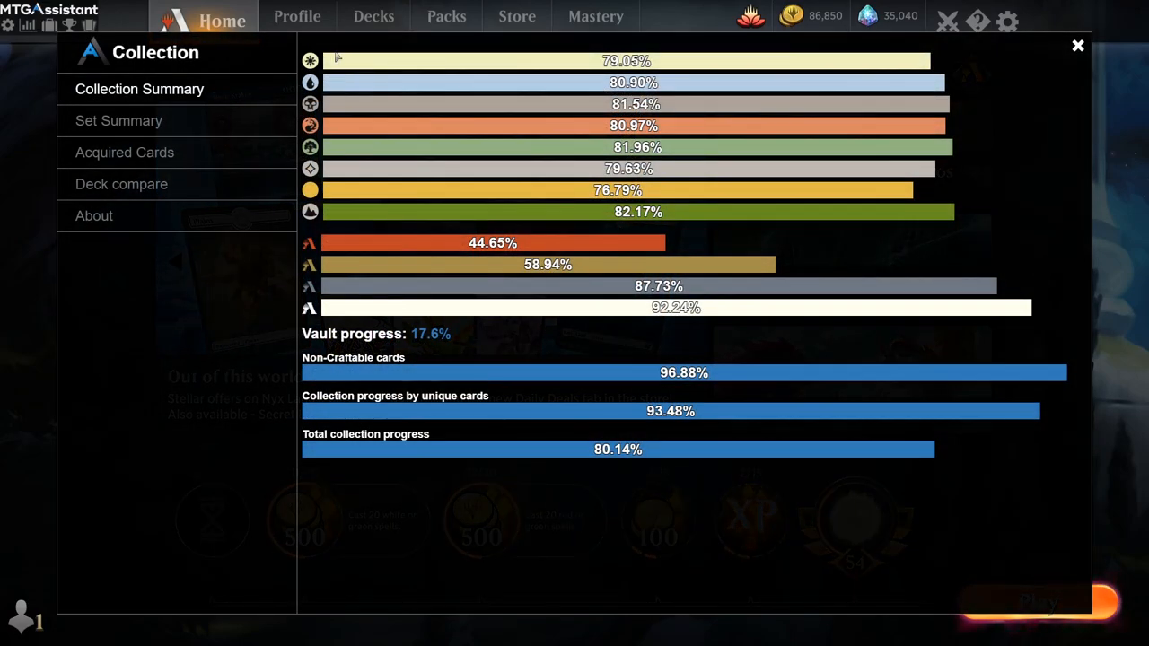
mouse_move(491, 259)
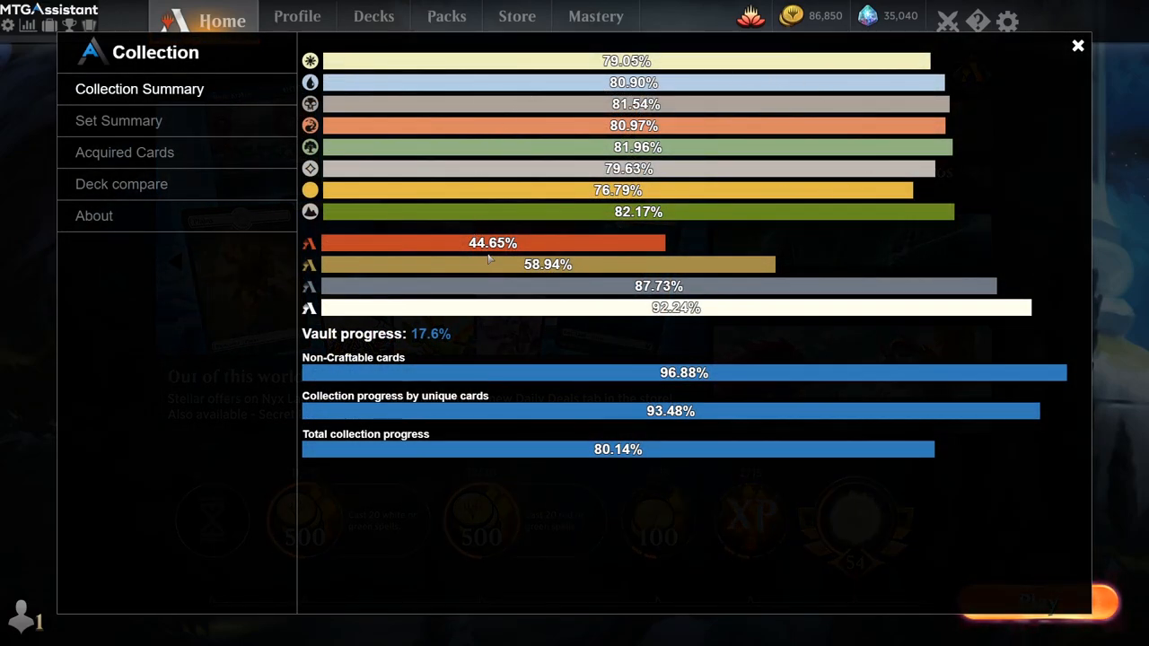
mouse_move(653, 56)
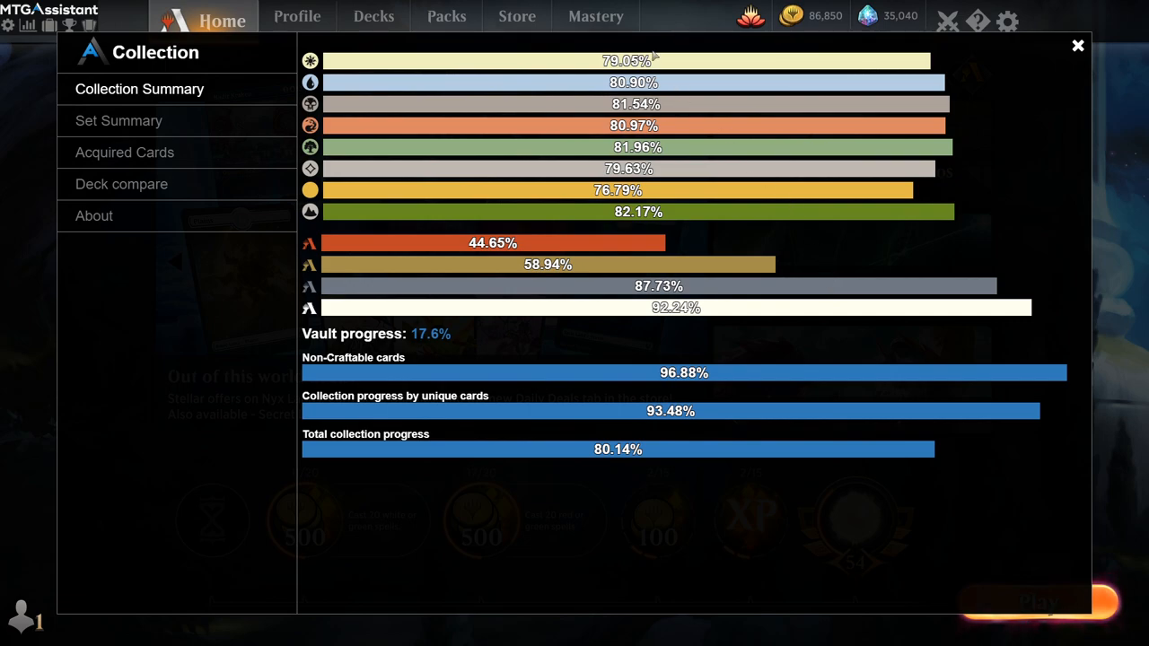
mouse_move(549, 173)
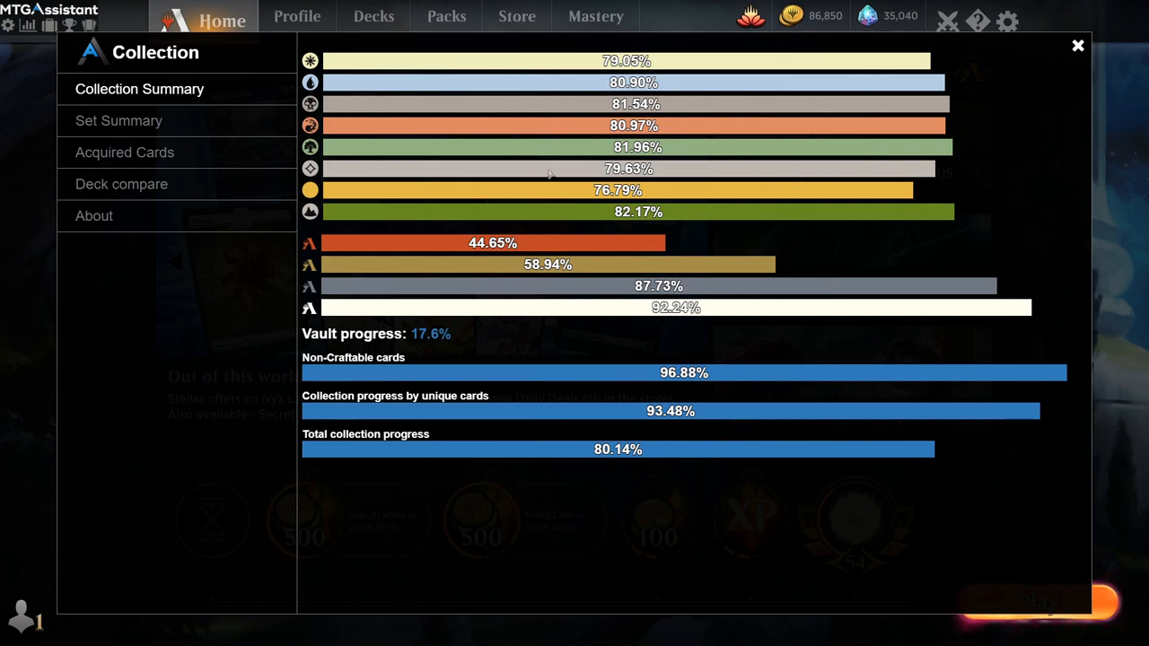
mouse_move(524, 367)
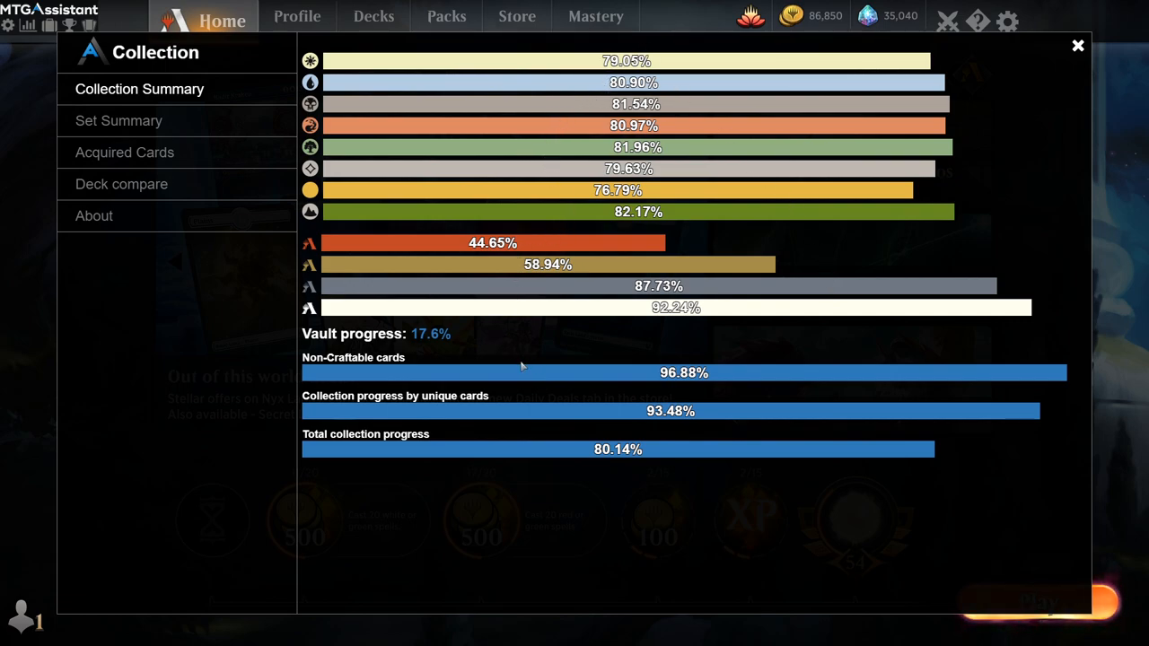
mouse_move(594, 478)
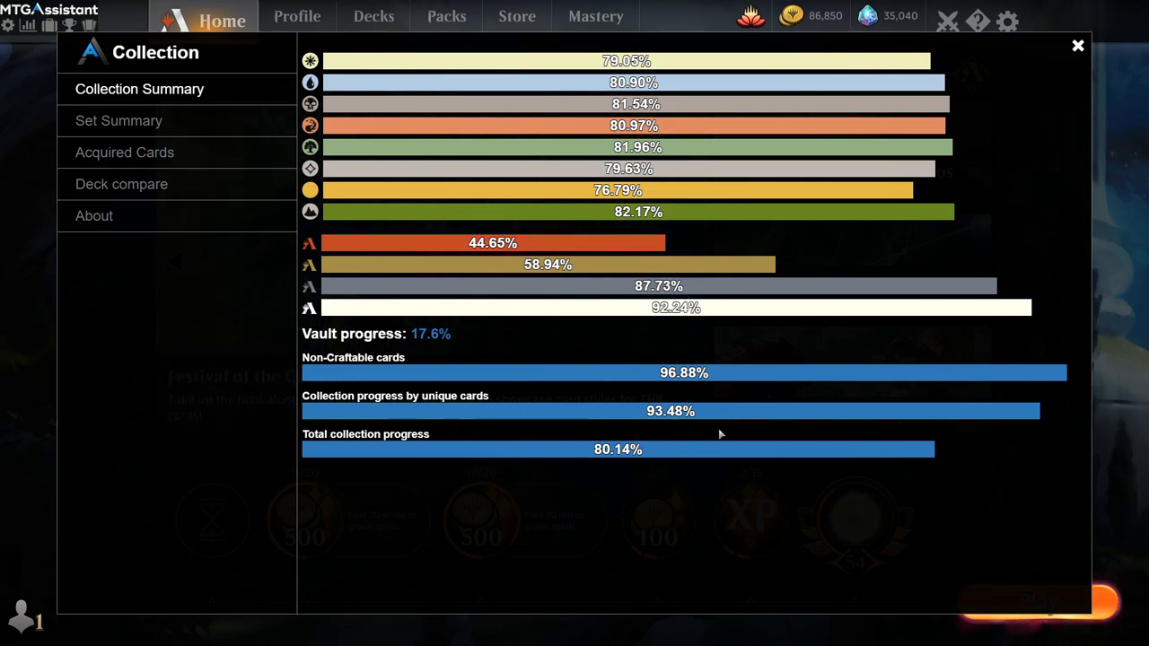
mouse_move(686, 433)
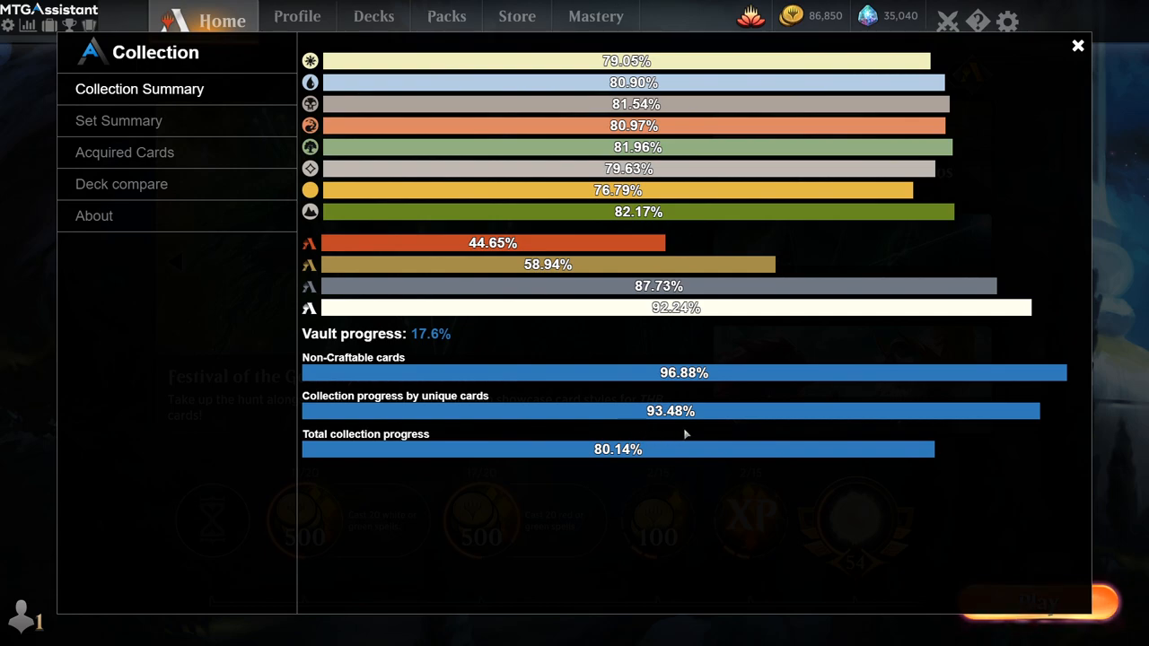
mouse_move(628, 403)
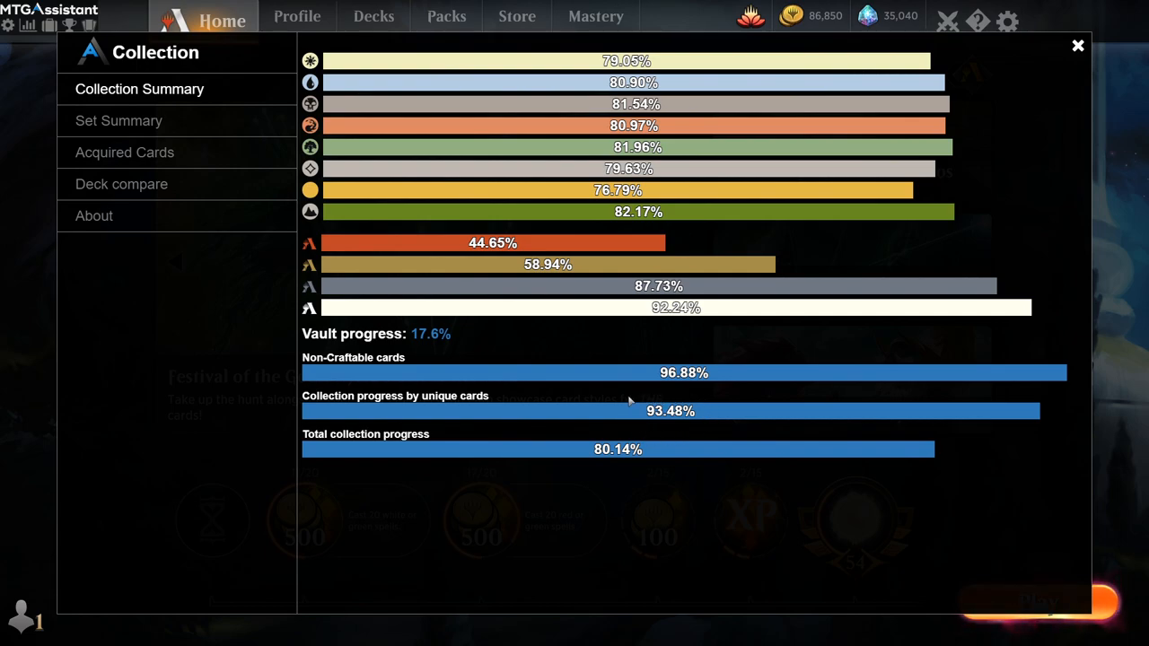
mouse_move(643, 420)
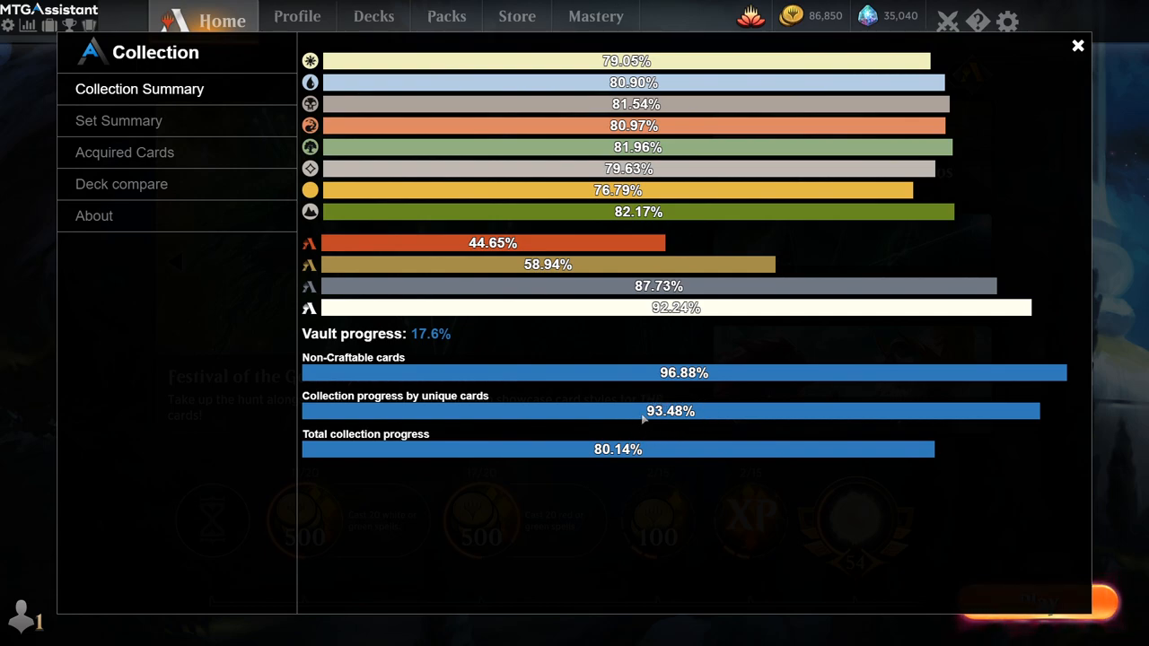
mouse_move(599, 409)
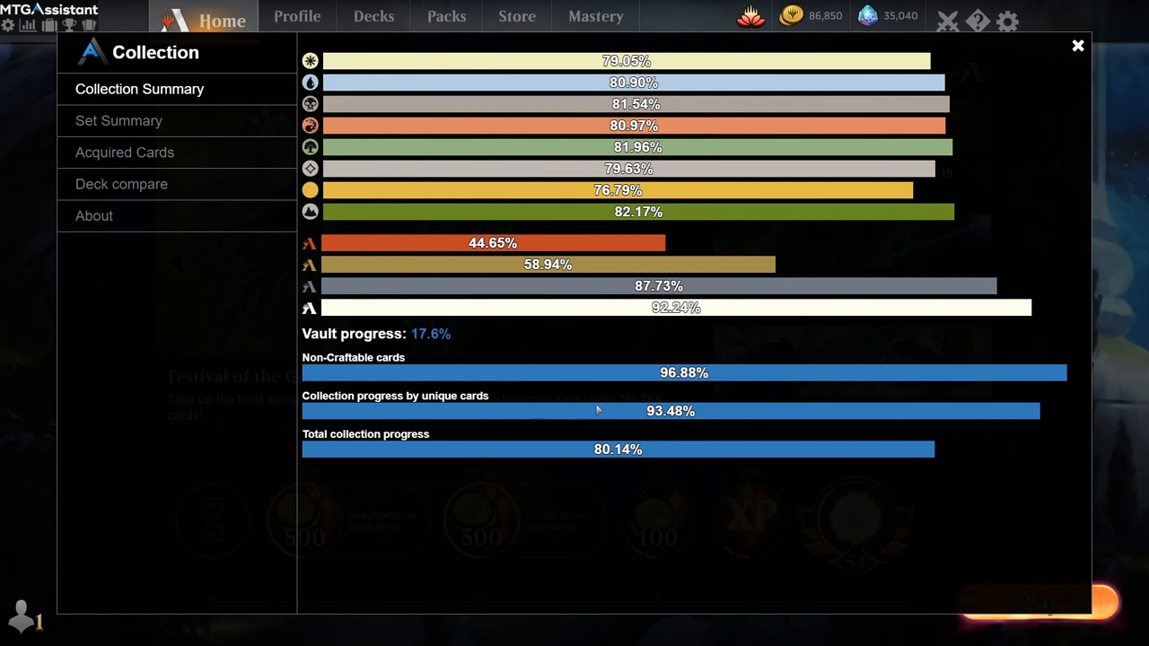
mouse_move(629, 402)
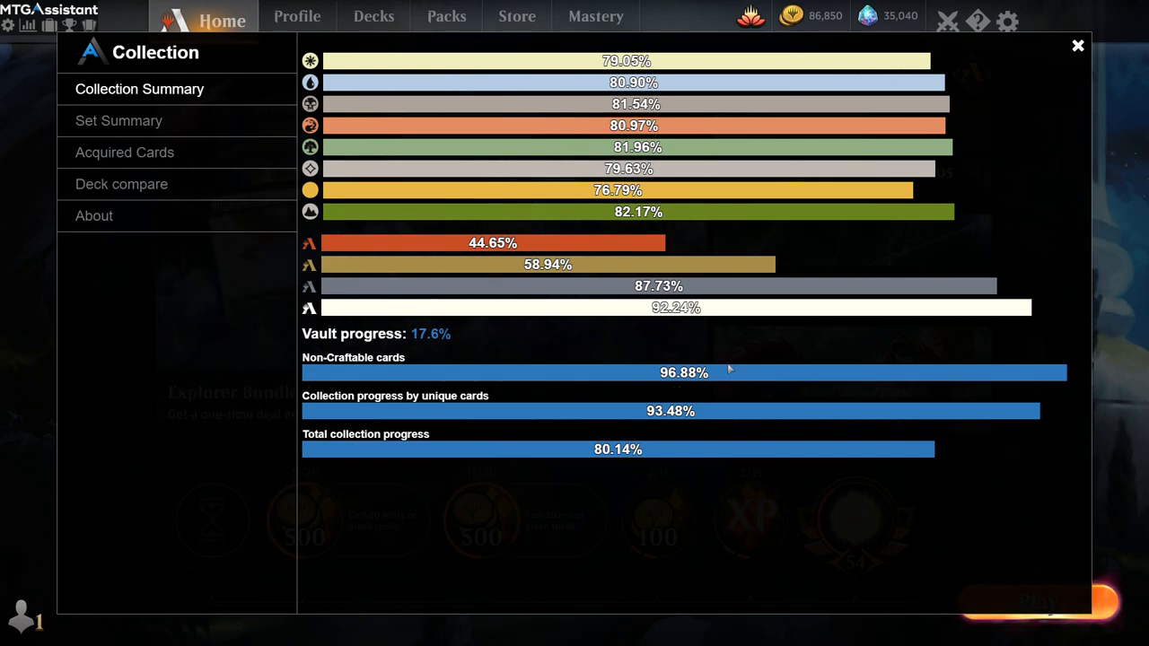
mouse_move(647, 356)
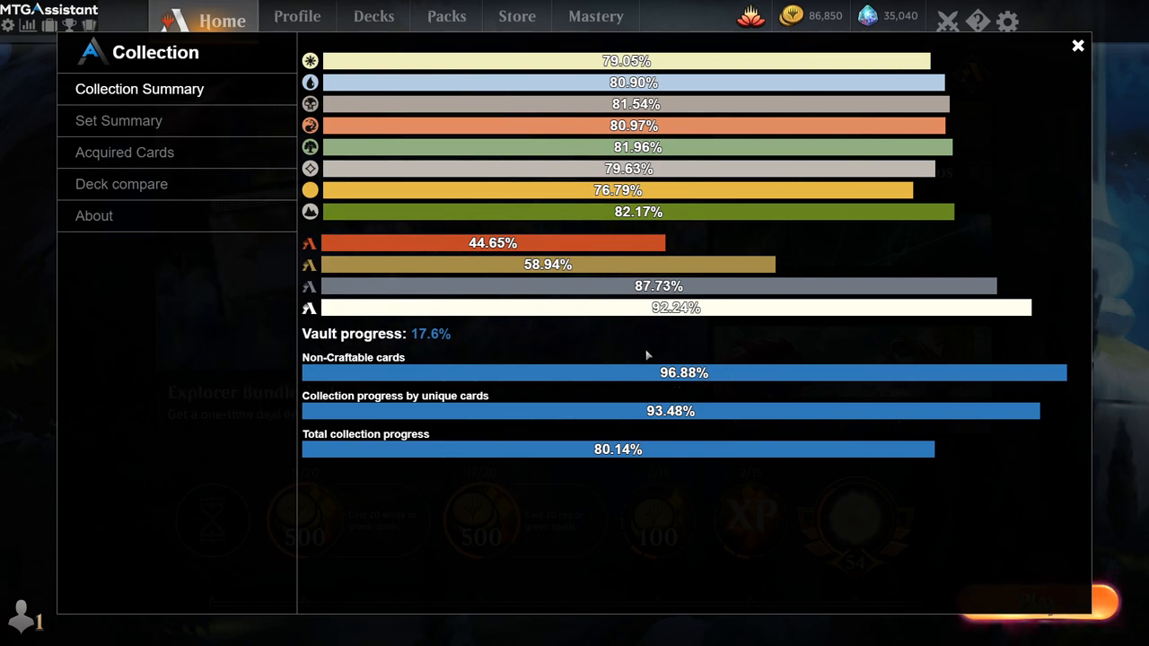
mouse_move(646, 366)
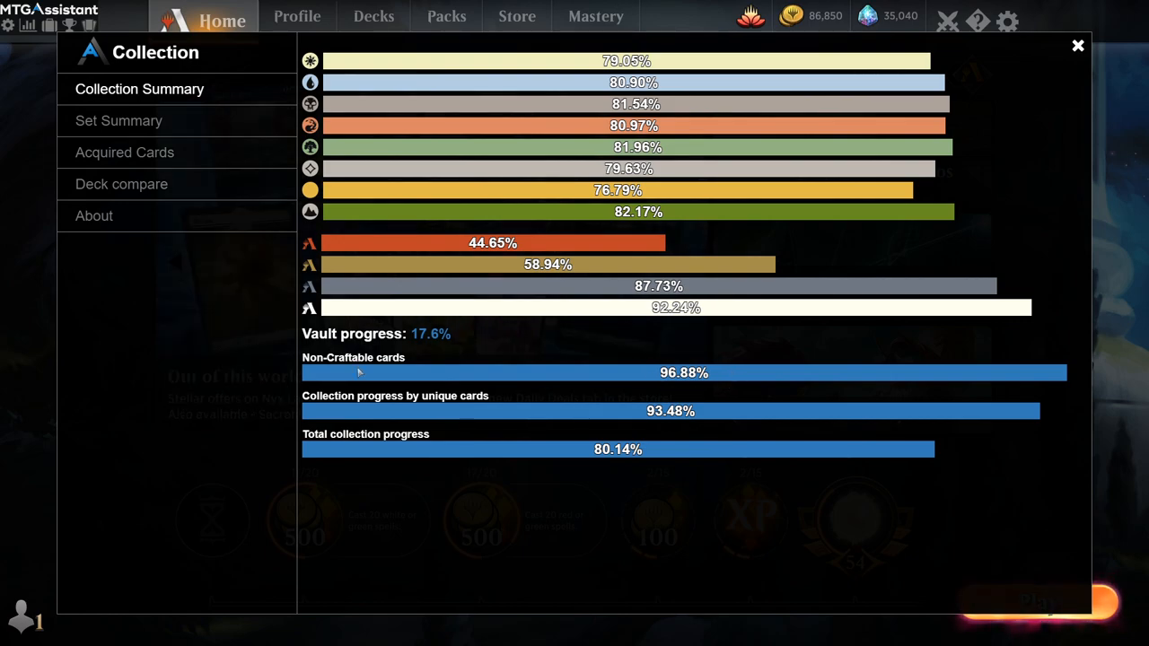
mouse_move(384, 388)
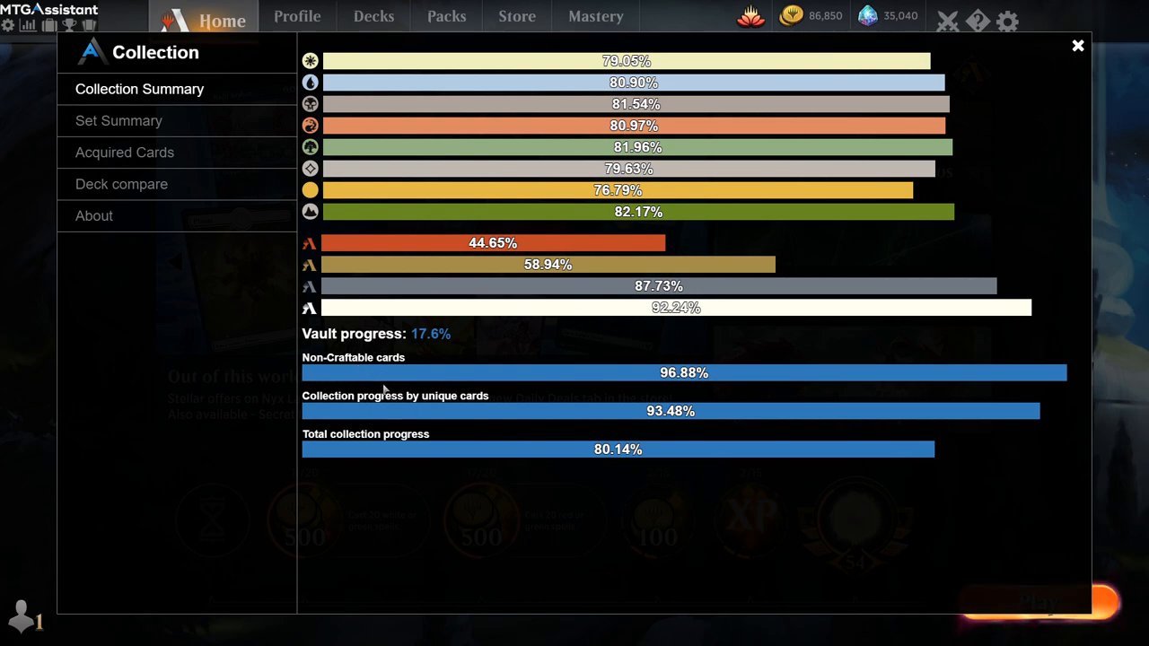
left_click(118, 120)
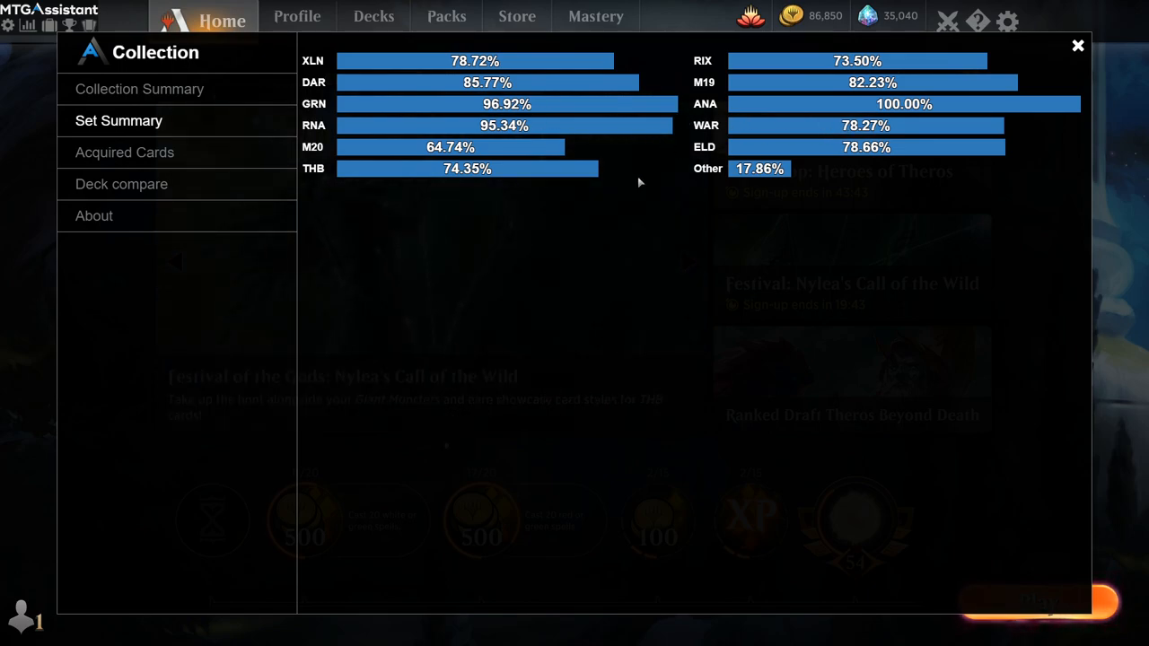
- Show Acquired Cards: two non-duplicate cards picked up three hours ago
left_click(126, 151)
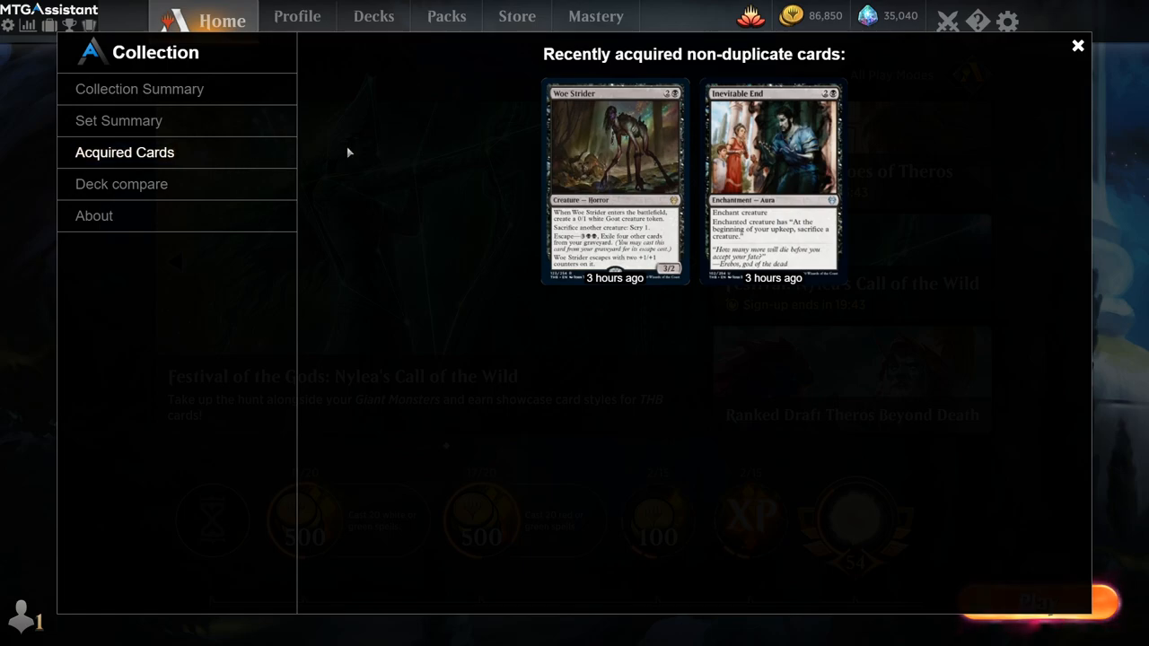
mouse_move(465, 239)
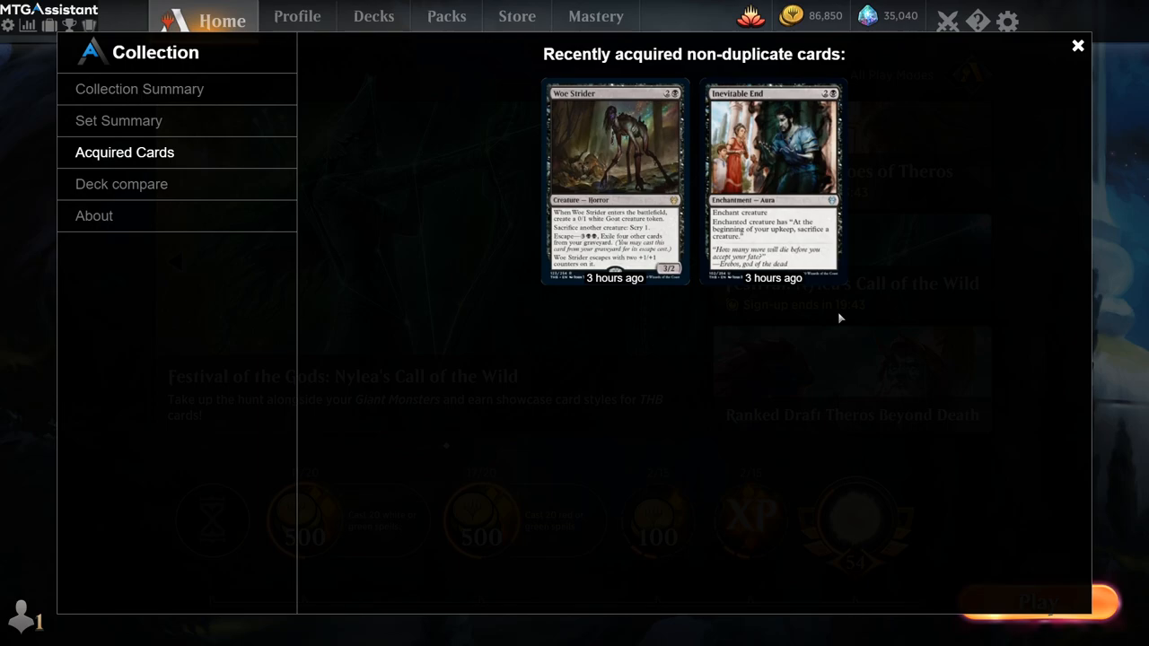
mouse_move(596, 316)
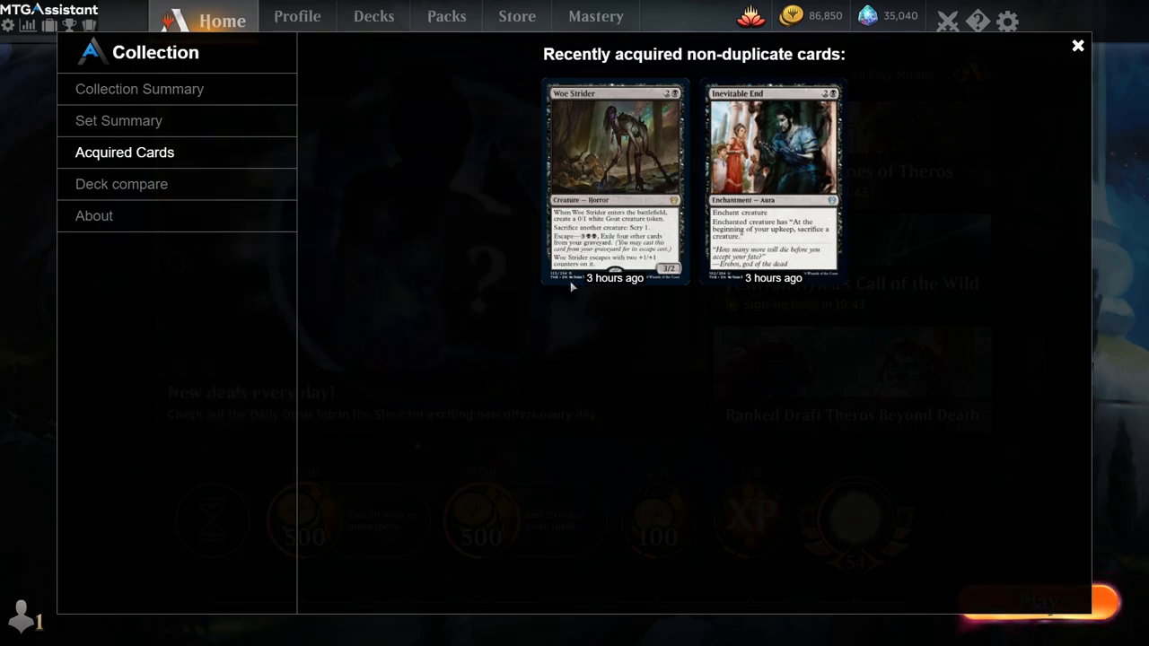
mouse_move(502, 215)
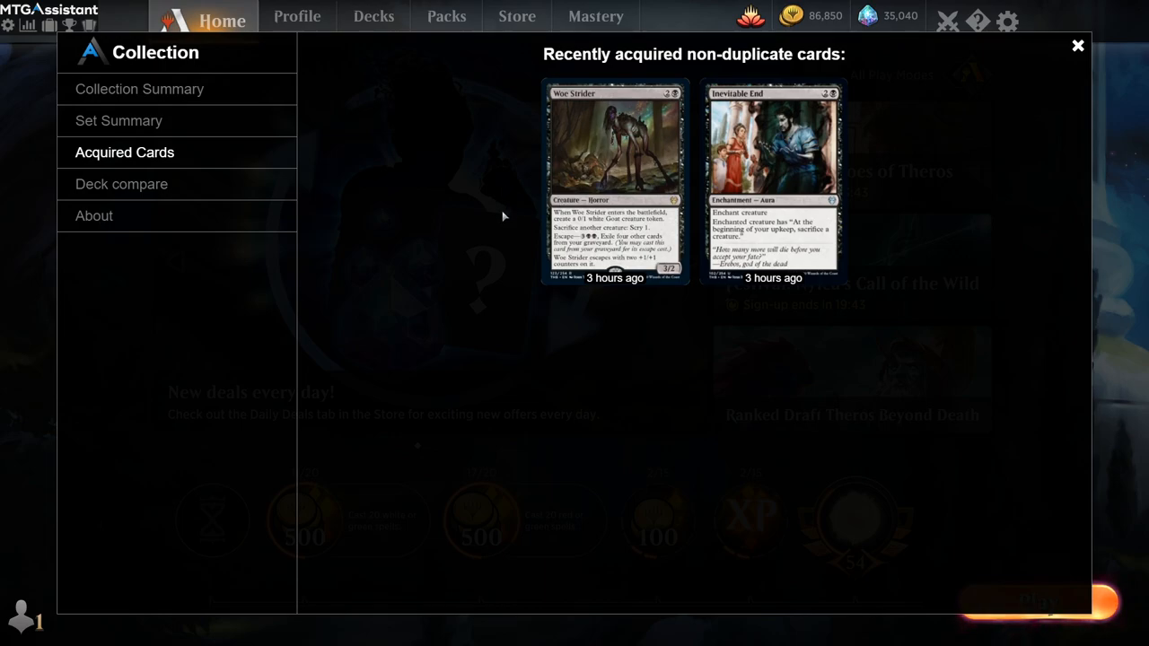
mouse_move(484, 187)
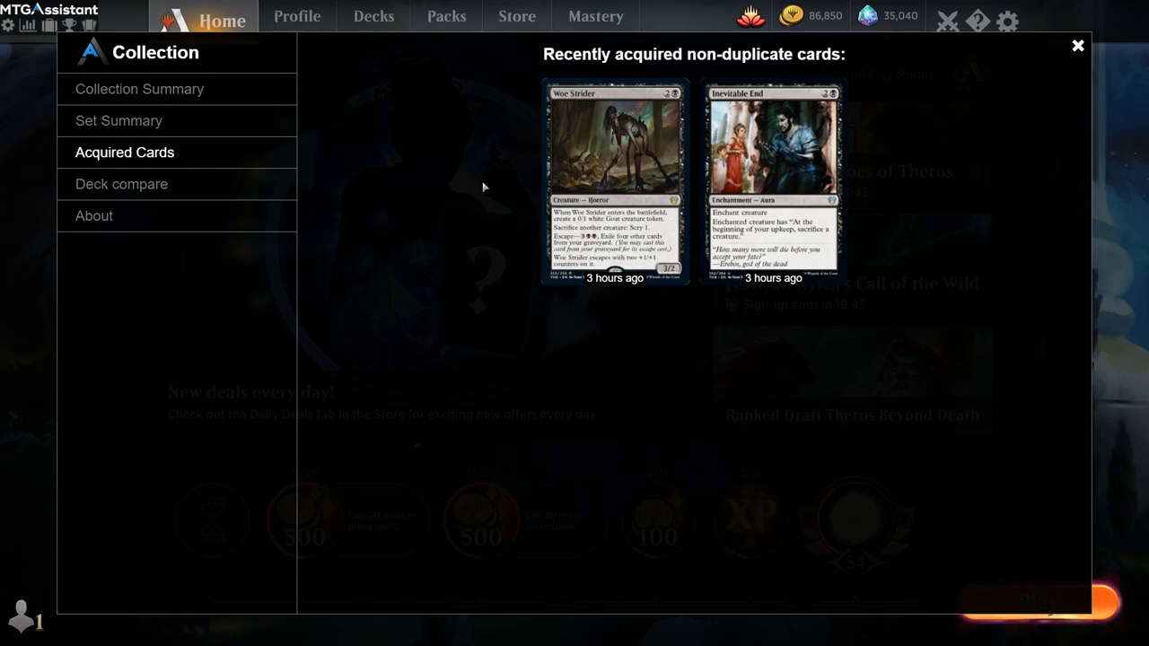
mouse_move(571, 124)
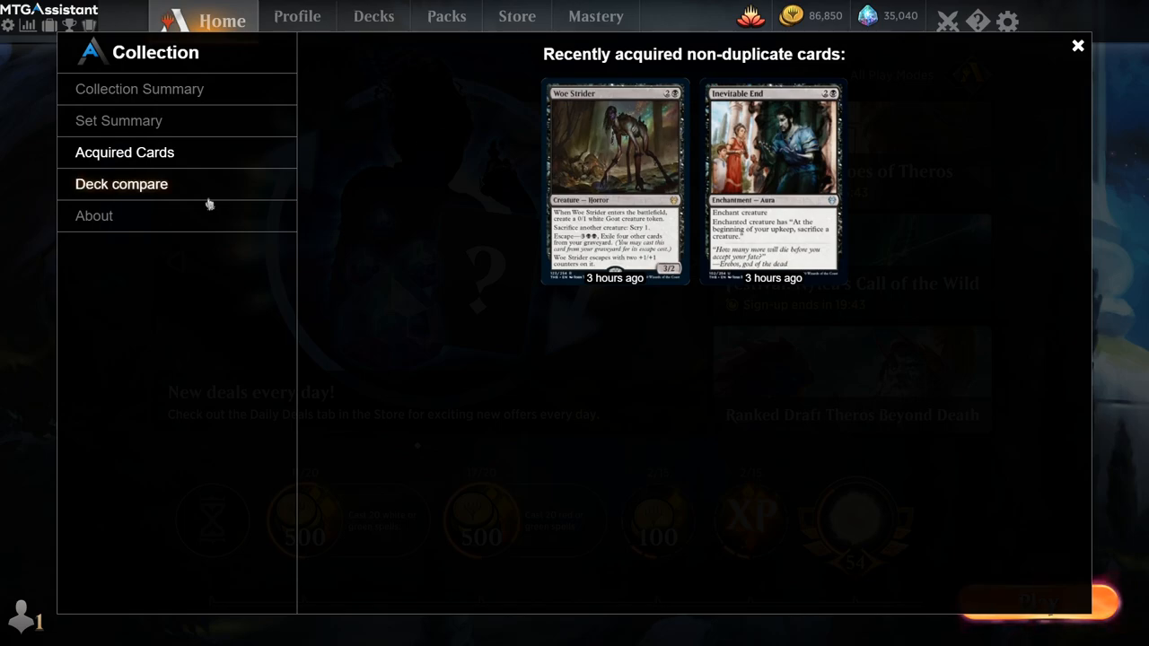
- Compare the pasted decklist to the collection, revealing 4 Angel of Vitality missing
left_click(122, 183)
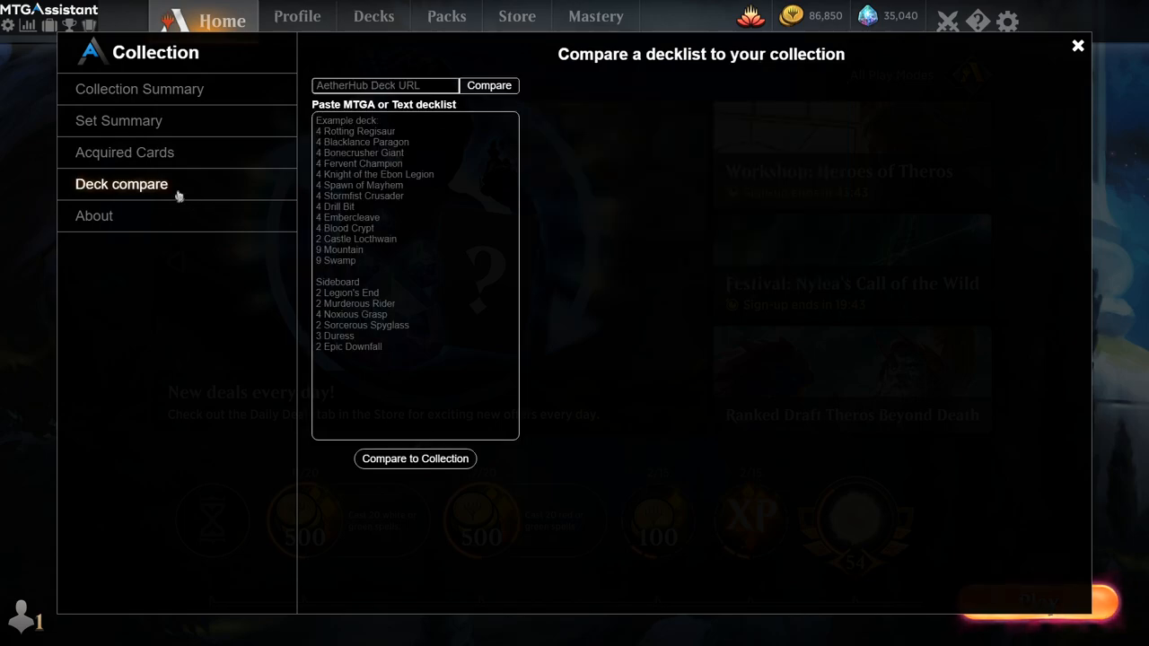
mouse_move(183, 194)
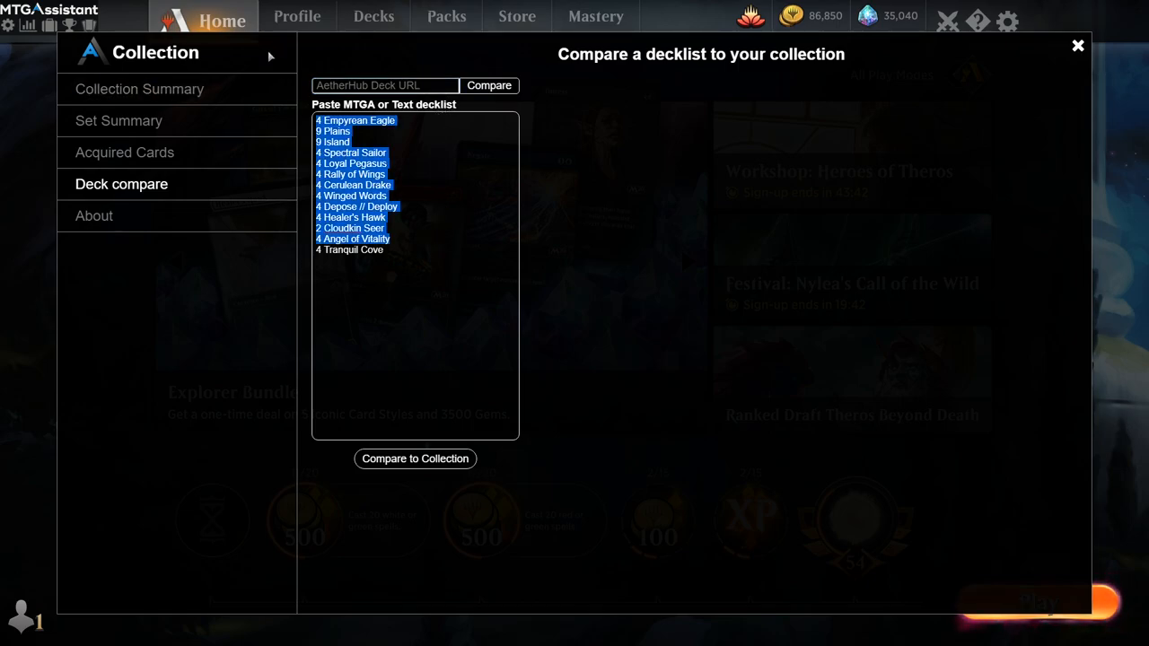
left_click(415, 460)
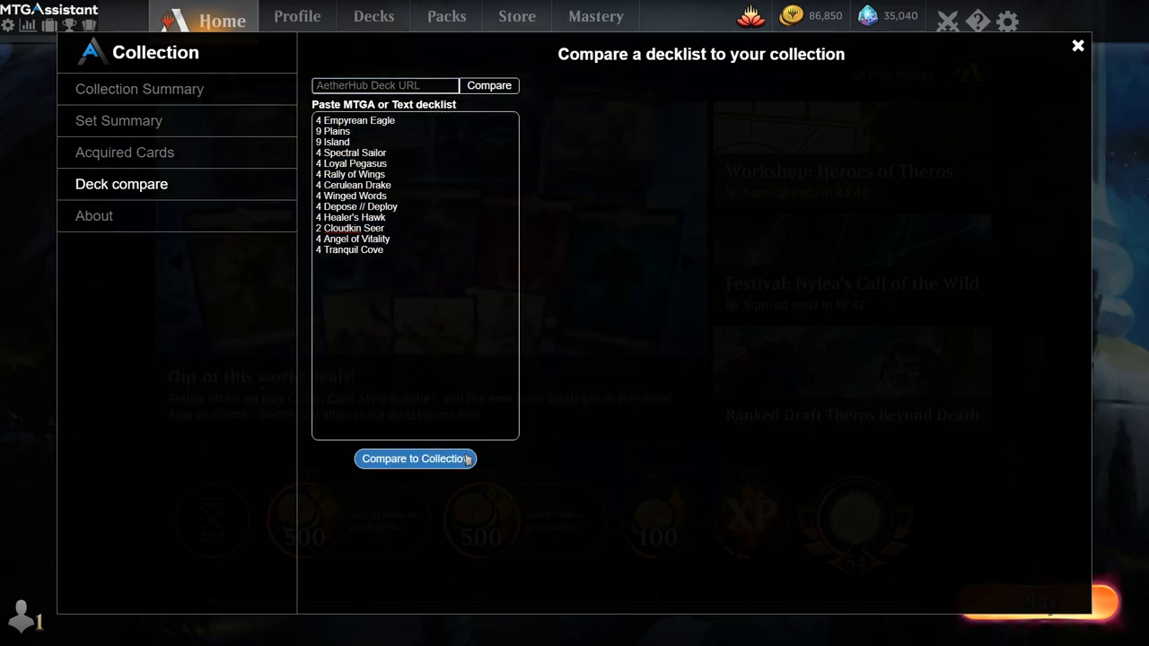
left_click(415, 459)
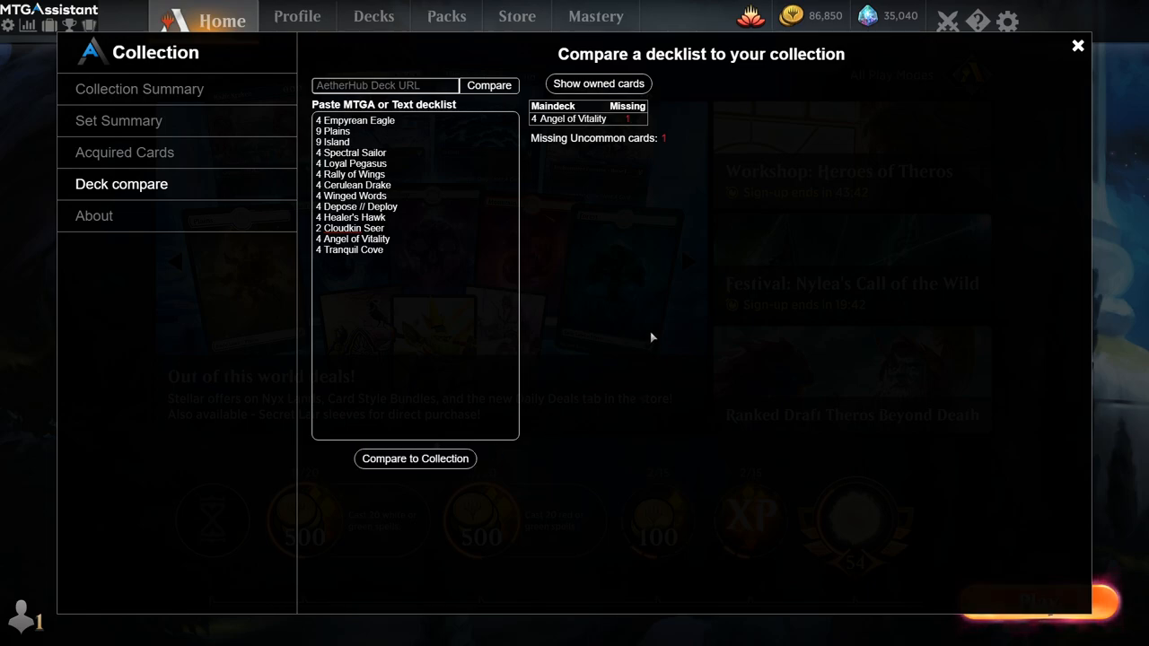
mouse_move(595, 237)
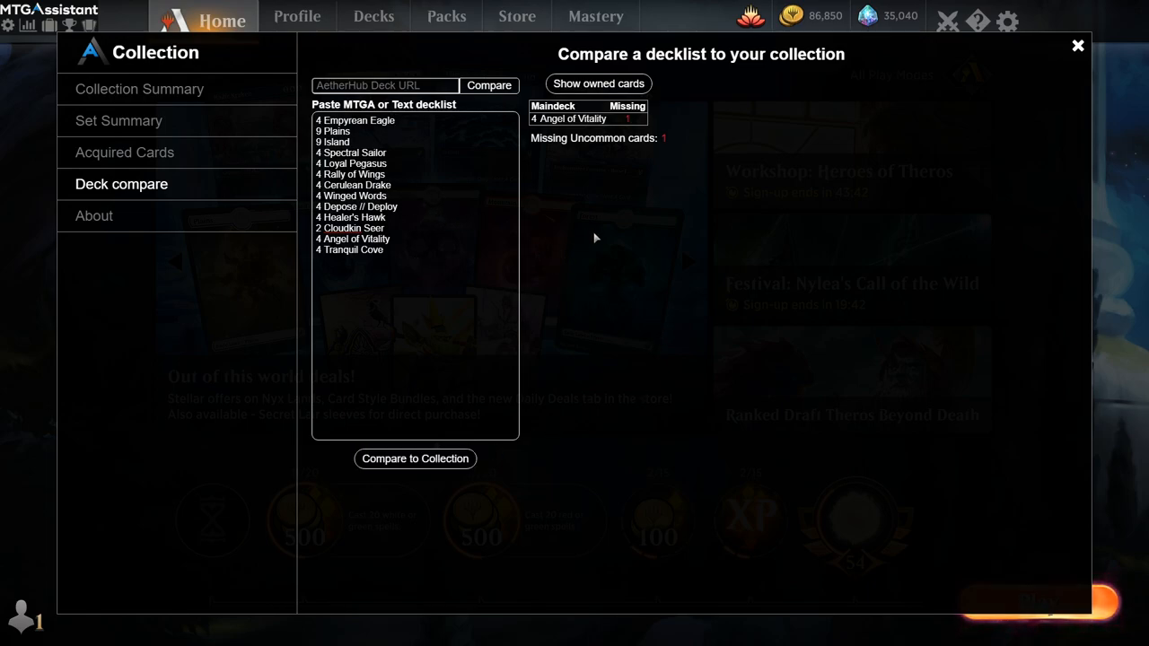
mouse_move(576, 118)
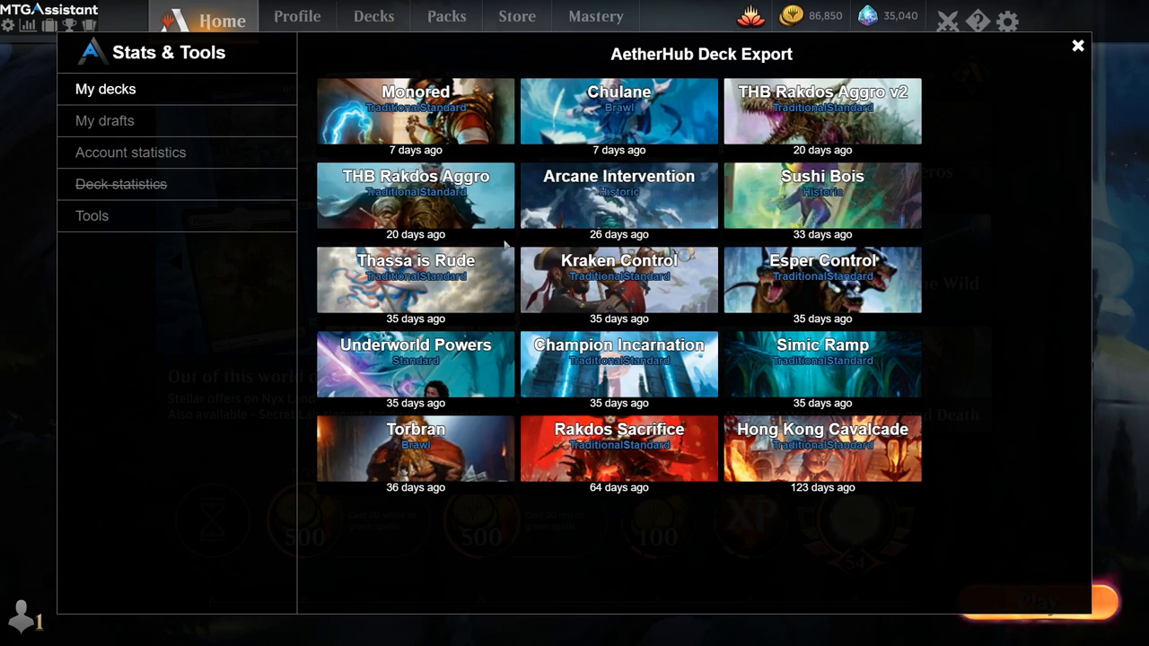
- Export the Monored deck from the AetherHub grid into AetherHub's deck builder (14 main-deck cards found)
left_click(417, 193)
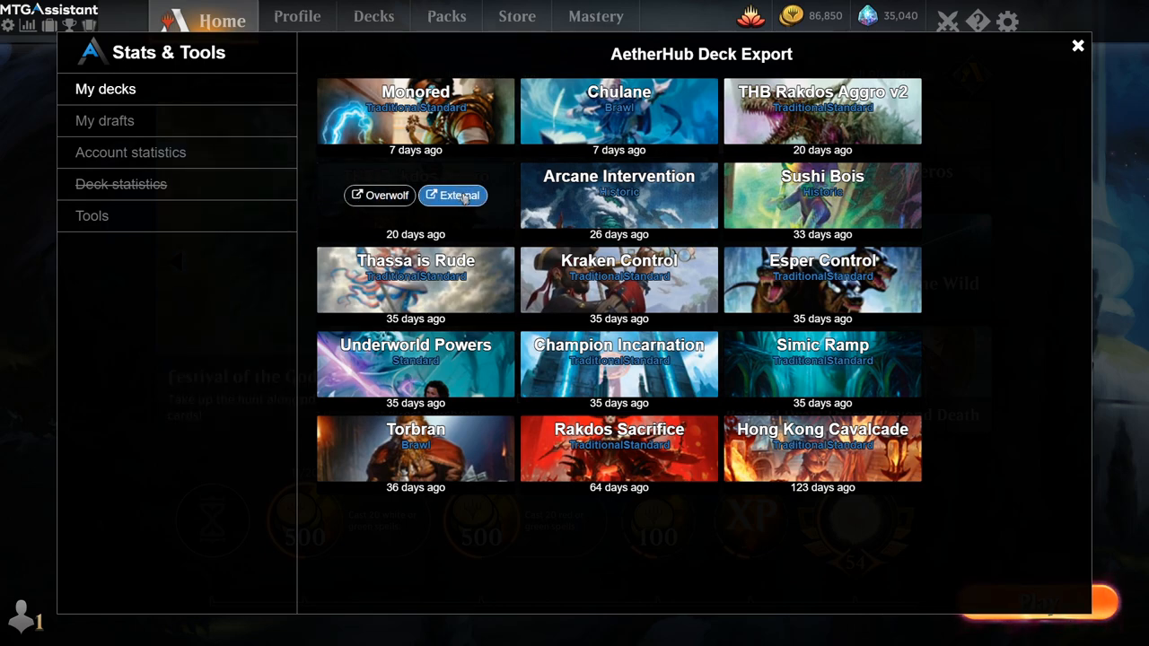
mouse_move(453, 208)
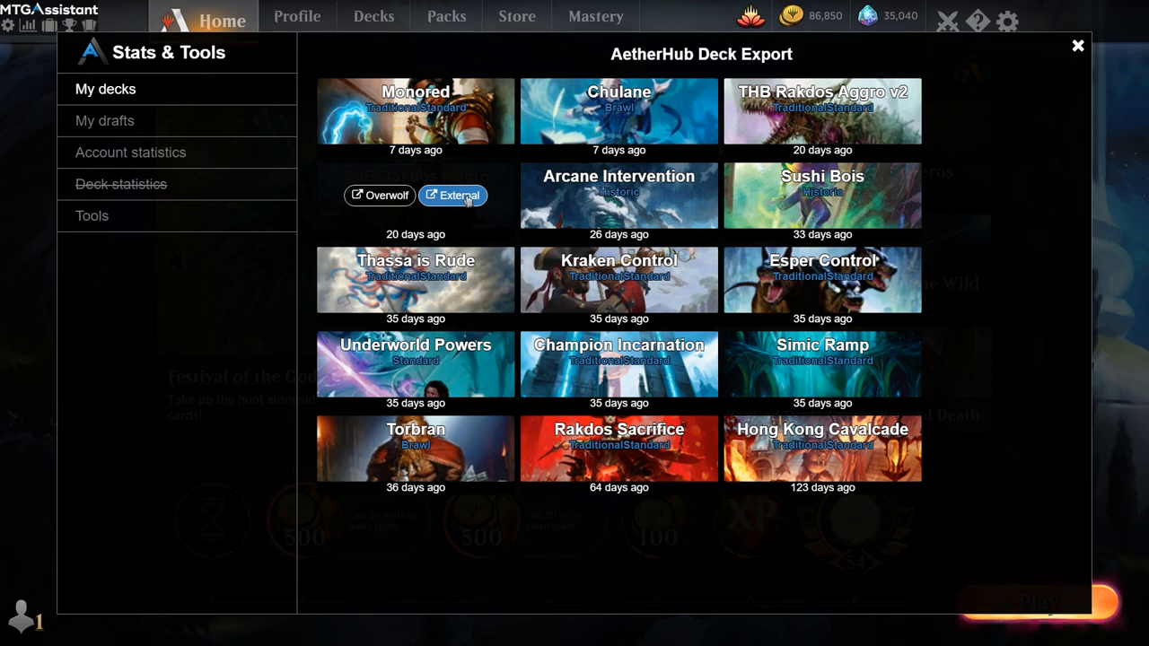
mouse_move(381, 194)
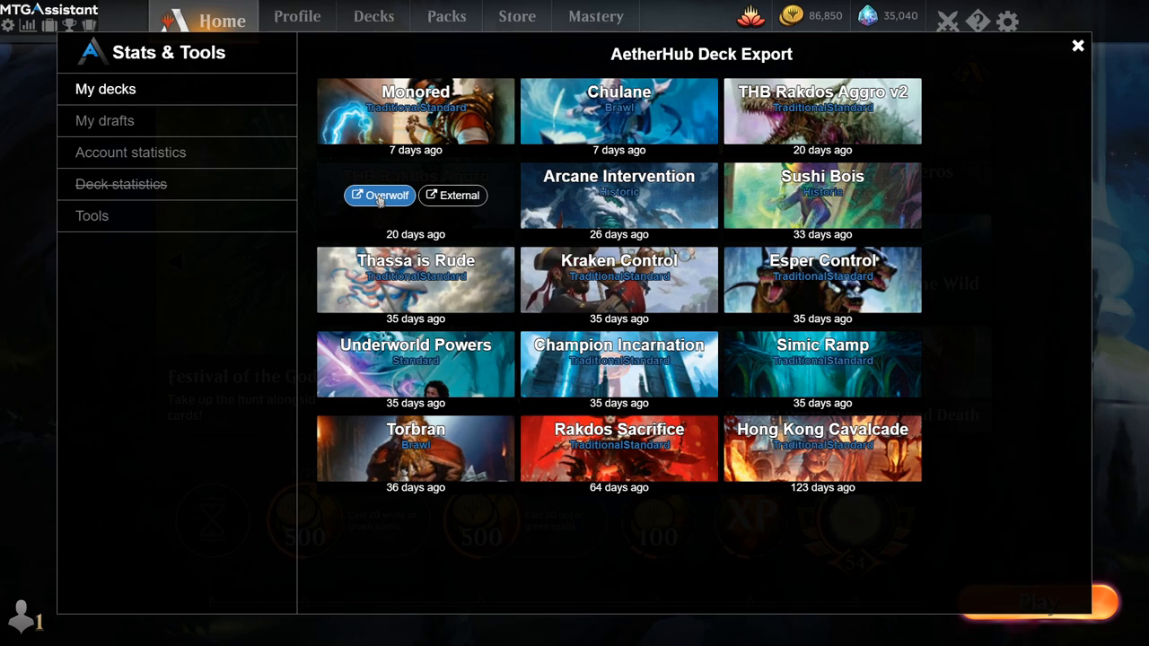
left_click(381, 194)
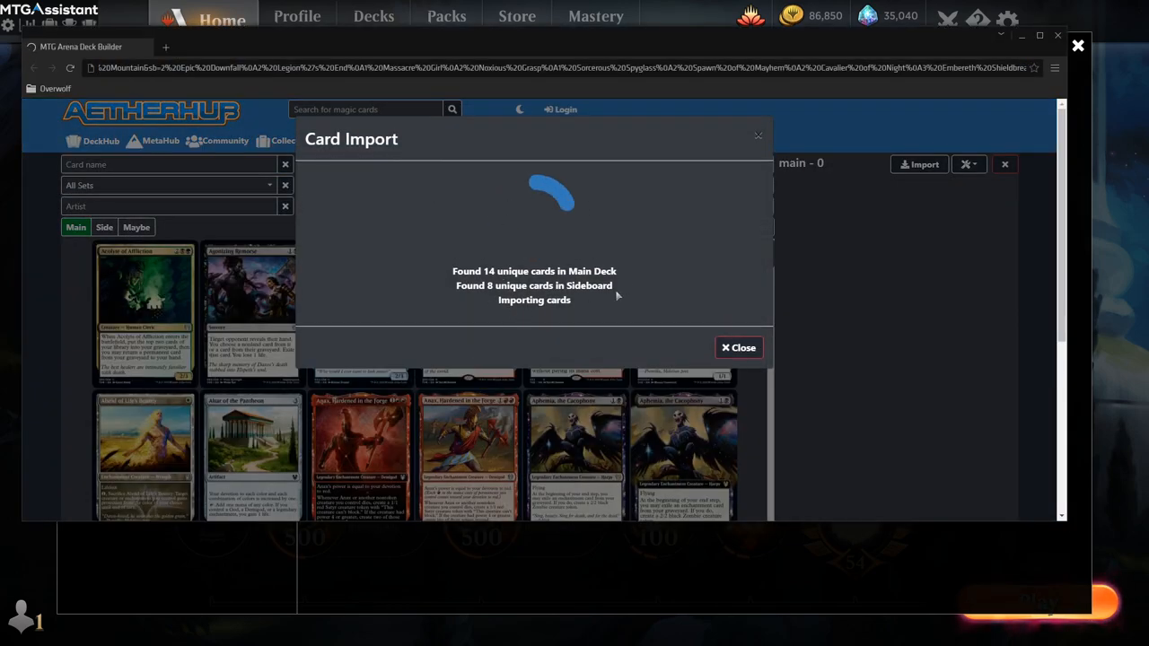
- Close the Card Import dialog and return to the AetherHub Deck Export list
left_click(738, 348)
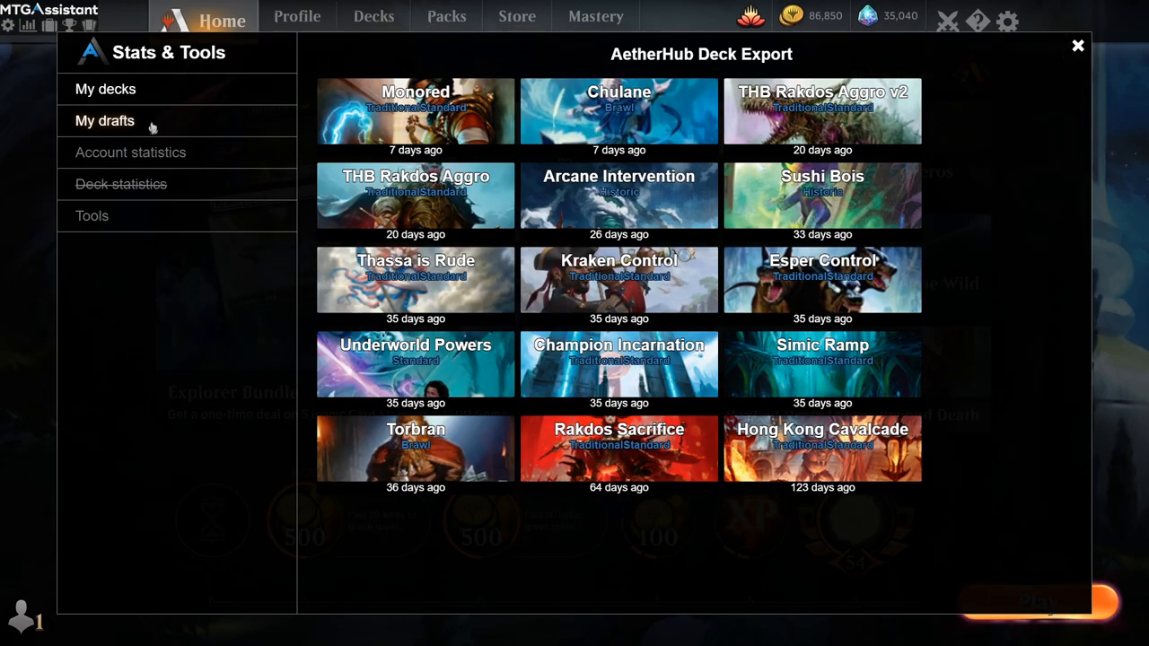
- Expand the THB CompDraft log and step through several pack 2 picks, then return to the log list
left_click(104, 121)
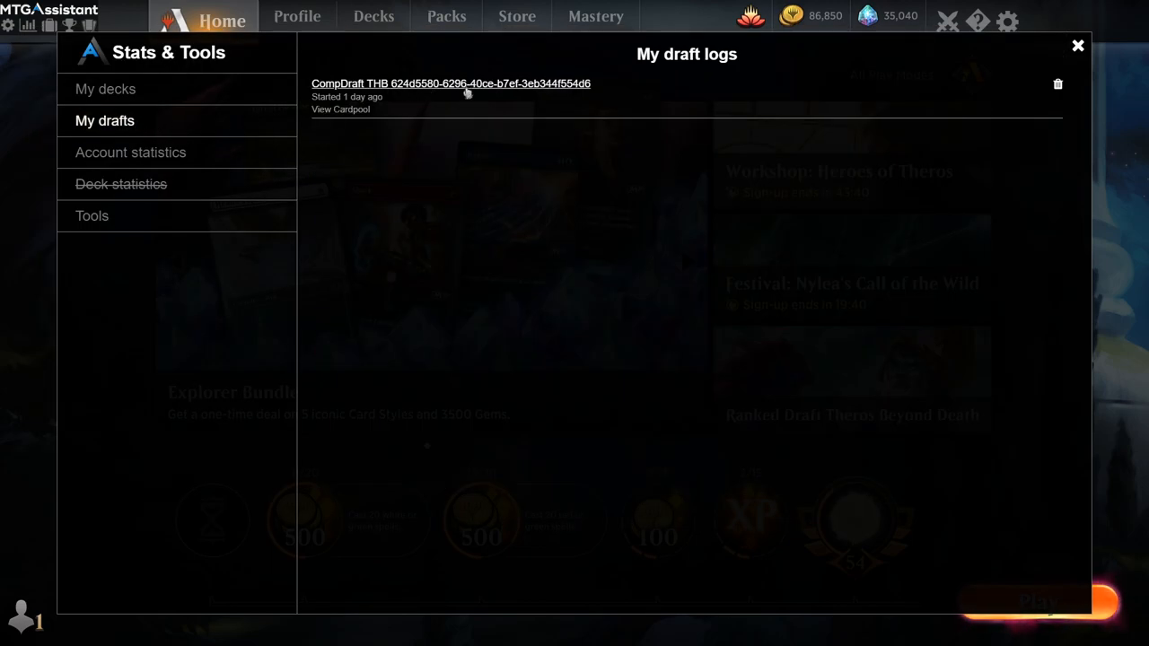
left_click(449, 84)
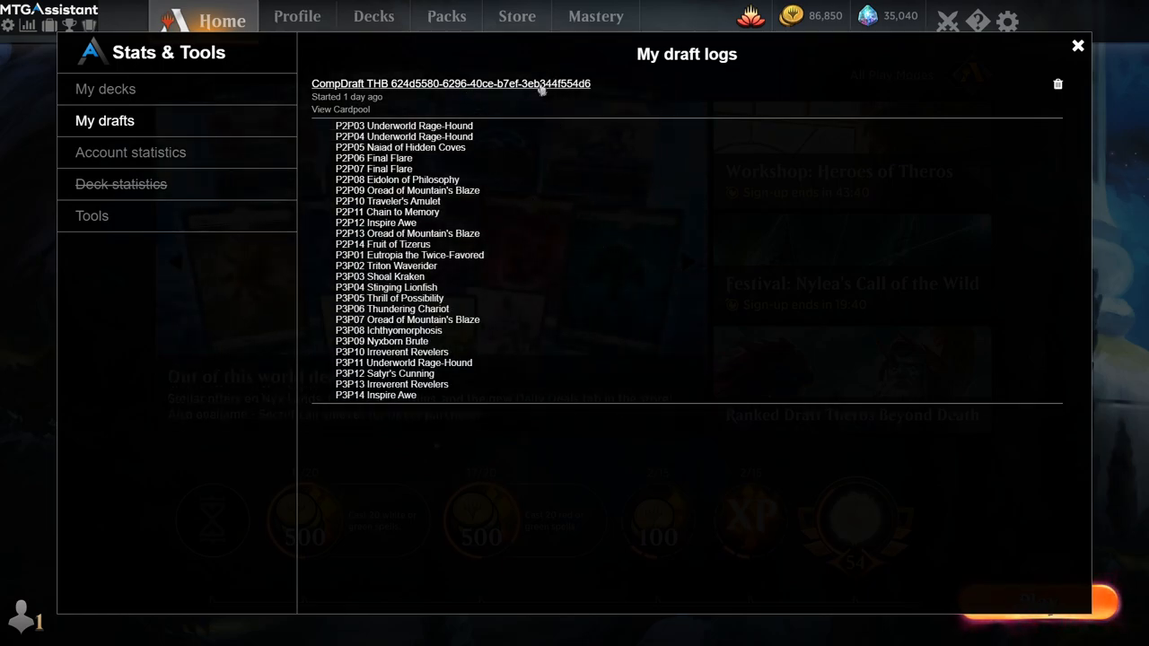
mouse_move(470, 137)
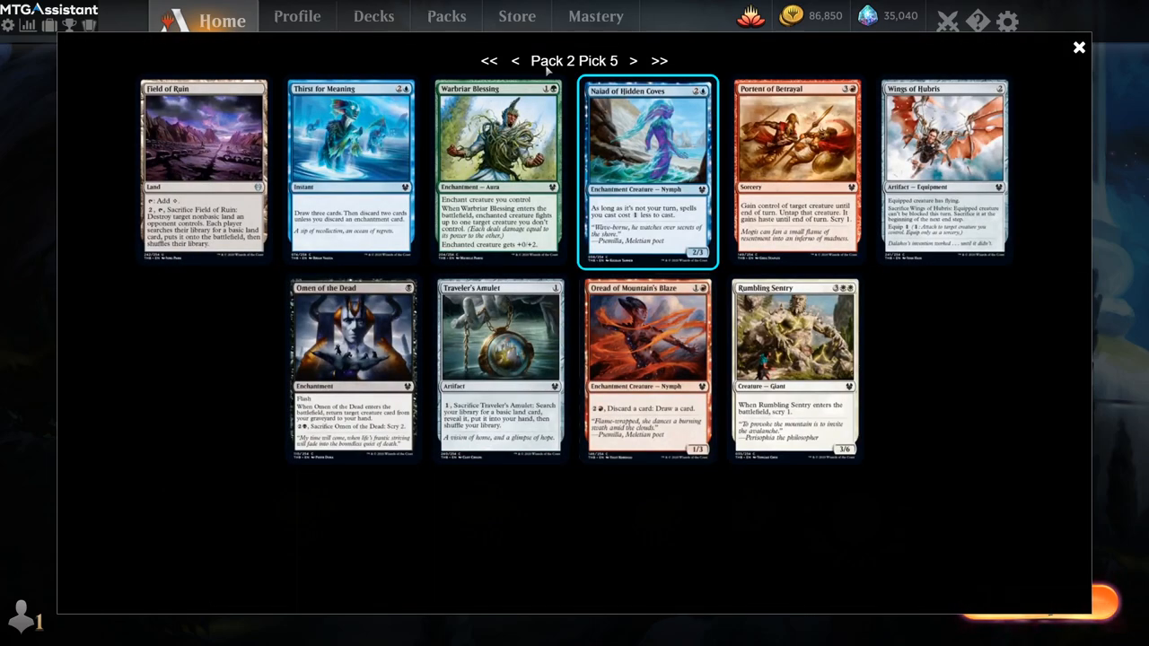
mouse_move(632, 230)
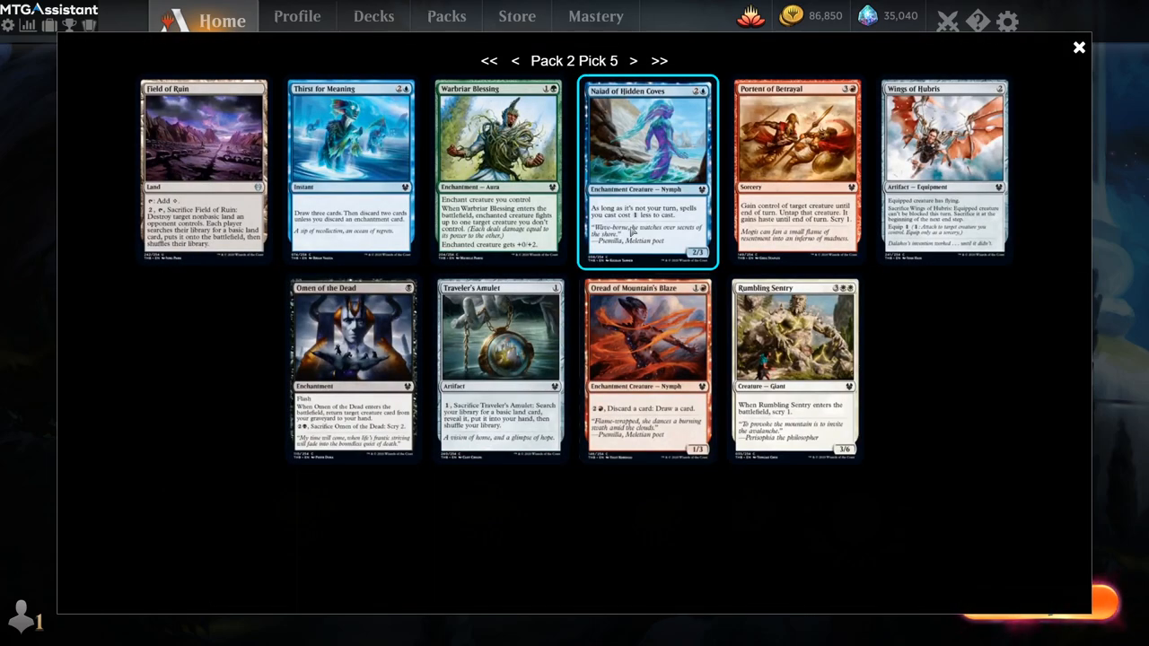
left_click(632, 61)
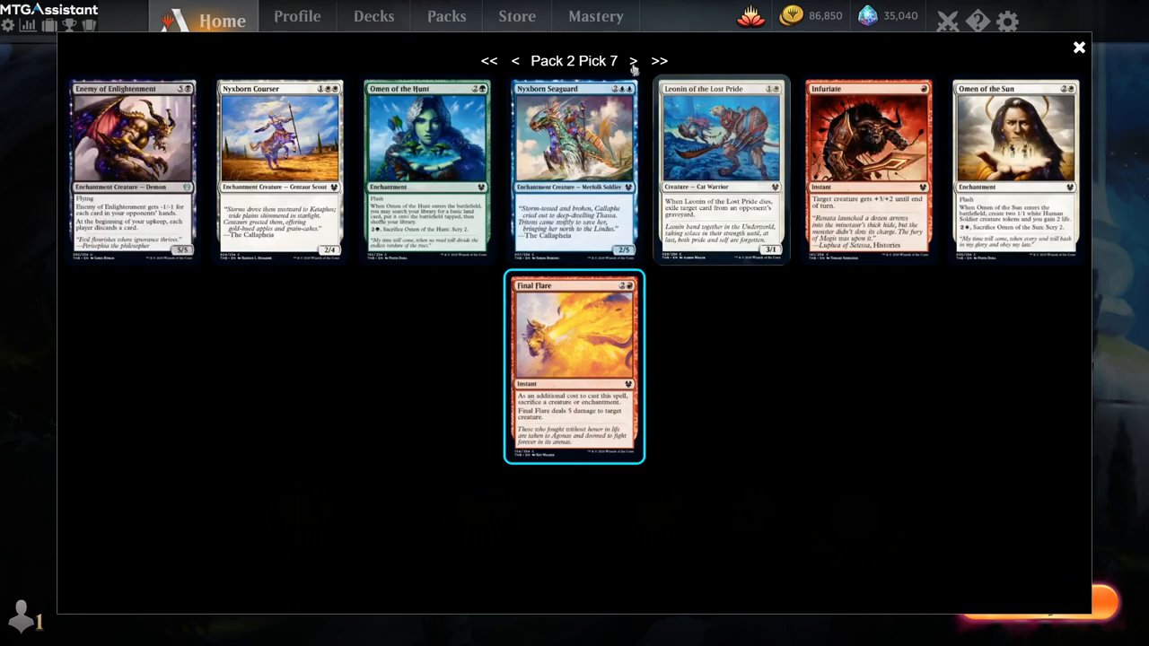
left_click(634, 61)
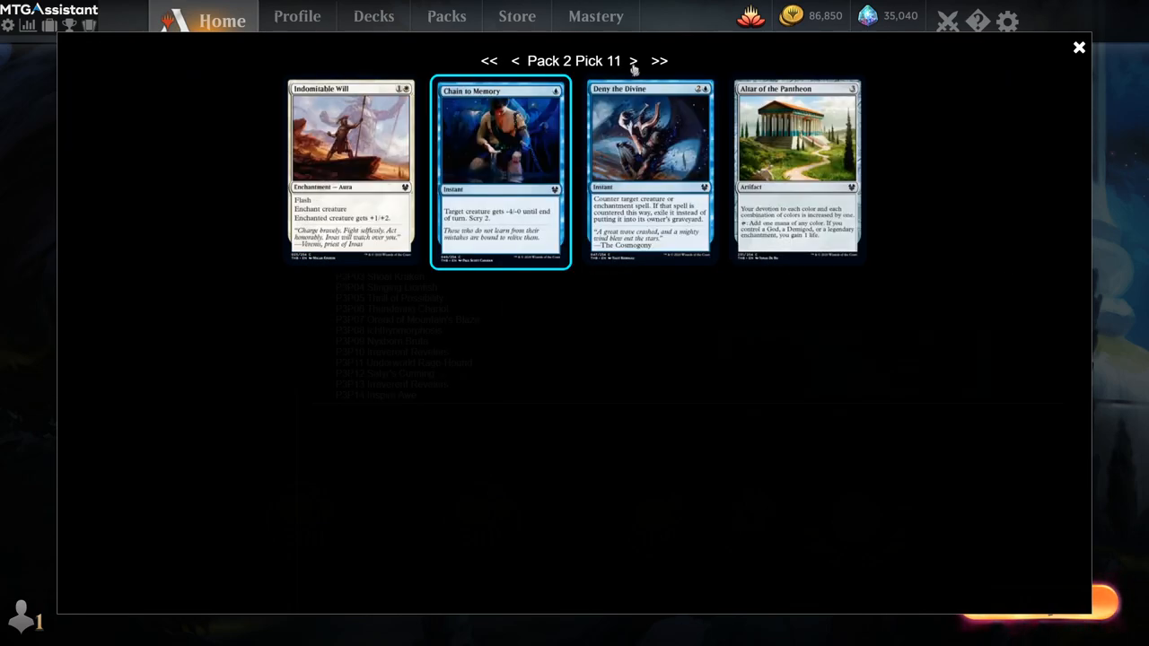
left_click(659, 62)
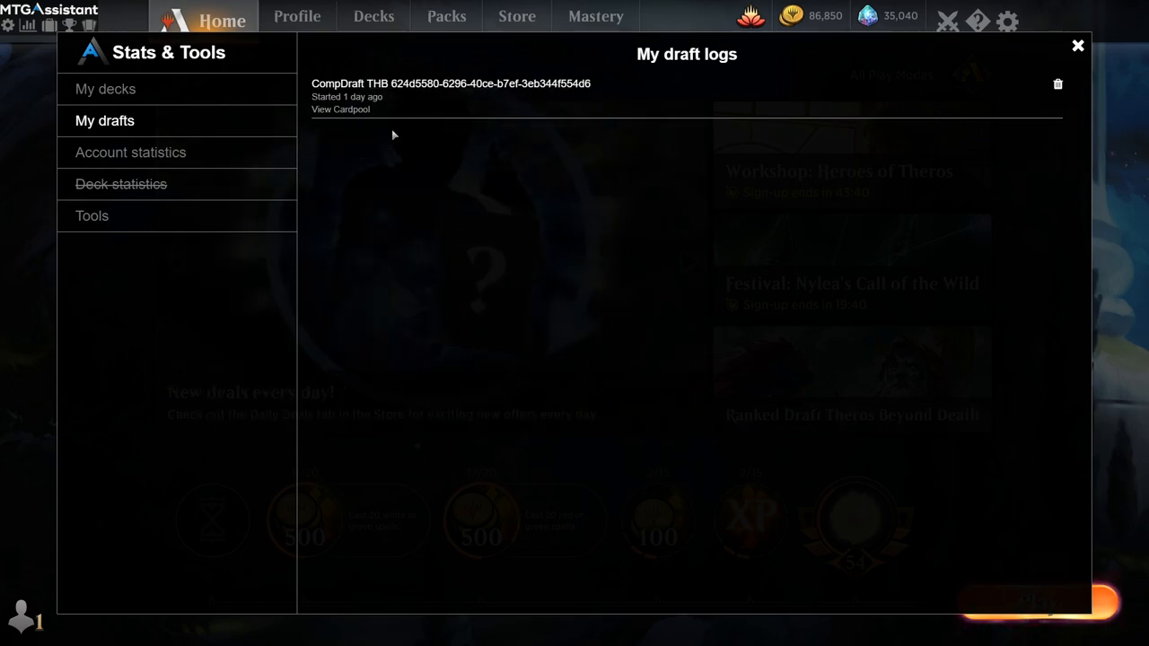
mouse_move(129, 150)
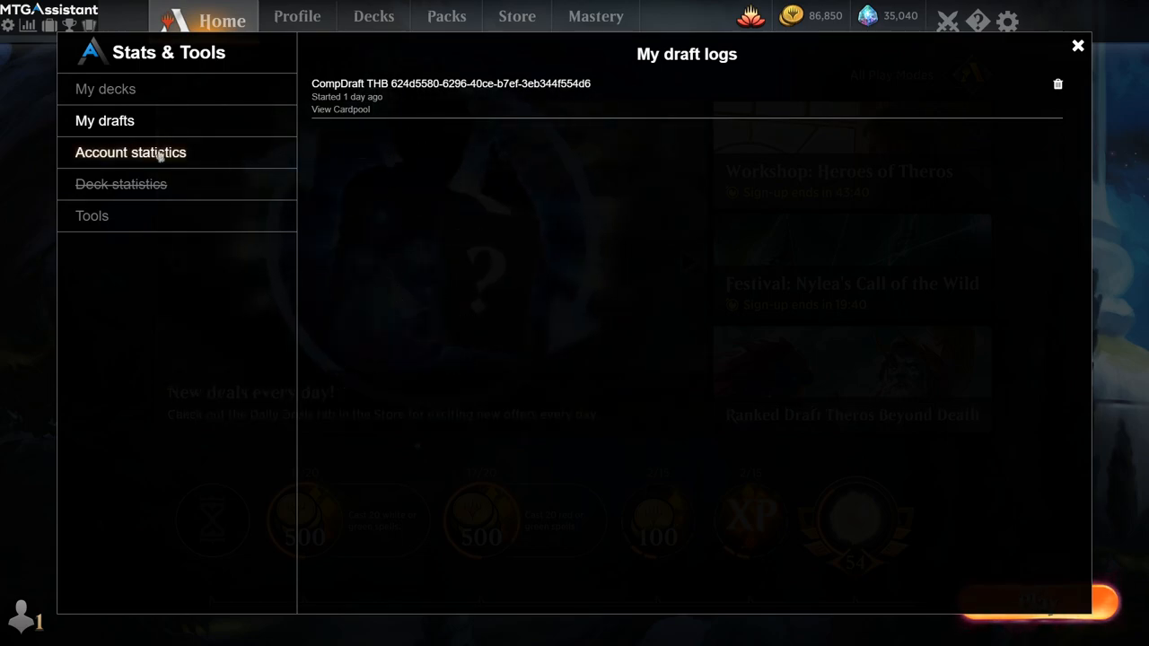
- View Account statistics (Constructed Silver Tier 3.5, 75% winrate) and close the stats panel
left_click(129, 151)
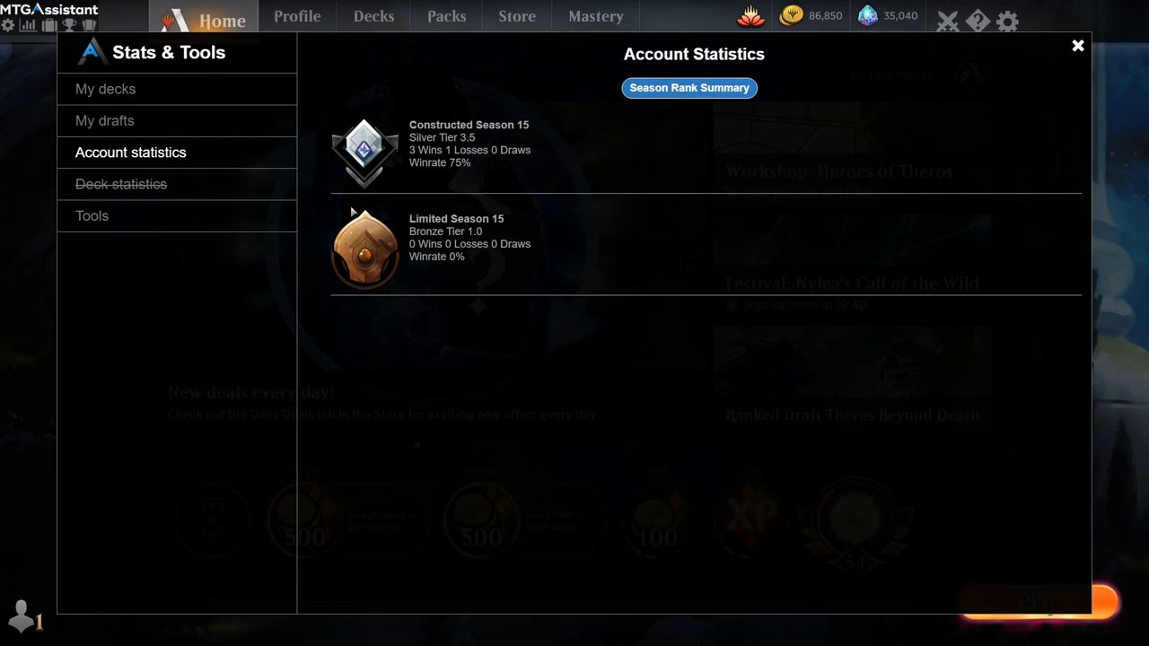
mouse_move(342, 271)
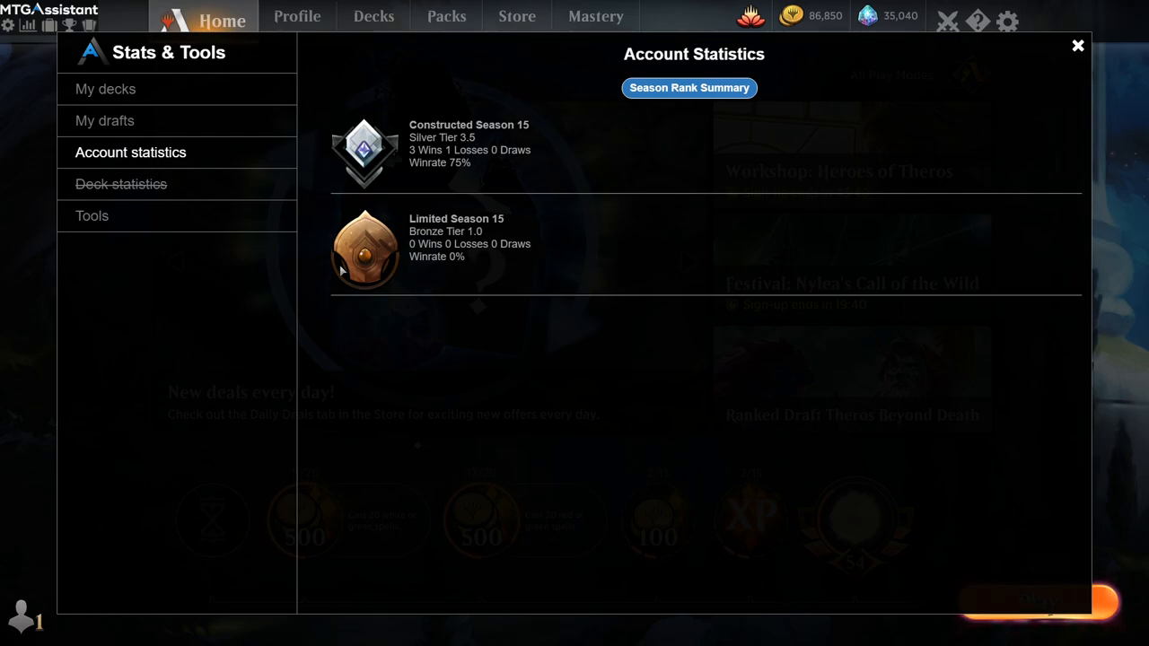
mouse_move(599, 94)
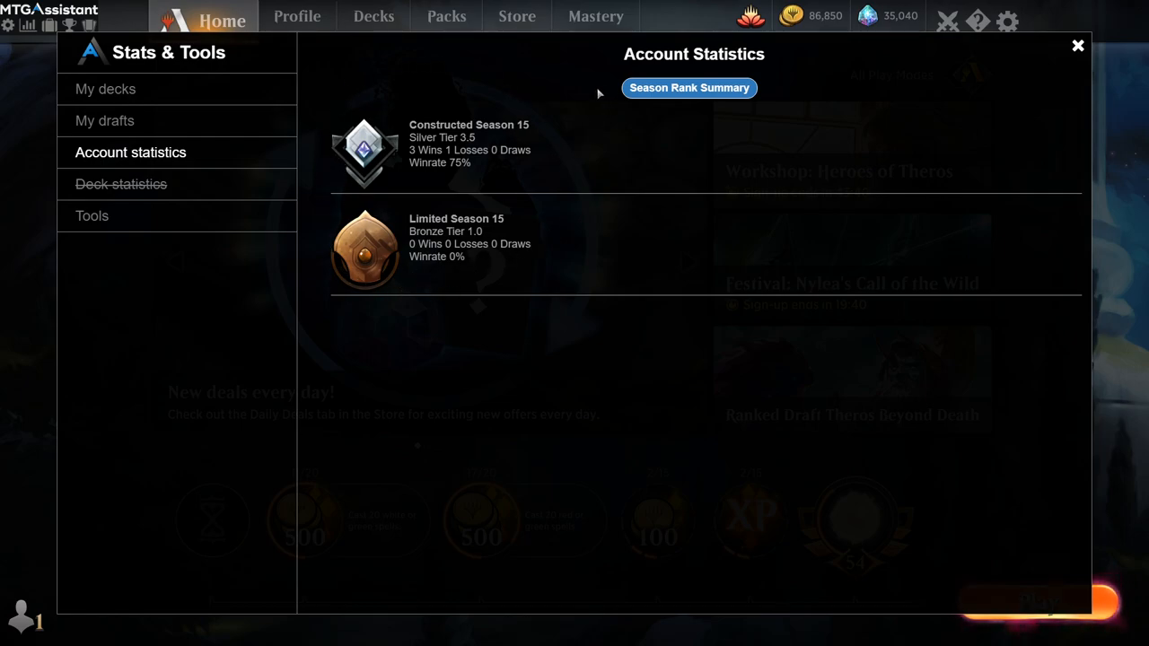
mouse_move(578, 95)
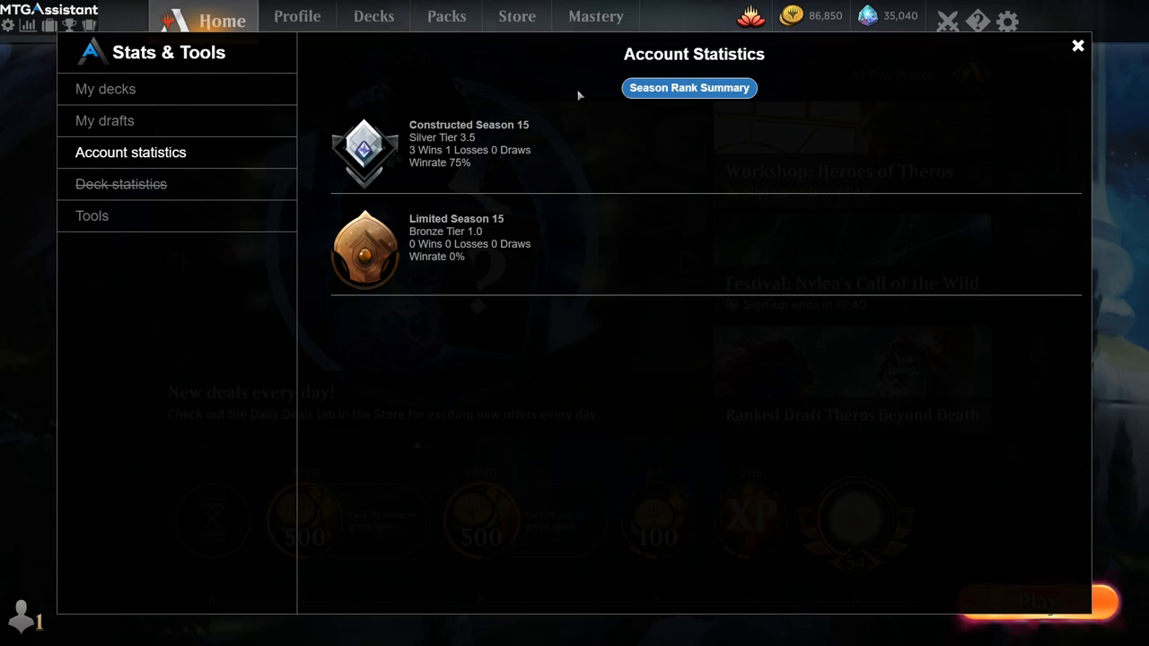
mouse_move(469, 106)
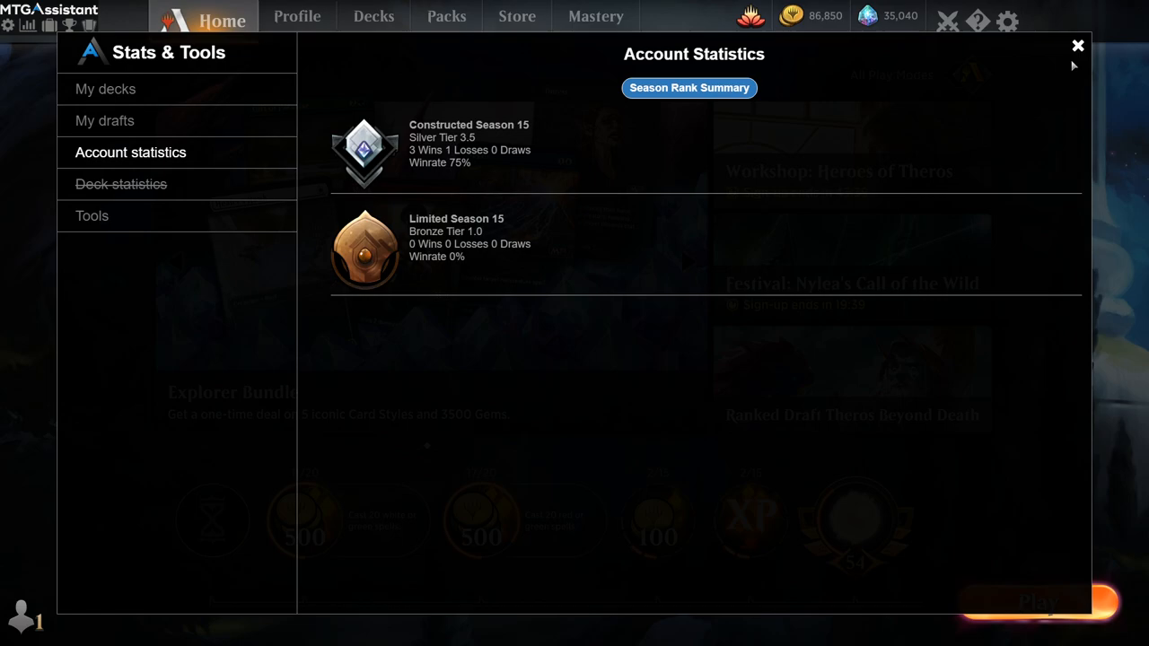
left_click(1077, 47)
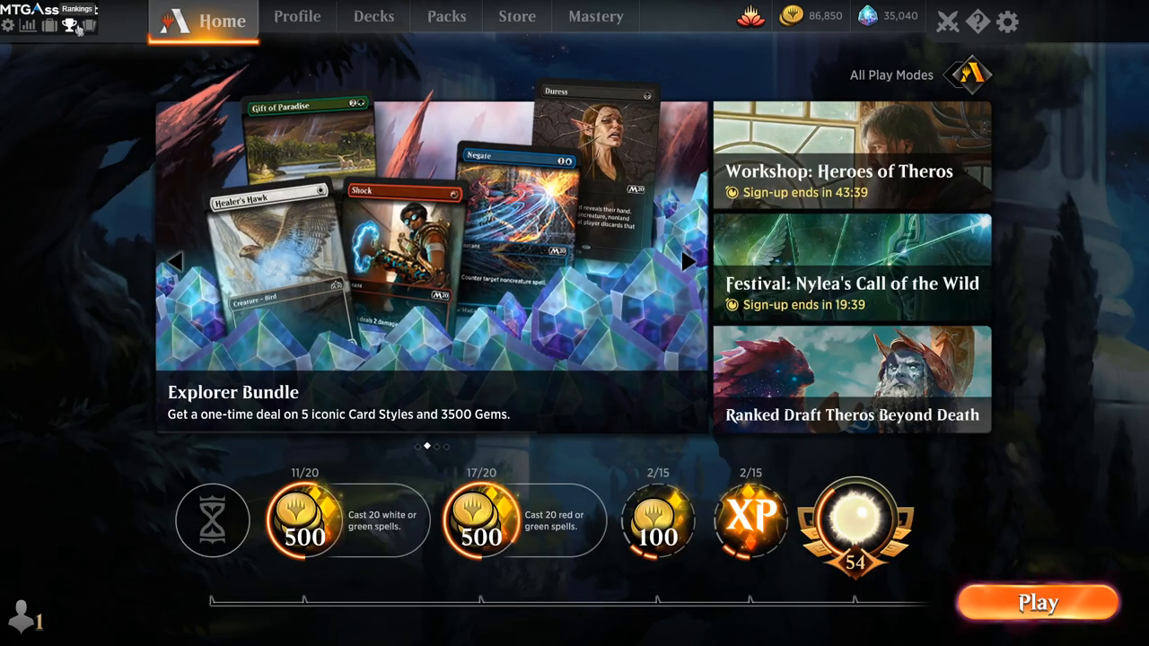
- Browse the Rankings ladders, switching between Constructed and Limited and searching 'an'
left_click(72, 25)
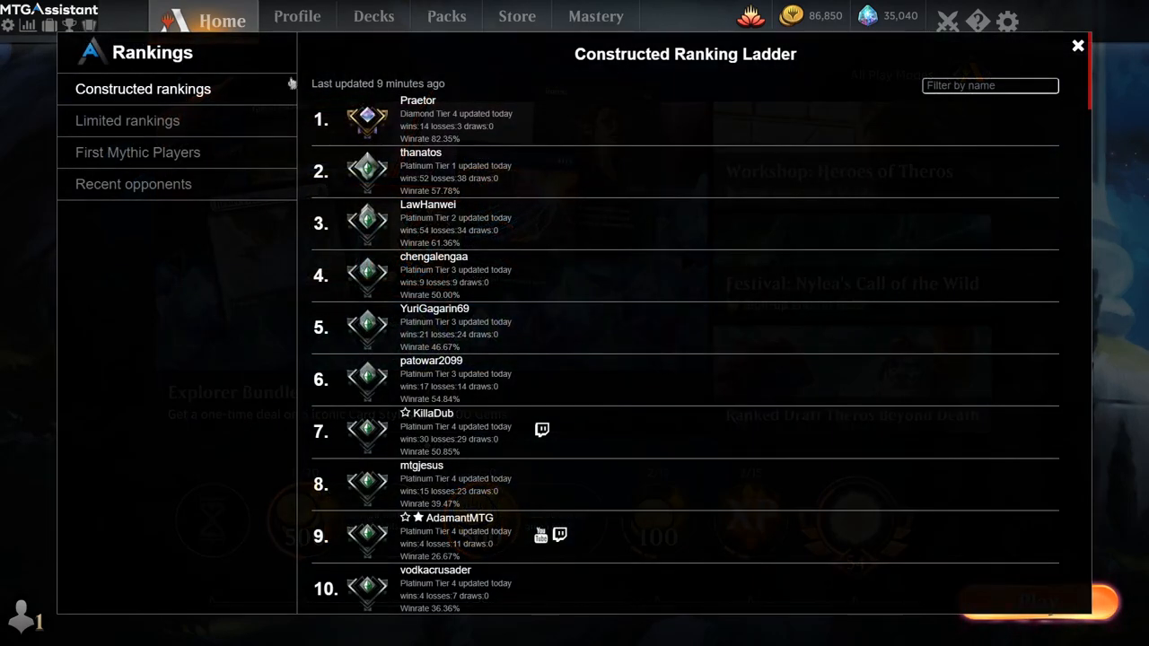
mouse_move(709, 83)
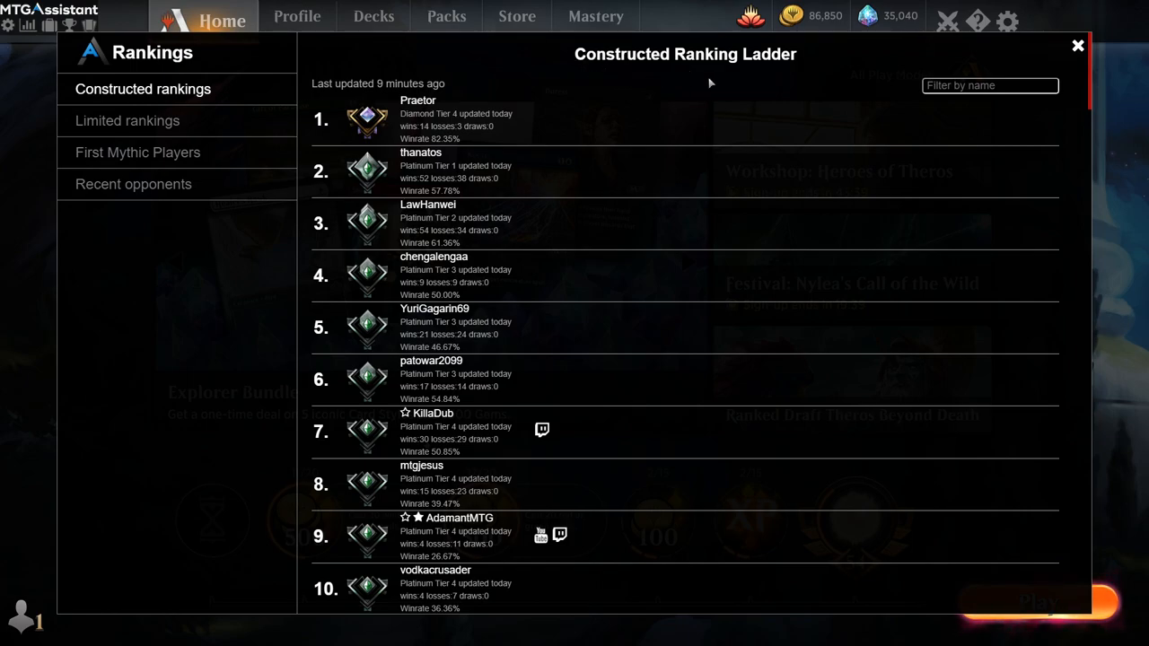
left_click(128, 121)
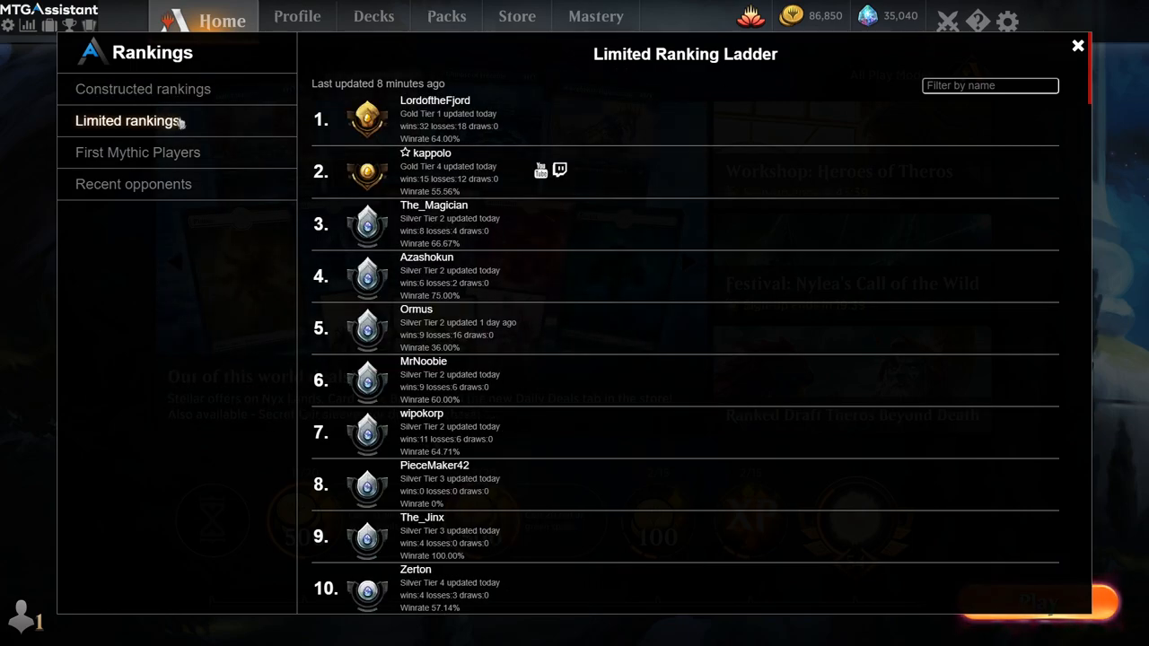
mouse_move(143, 90)
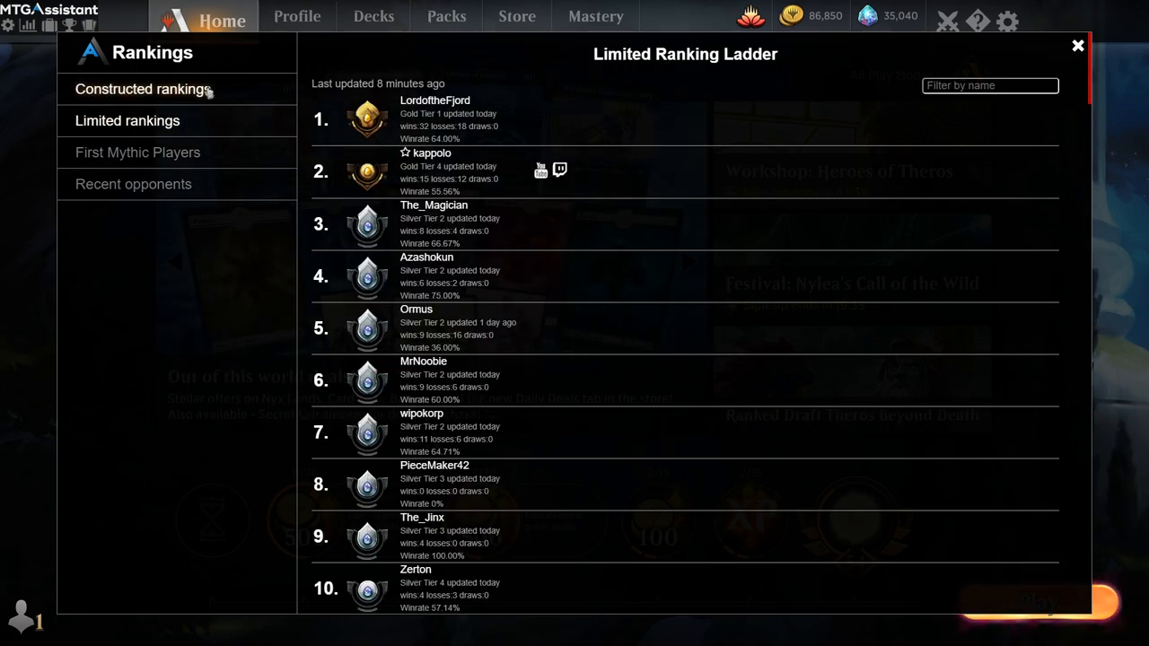
left_click(144, 90)
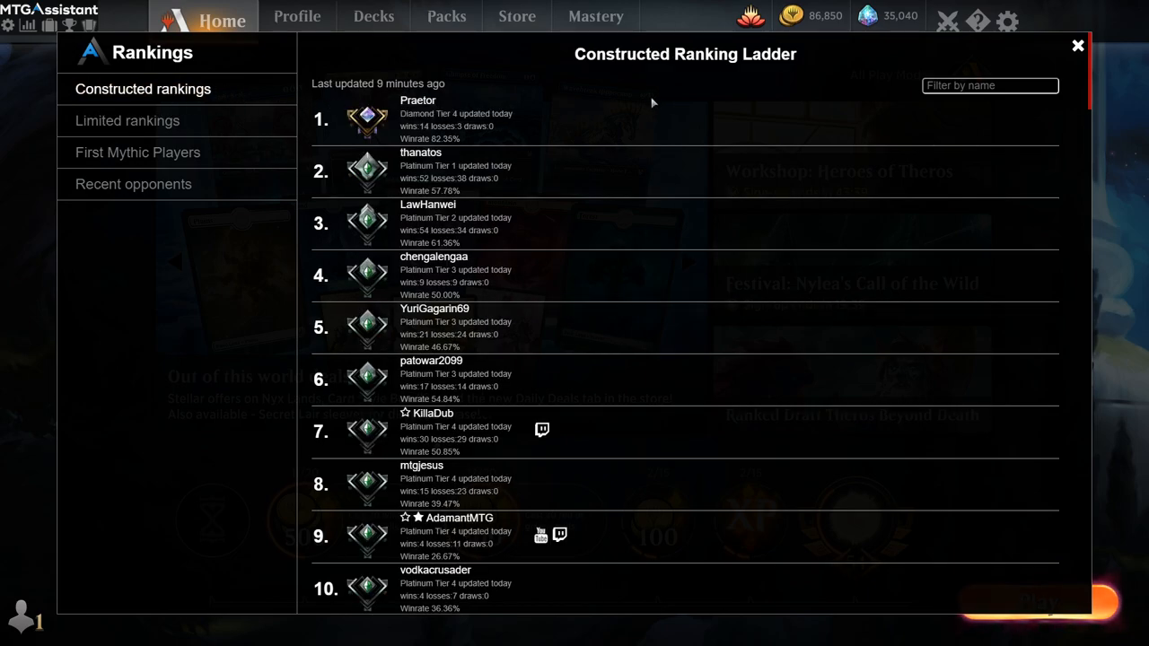
mouse_move(643, 83)
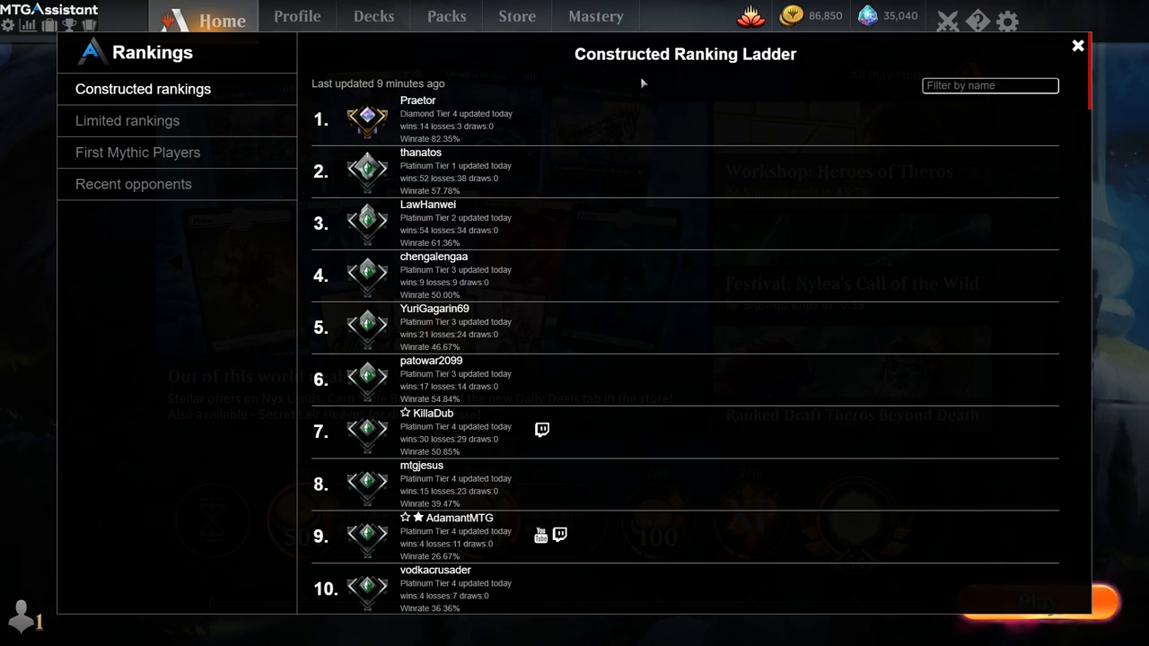
scroll("down", 3)
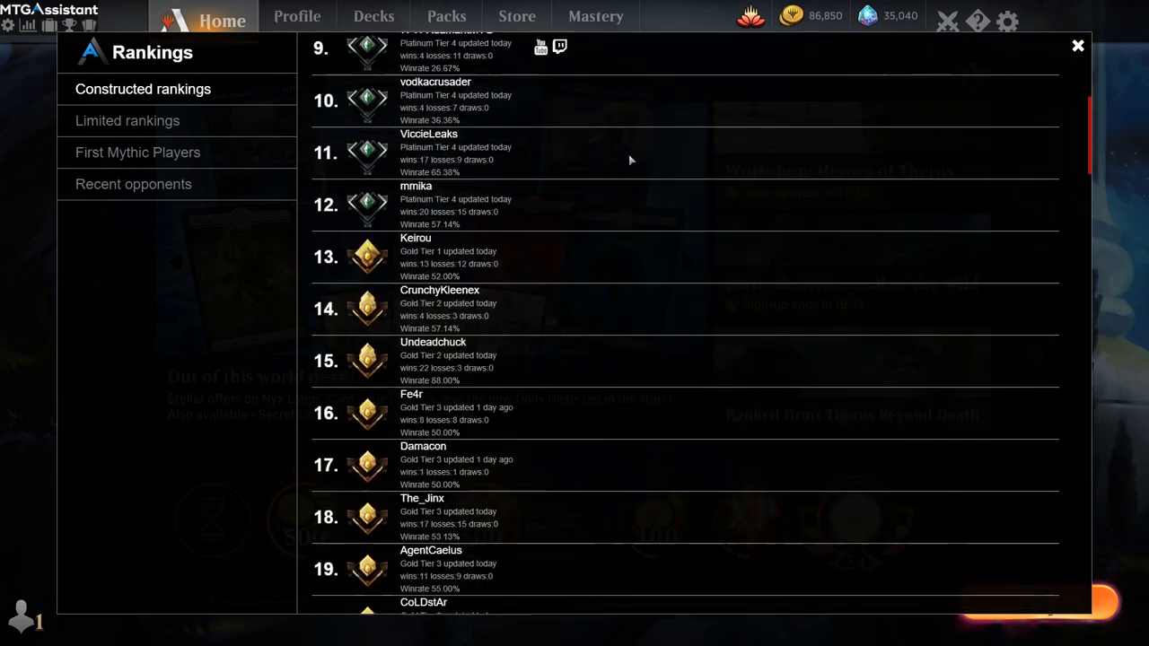
scroll("up", 3)
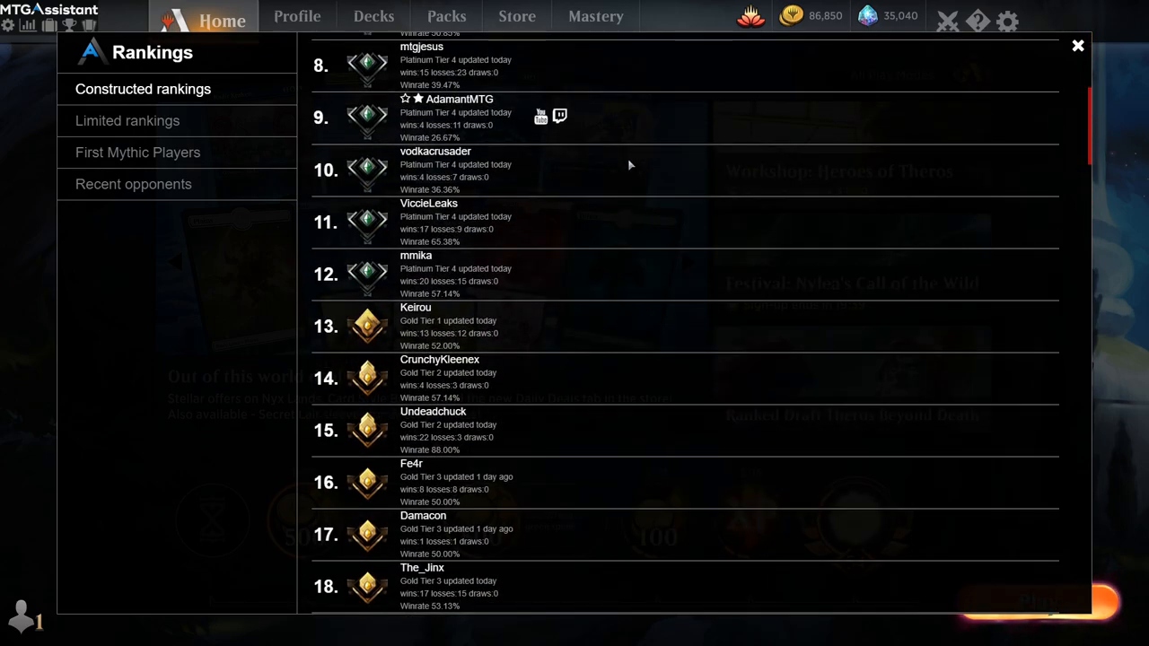
scroll("up", 3)
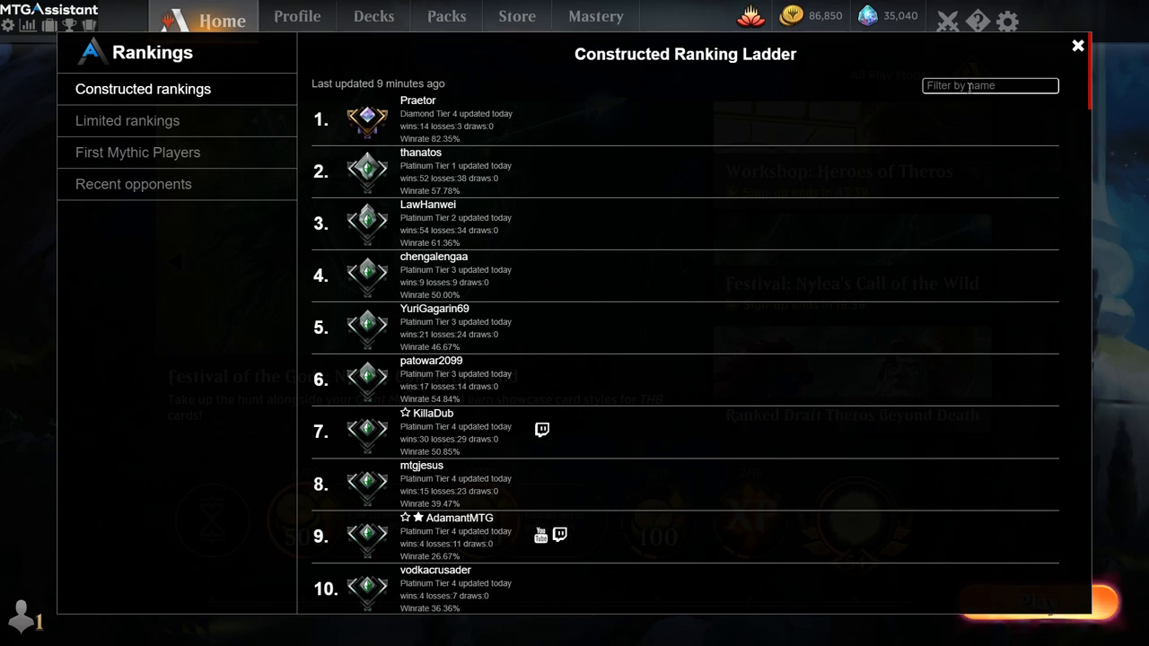
type("andreliv")
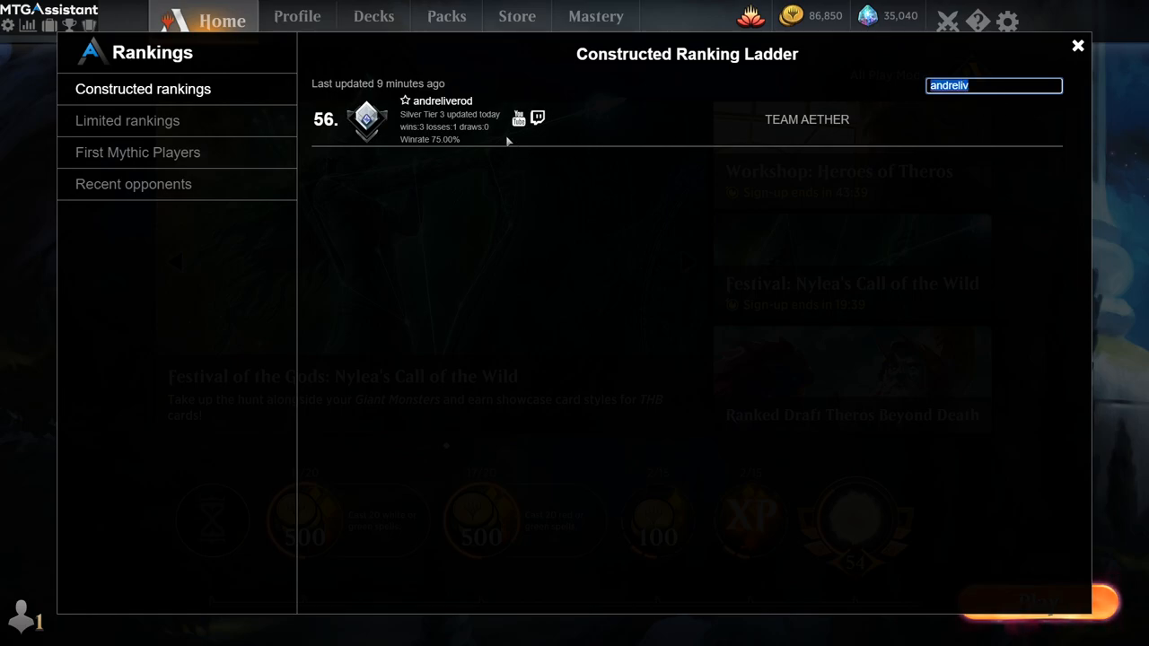
mouse_move(650, 183)
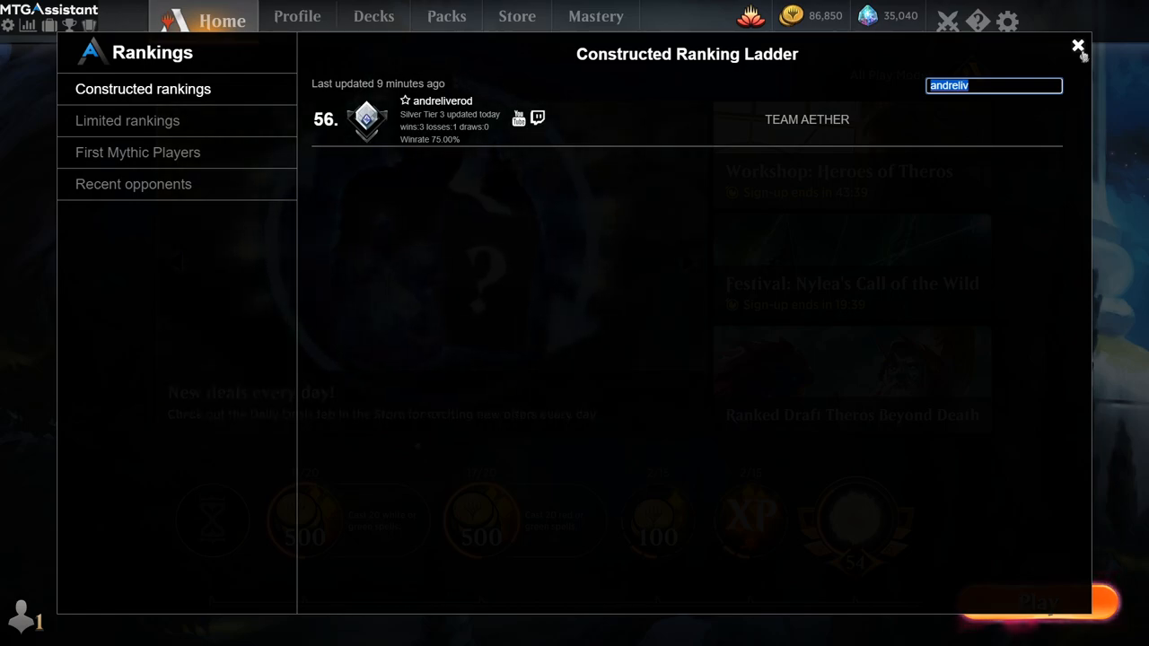
mouse_move(301, 142)
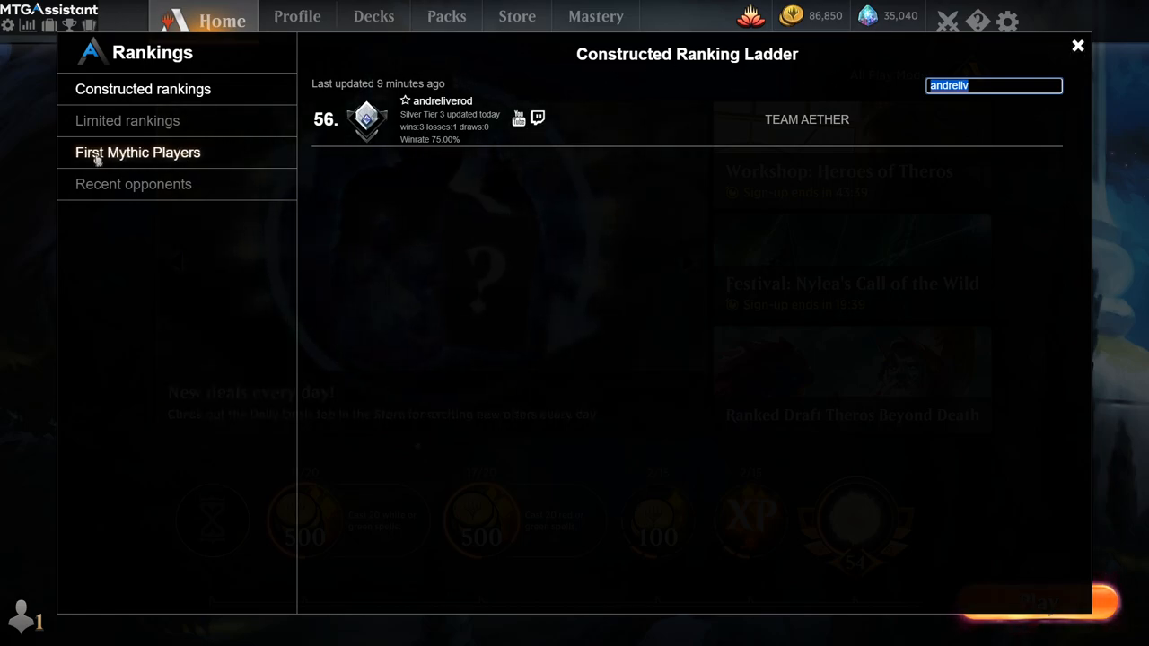
mouse_move(216, 165)
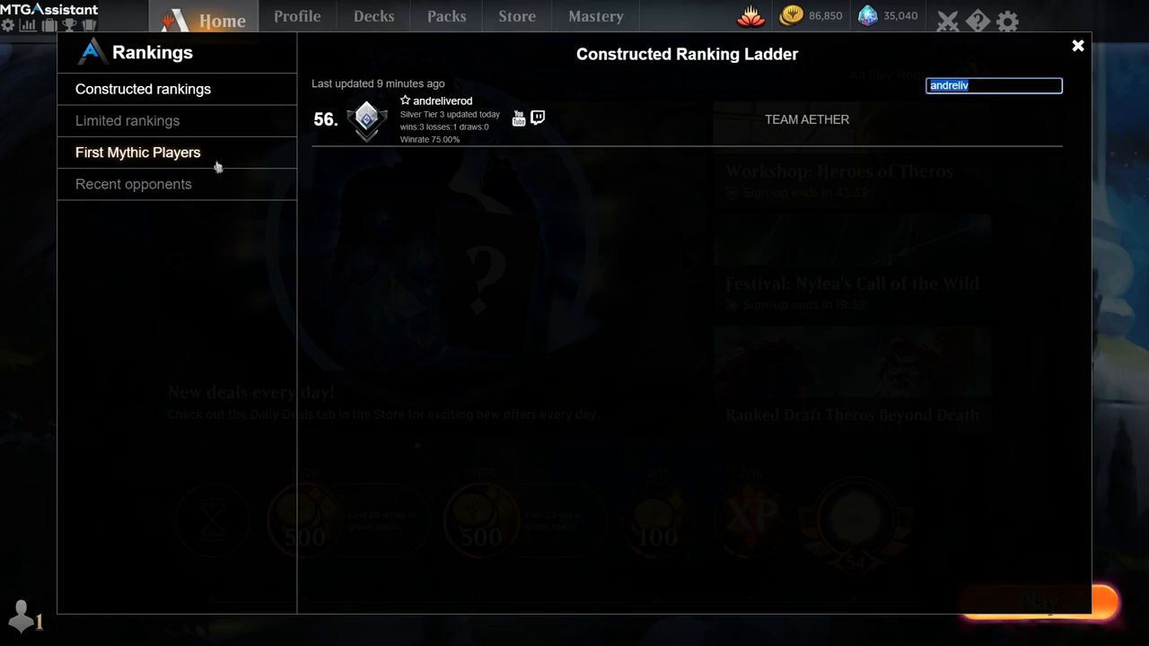
mouse_move(188, 152)
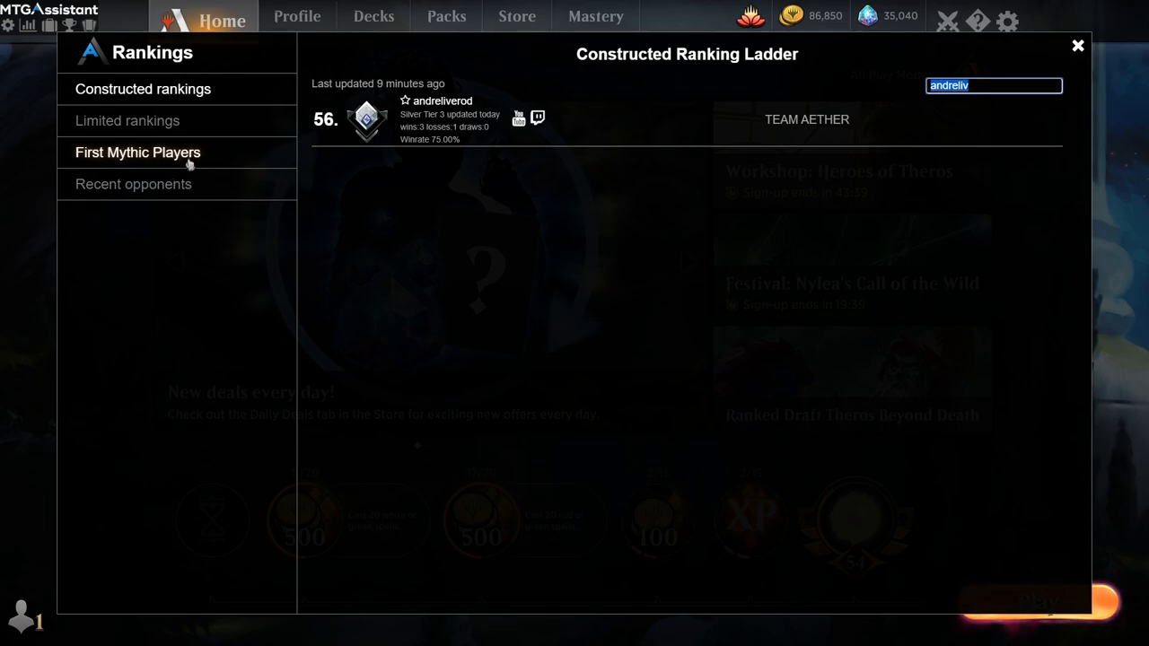
- Show Recent opponents and expand one opponent's match ID, event and avatar details
left_click(133, 183)
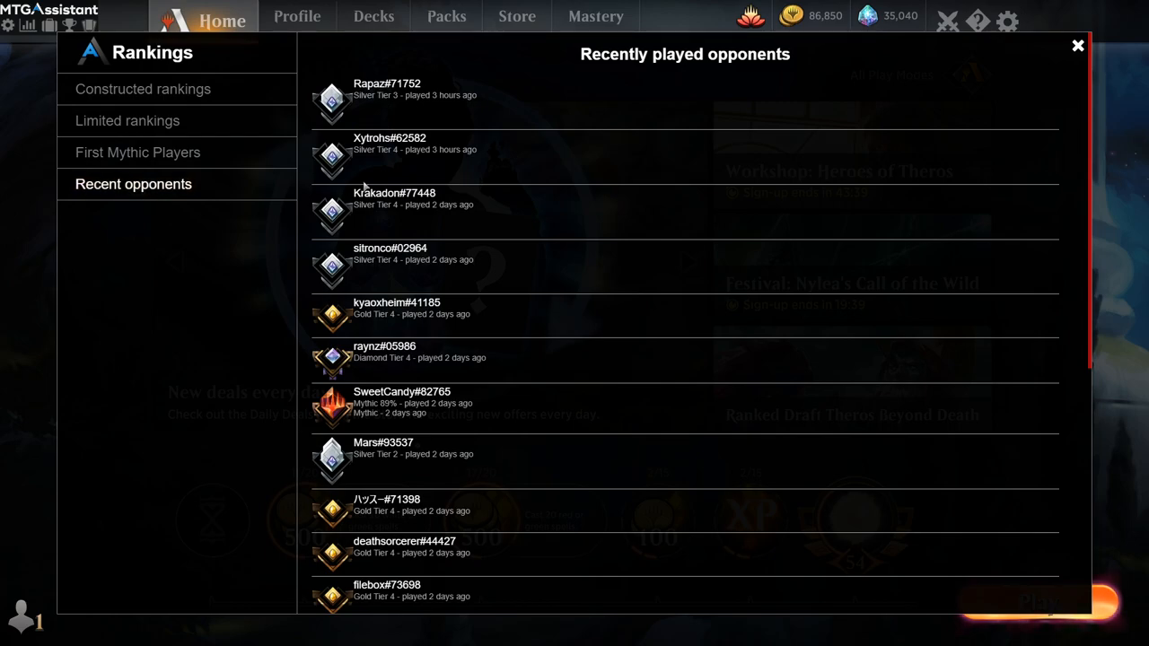
left_click(394, 194)
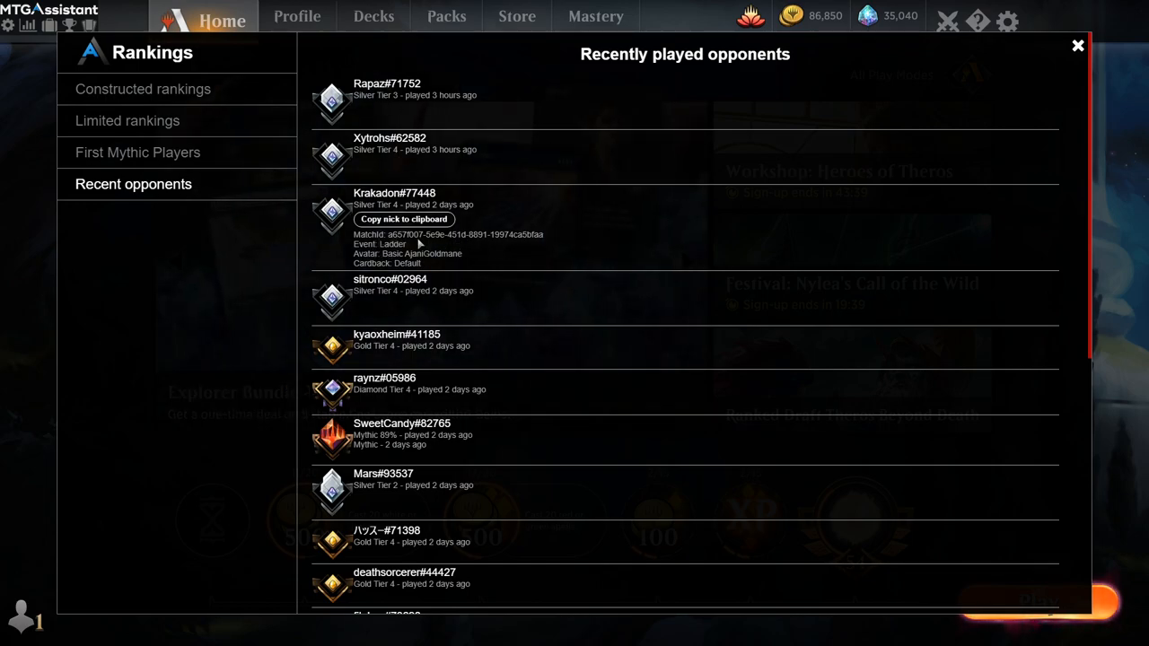
mouse_move(765, 212)
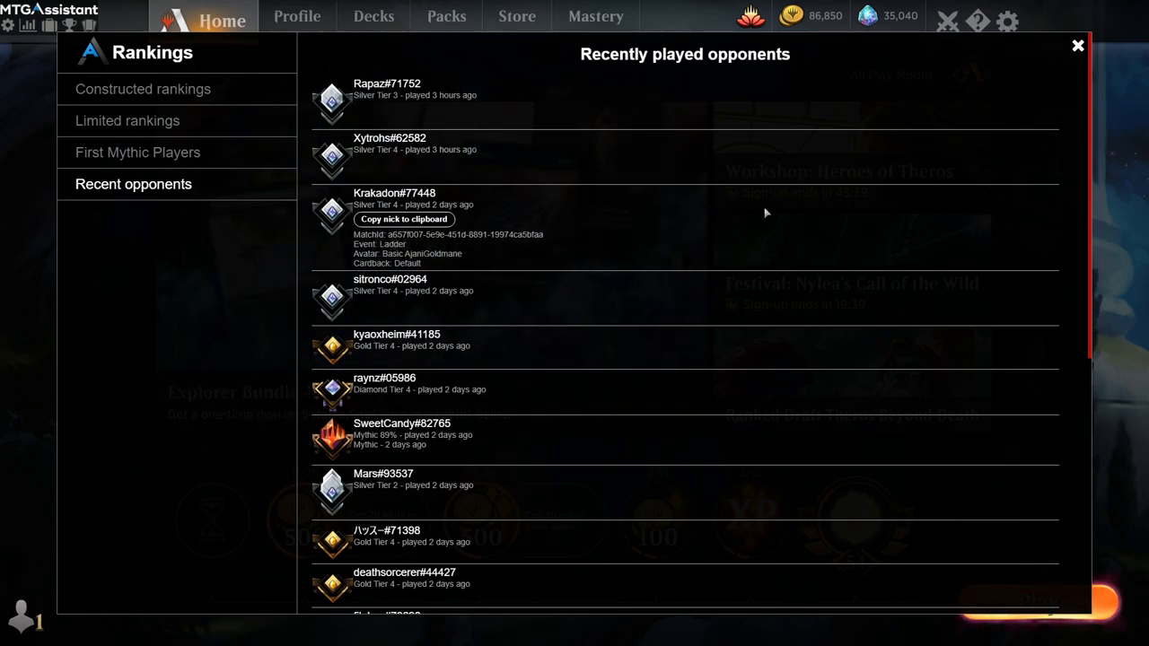
mouse_move(1077, 47)
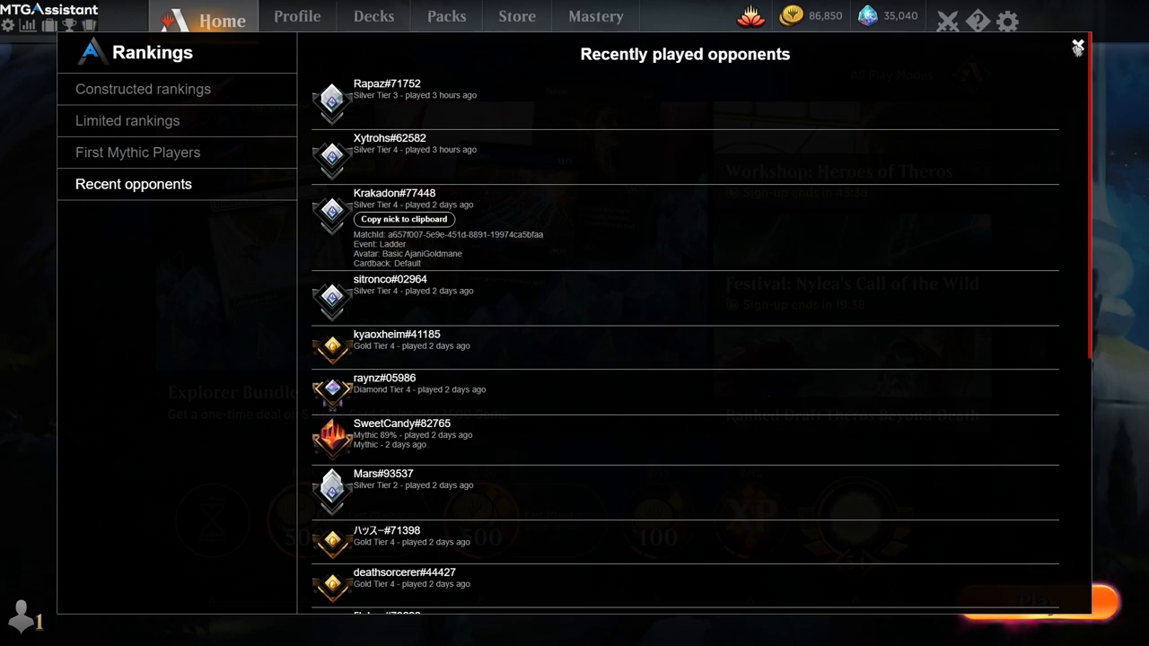
- Leave Rankings and go to the Deck Tracker section of the overlay settings
left_click(1077, 46)
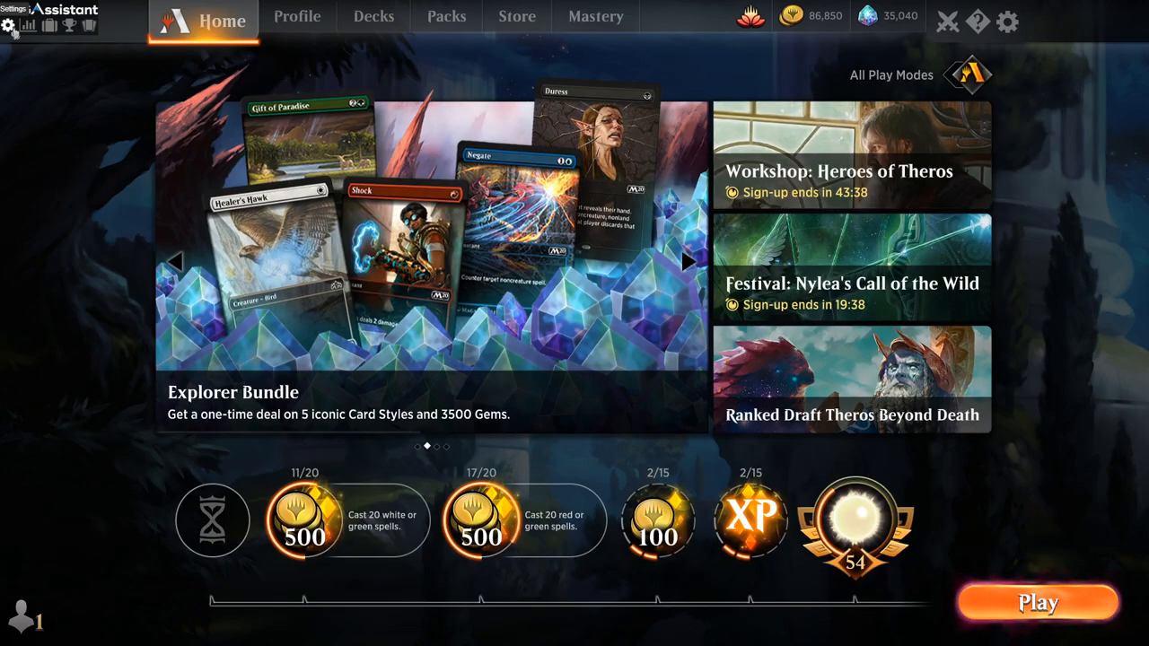
left_click(7, 26)
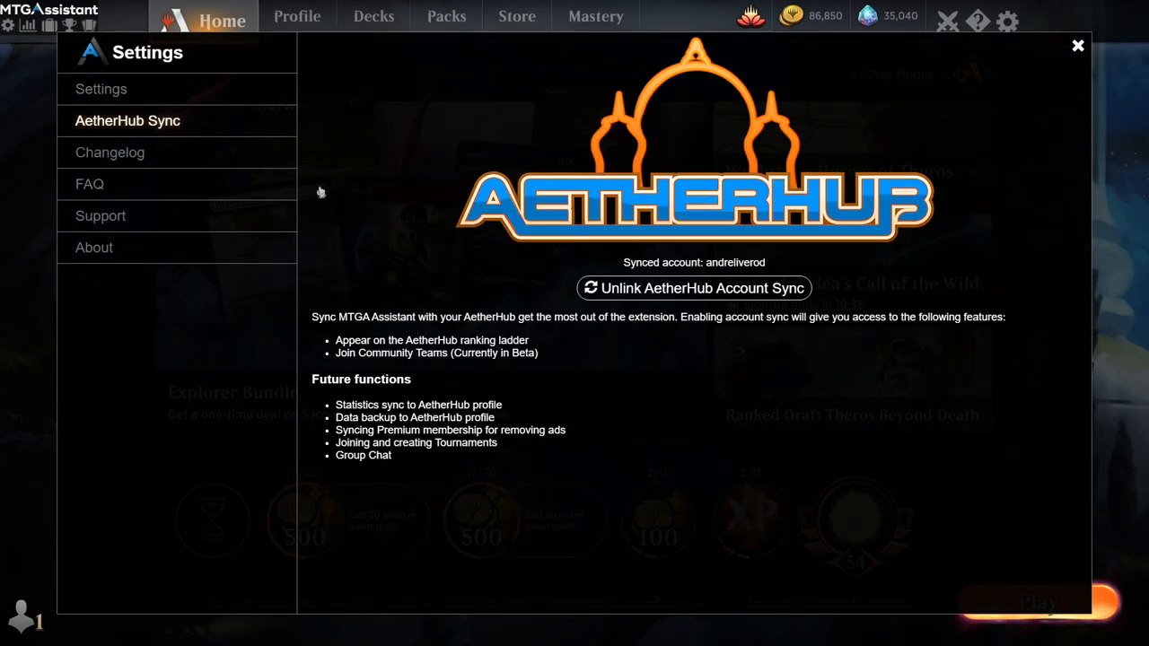
mouse_move(668, 248)
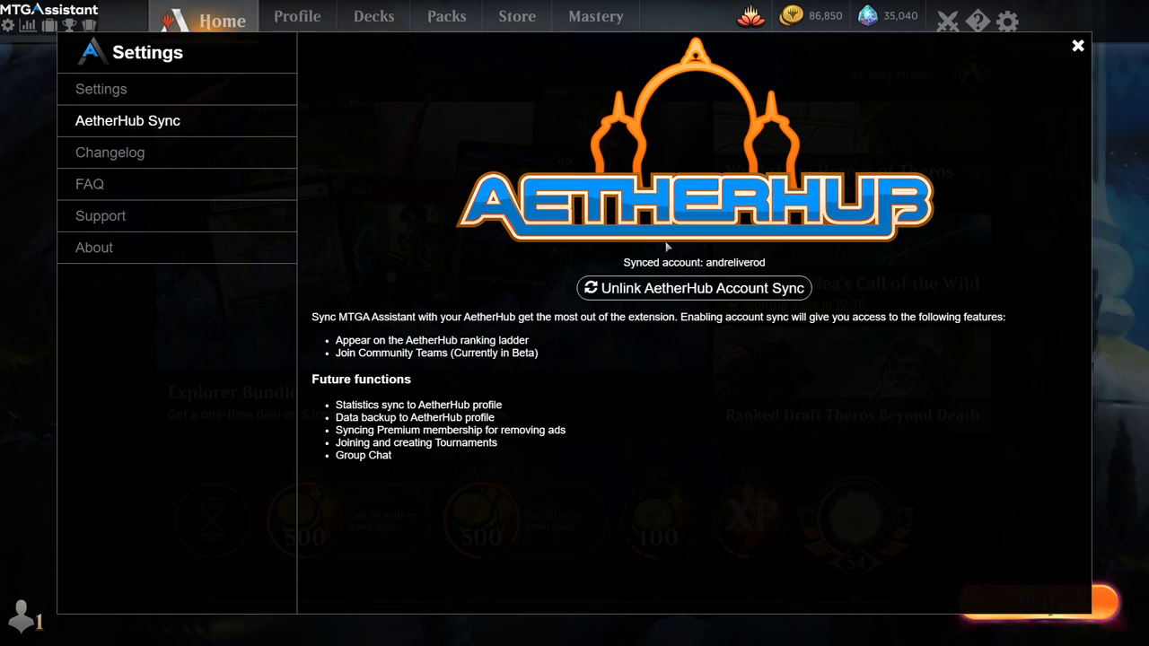
mouse_move(693, 288)
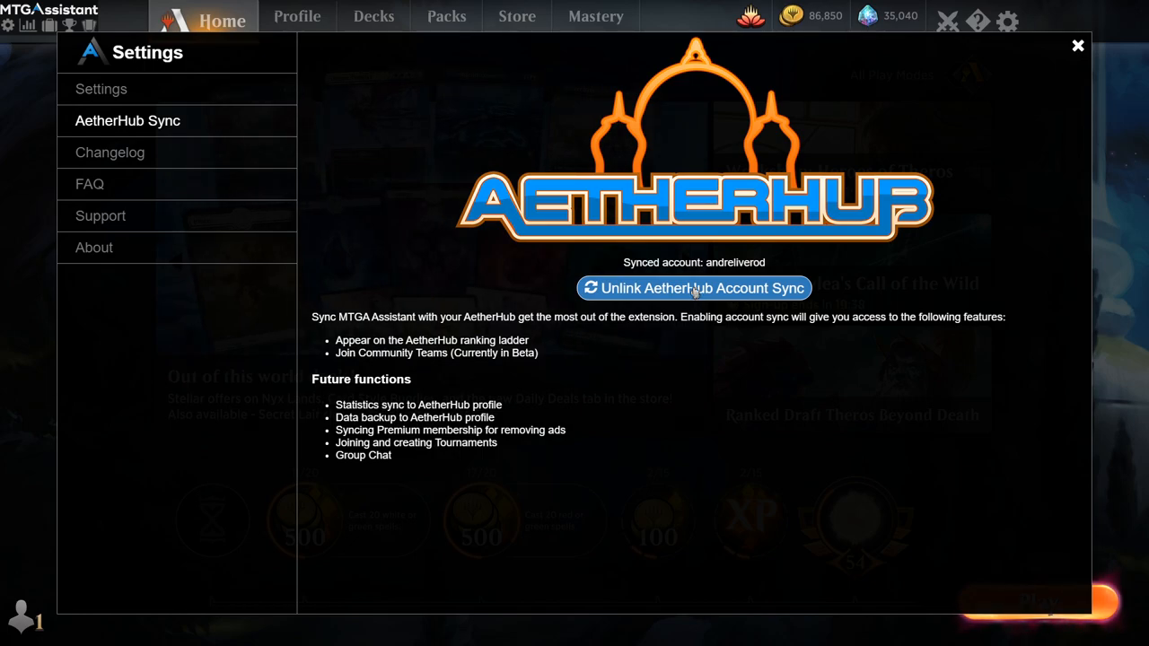
left_click(101, 90)
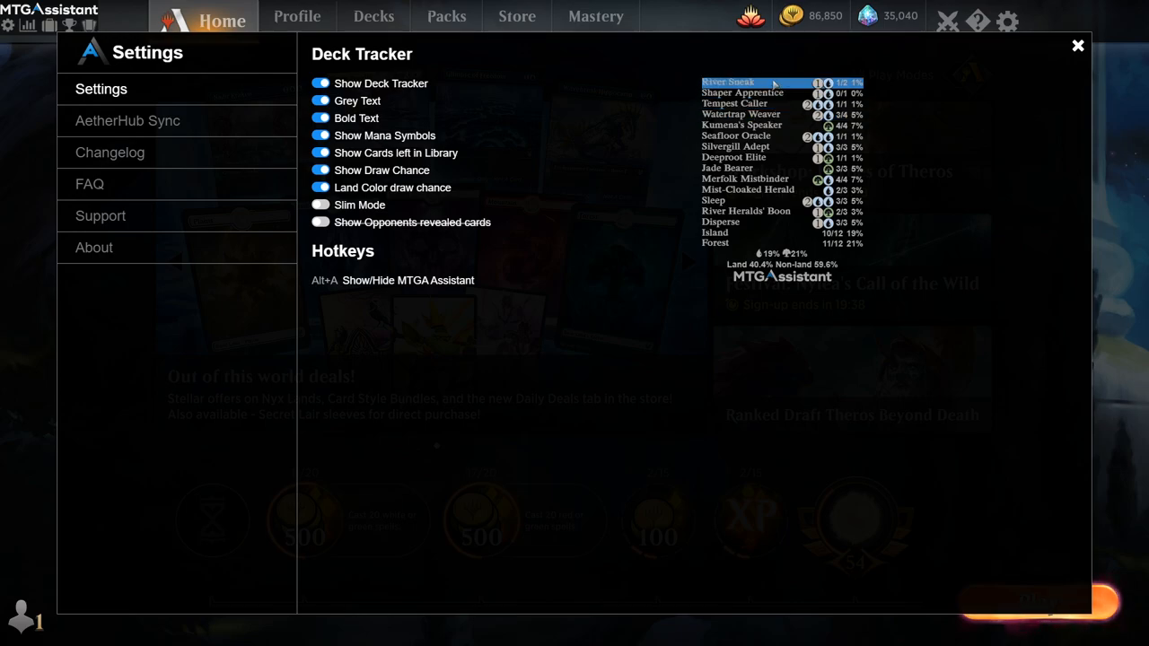
mouse_move(499, 224)
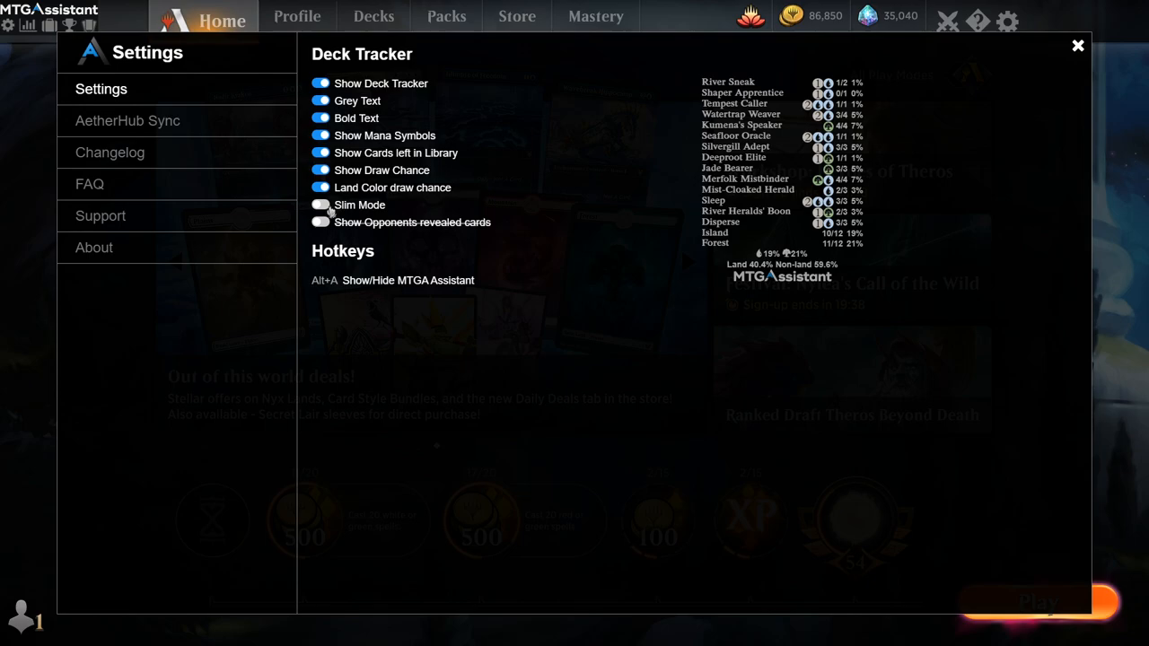
- Toggle Slim Mode, Show Mana Symbols and Show Draw Chance against the tracker preview, then close settings
left_click(320, 205)
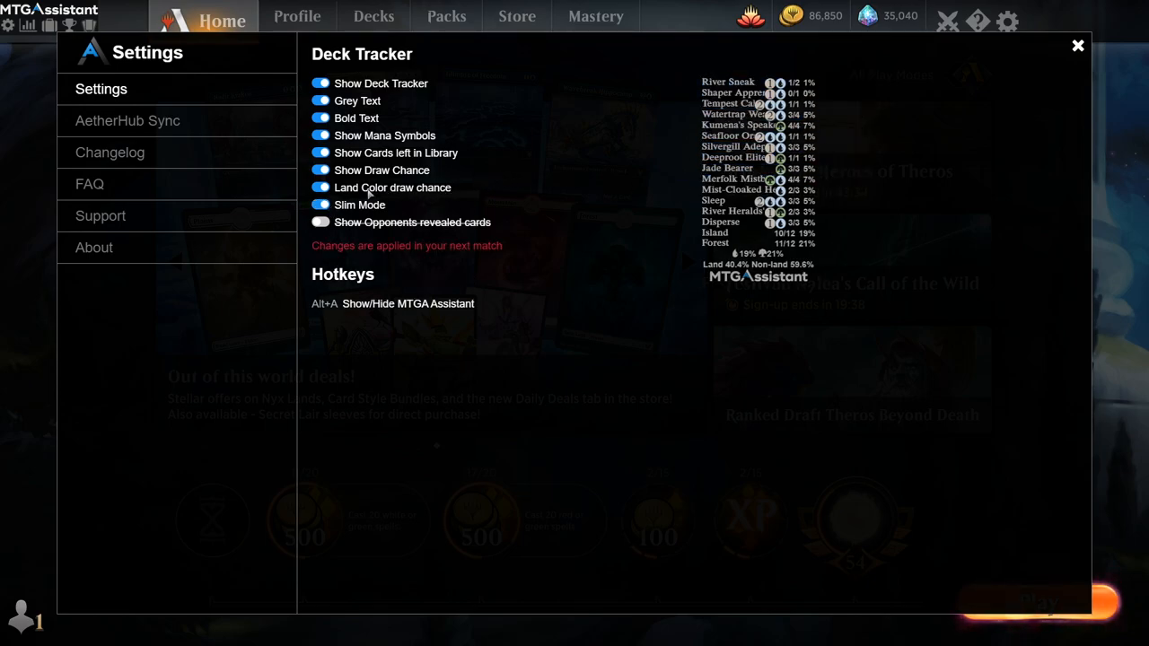
left_click(319, 135)
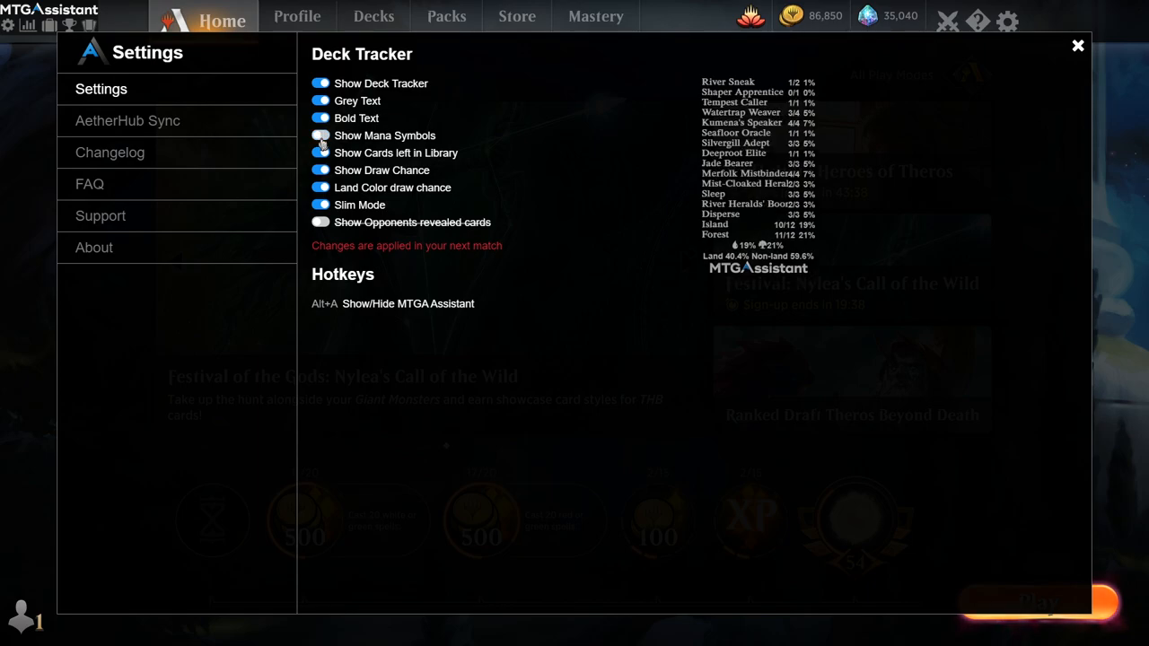
left_click(320, 135)
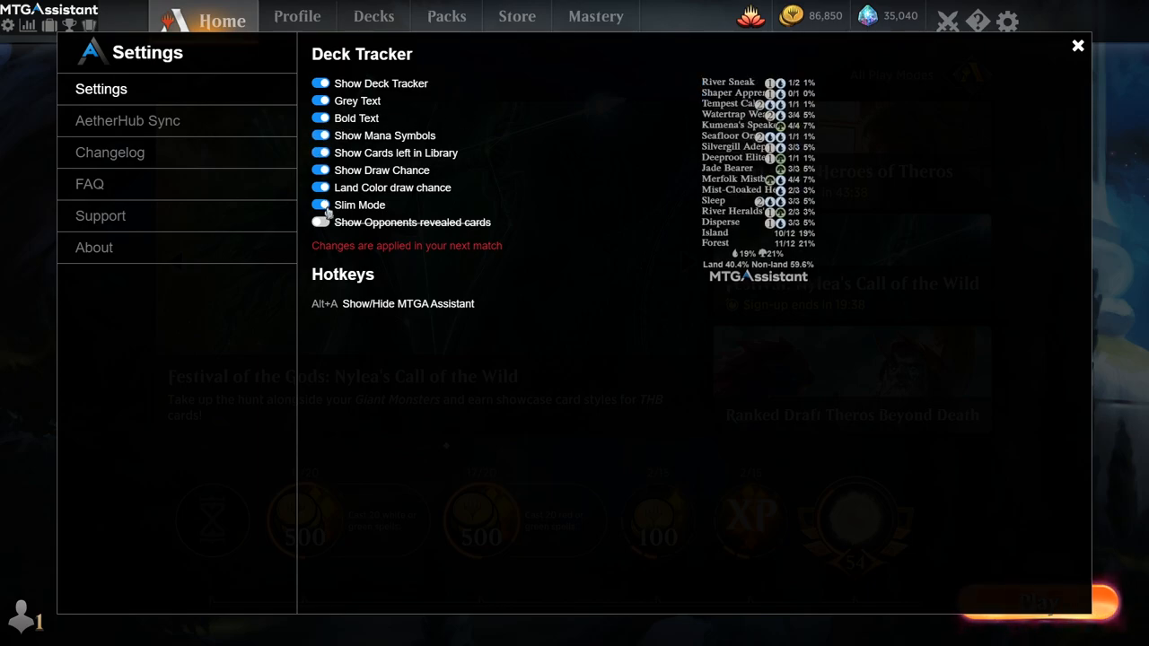
left_click(319, 205)
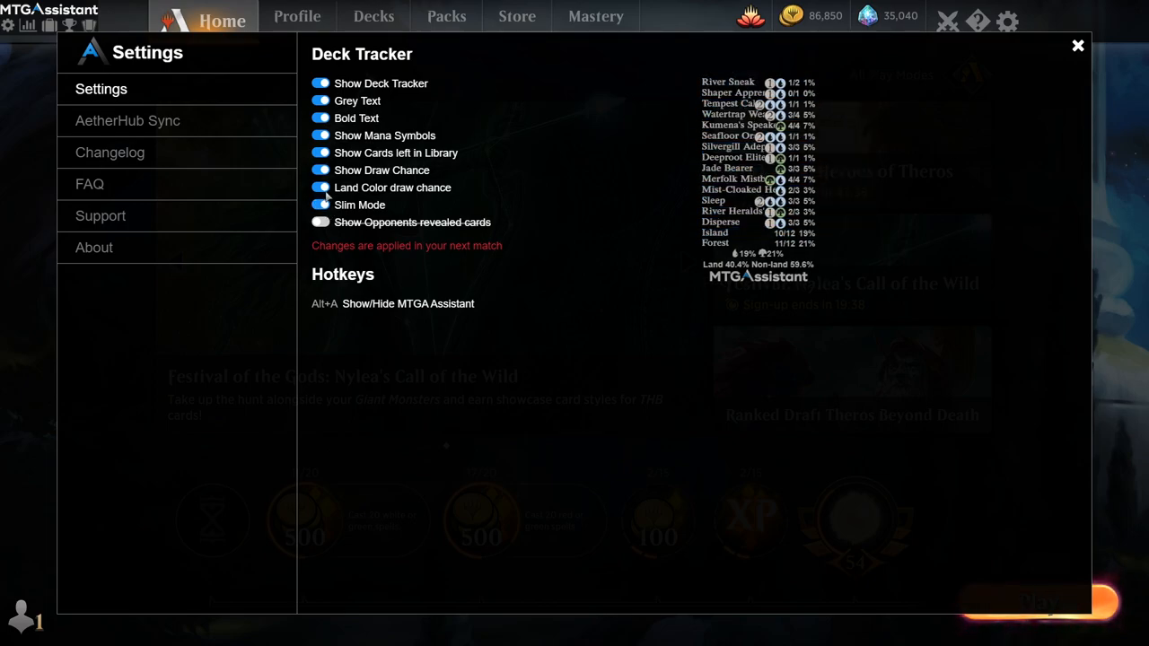
left_click(319, 169)
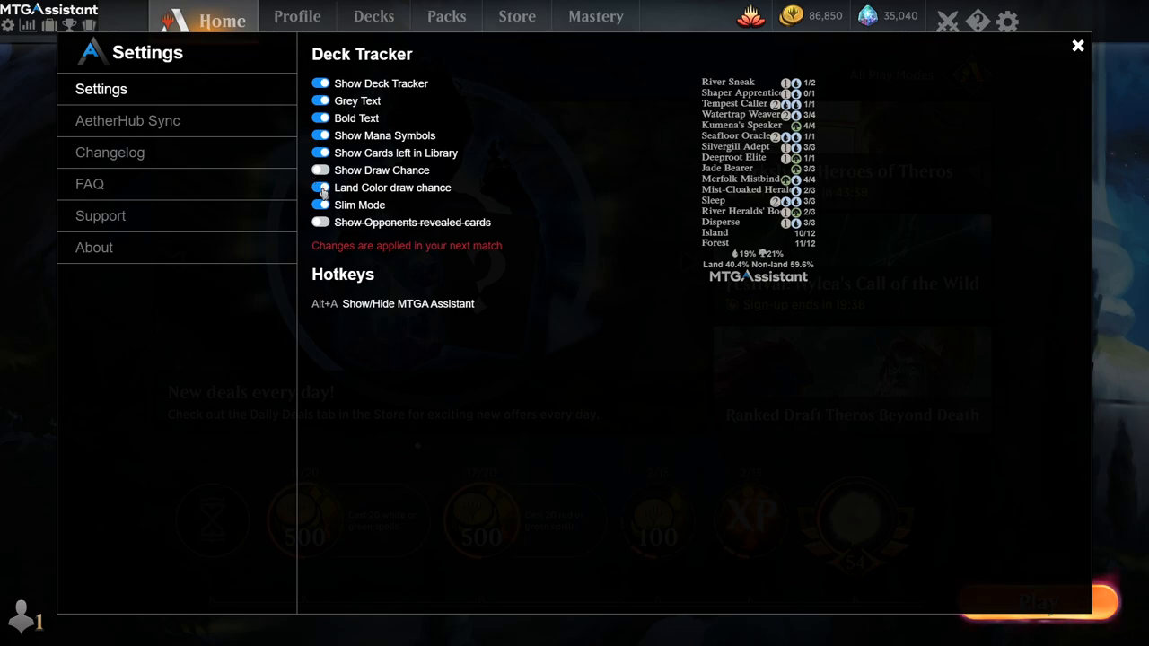
left_click(319, 189)
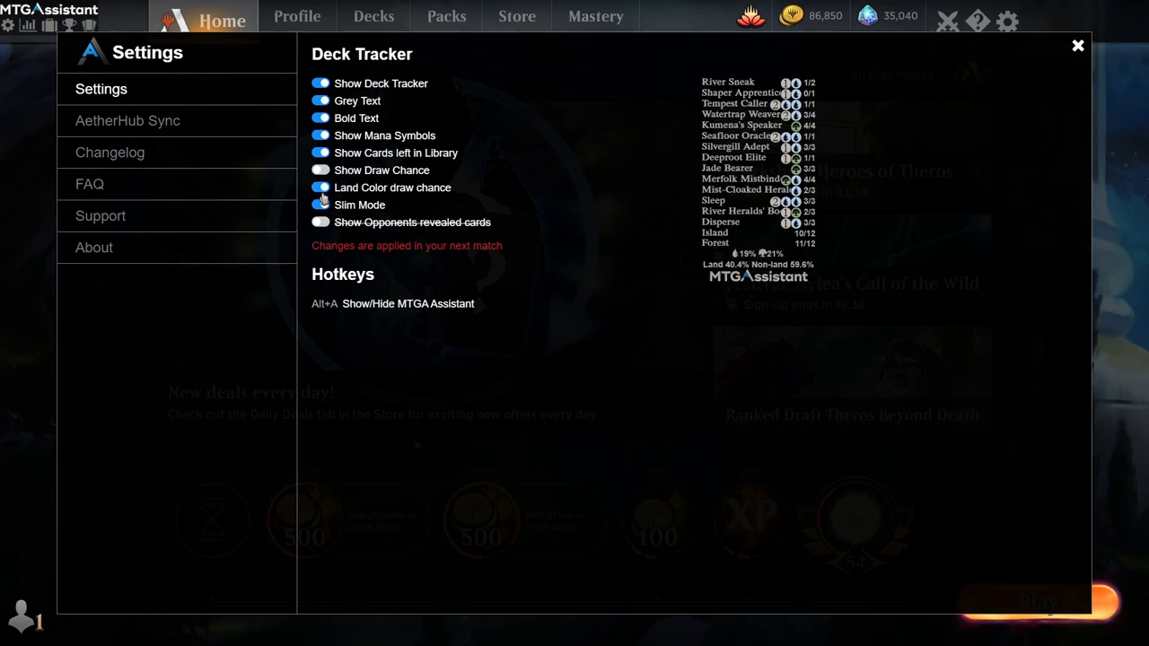
left_click(320, 135)
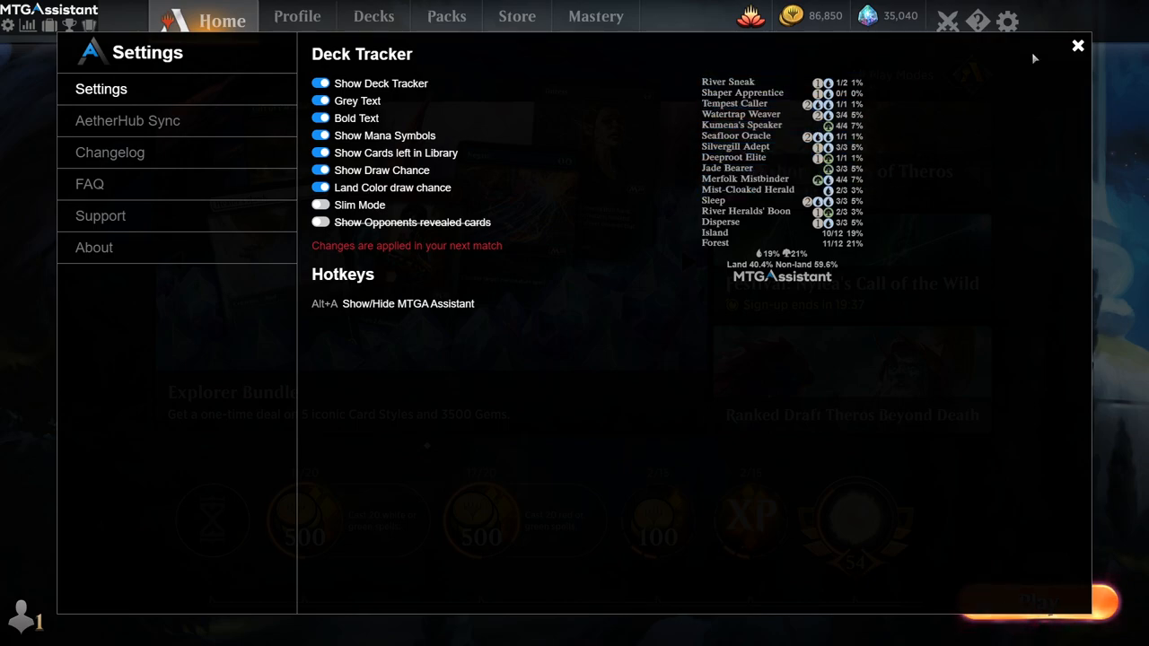
left_click(1077, 46)
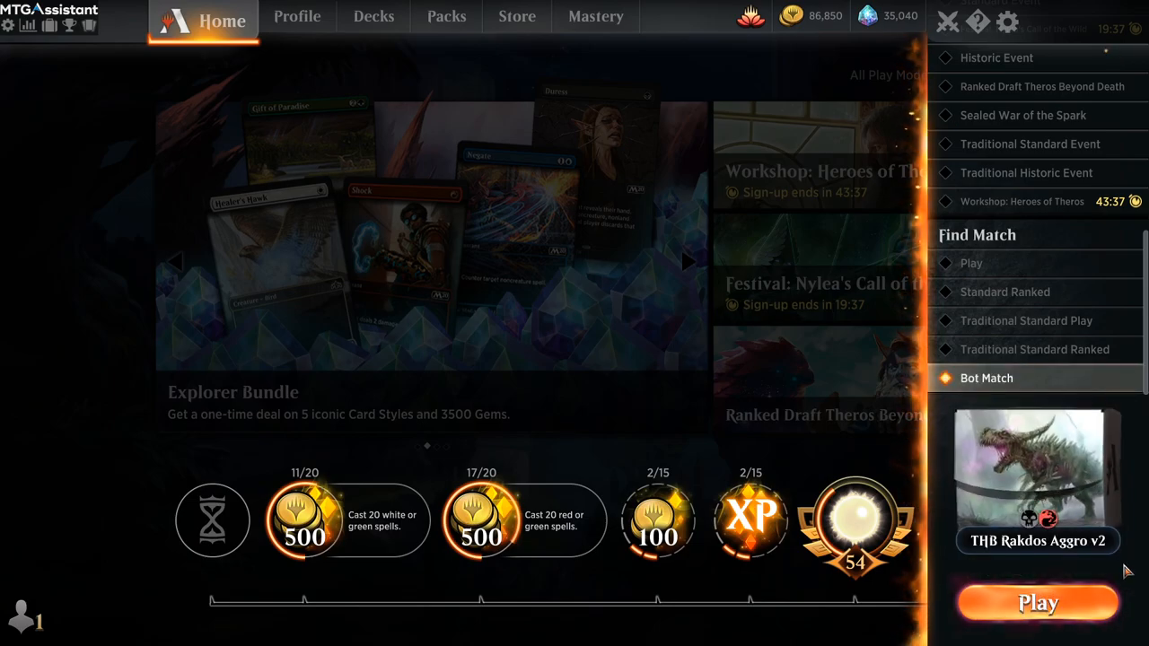
- Start a Bot Match with the THB Rakdos Aggro v2 deck, deck tracker showing
left_click(1038, 604)
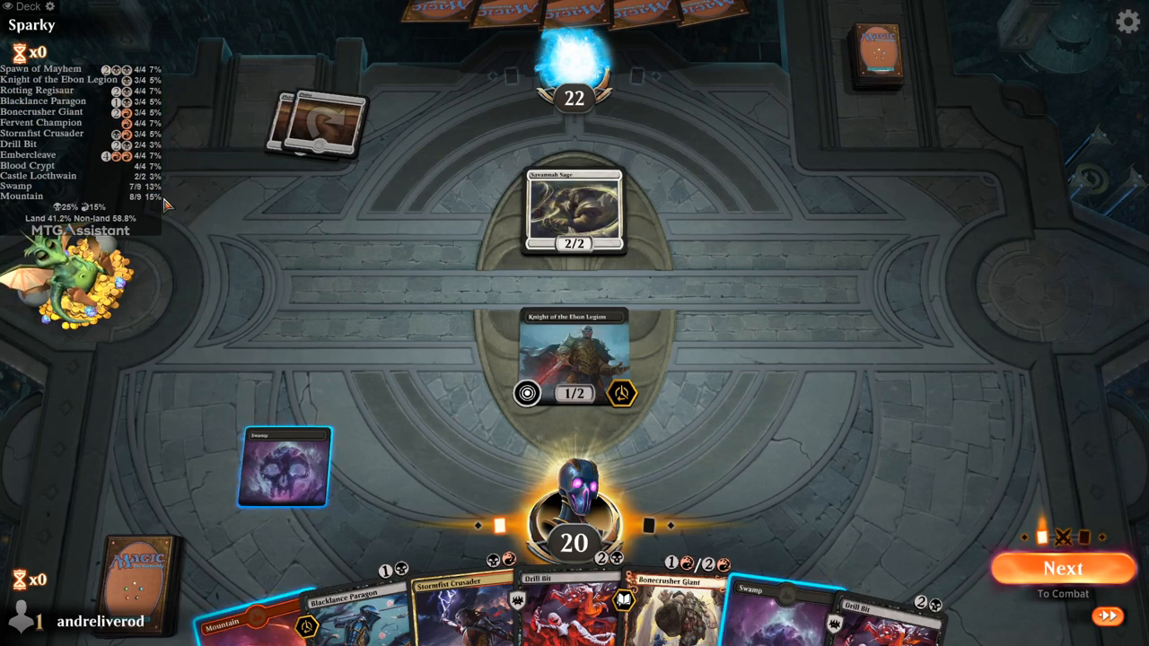
mouse_move(273, 222)
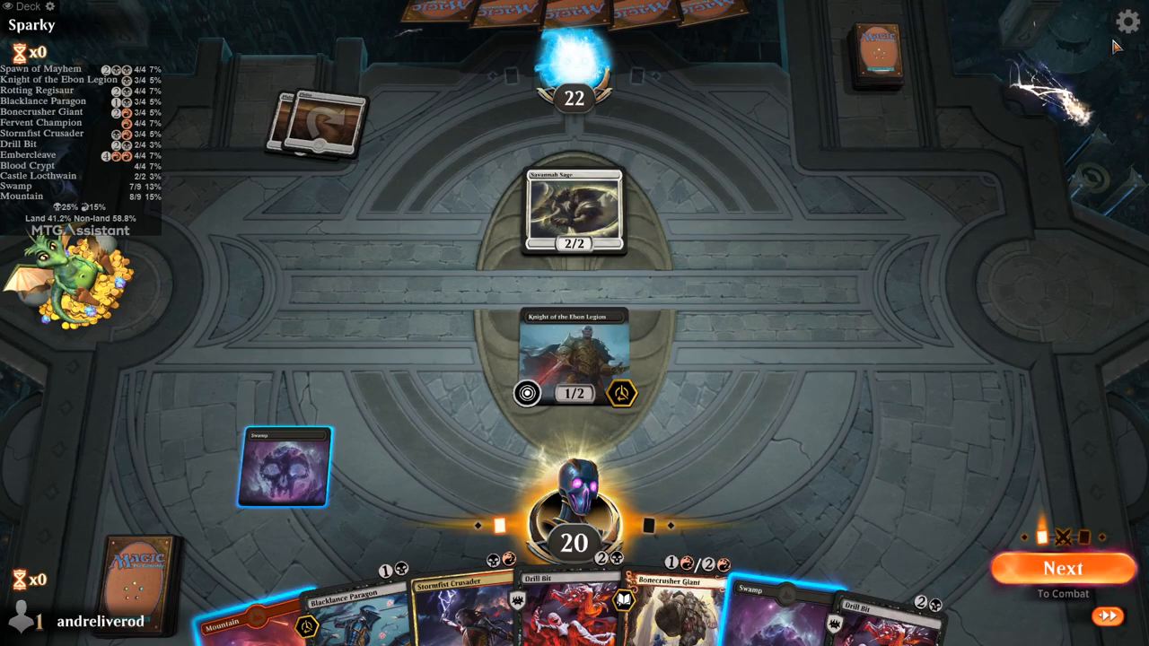
- Concede the match, start the Theros Beyond Death draft, then close the Pack 1 Pick 1 overview
left_click(1128, 22)
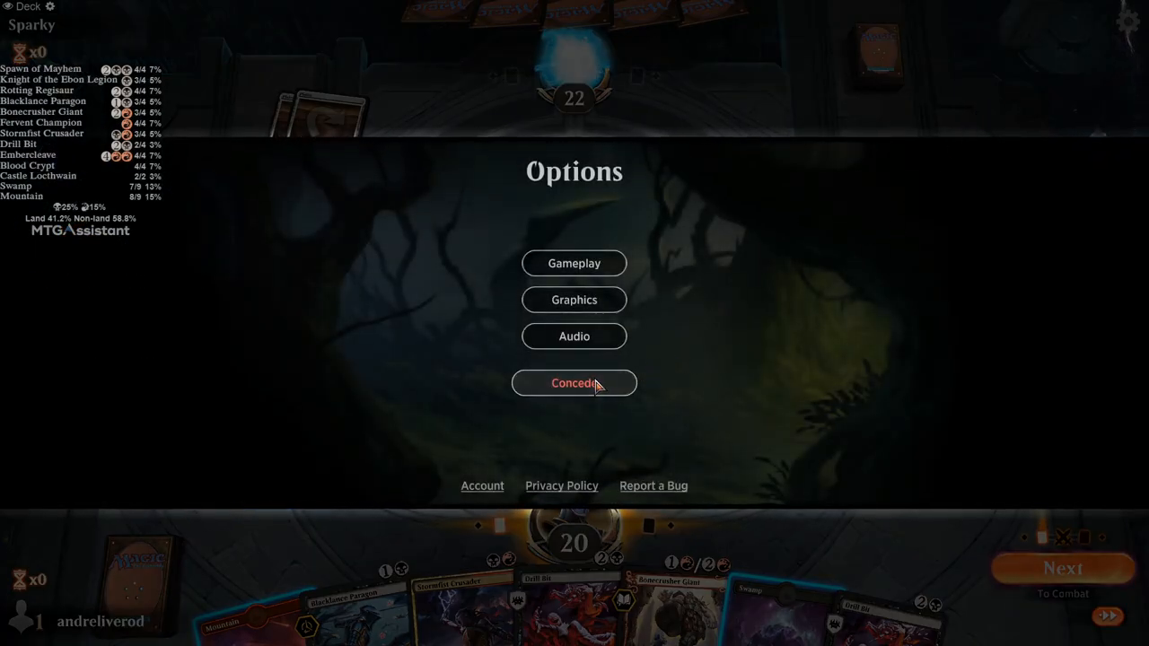
left_click(575, 385)
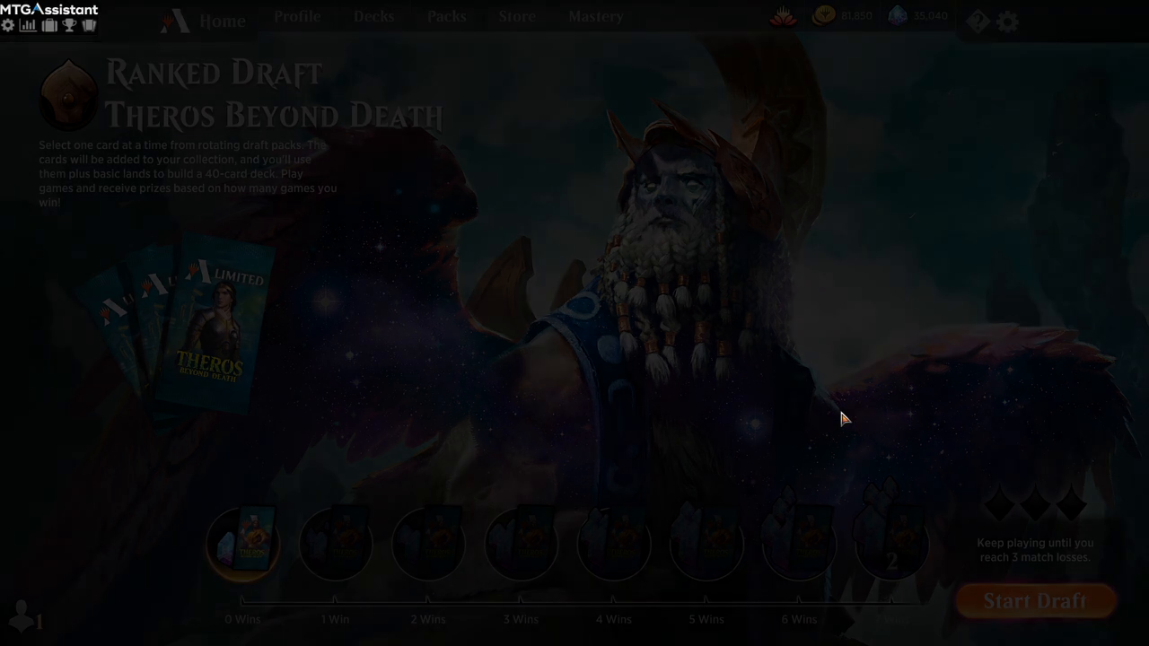
left_click(1035, 600)
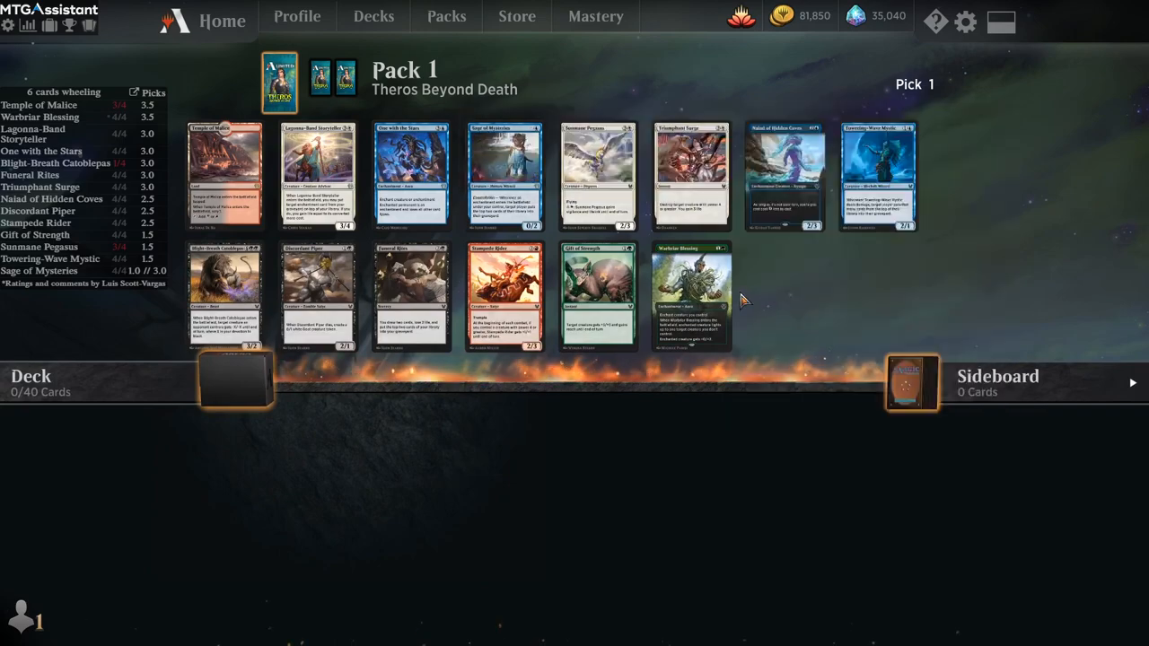
mouse_move(107, 39)
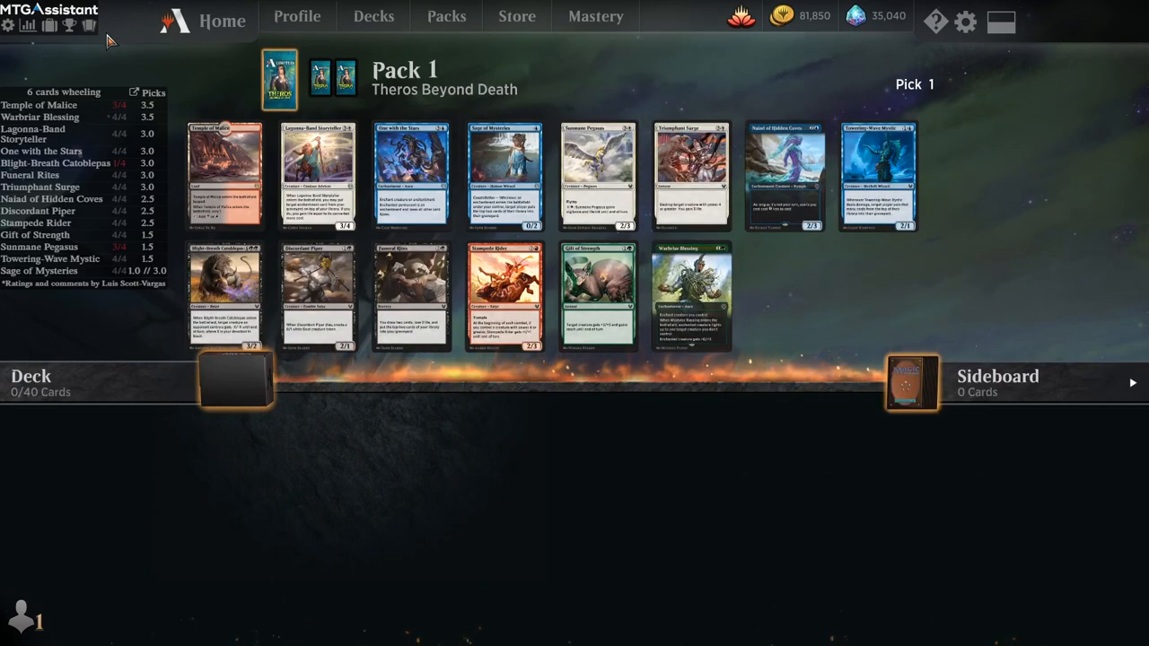
mouse_move(70, 25)
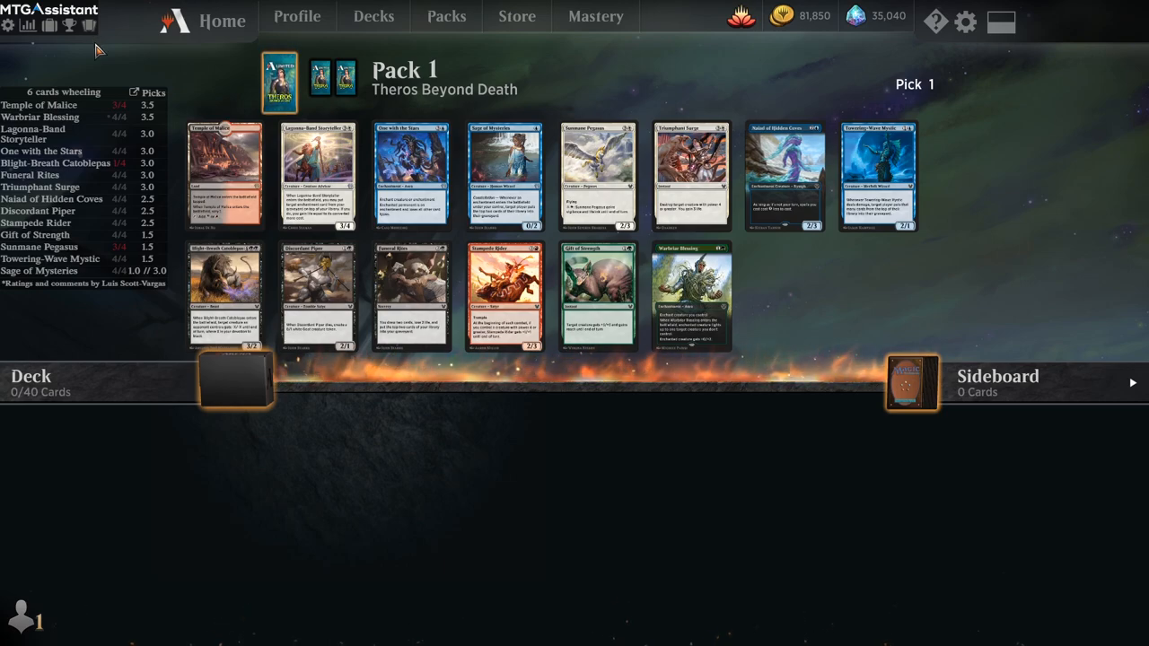
mouse_move(39, 104)
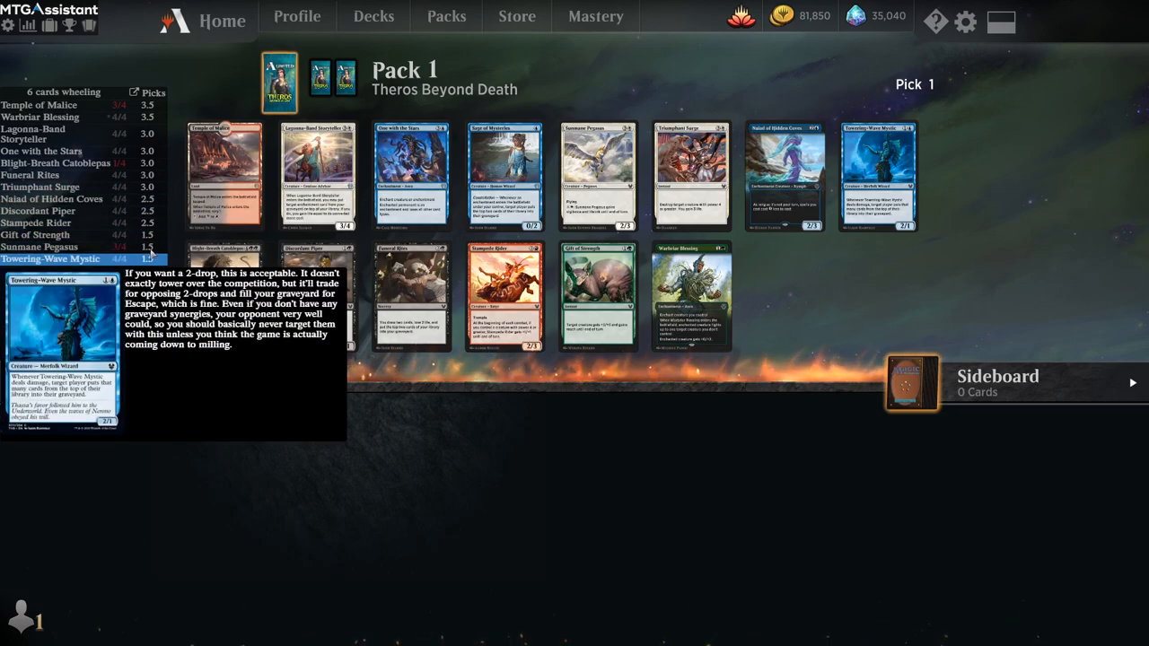
mouse_move(56, 161)
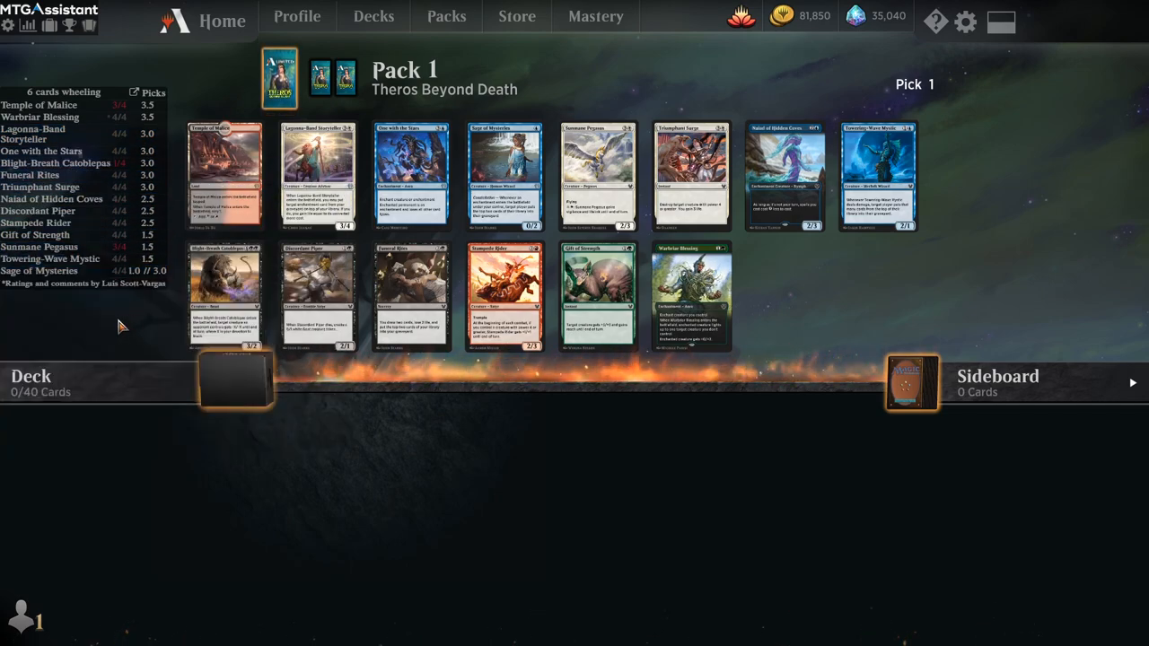
mouse_move(37, 104)
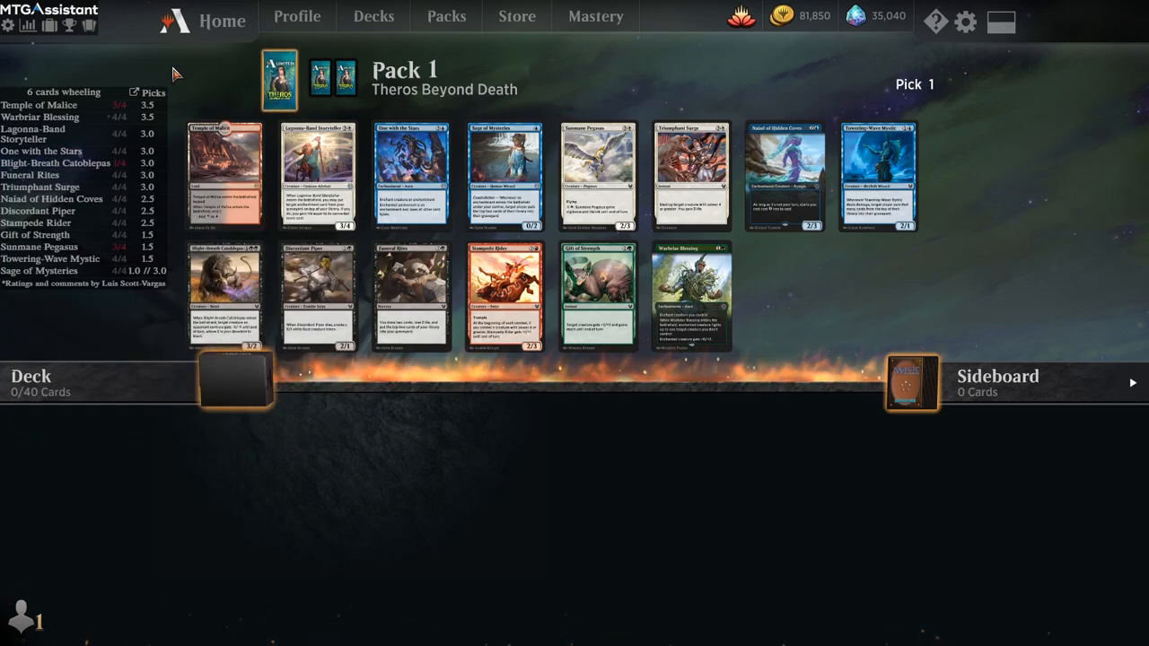
mouse_move(38, 104)
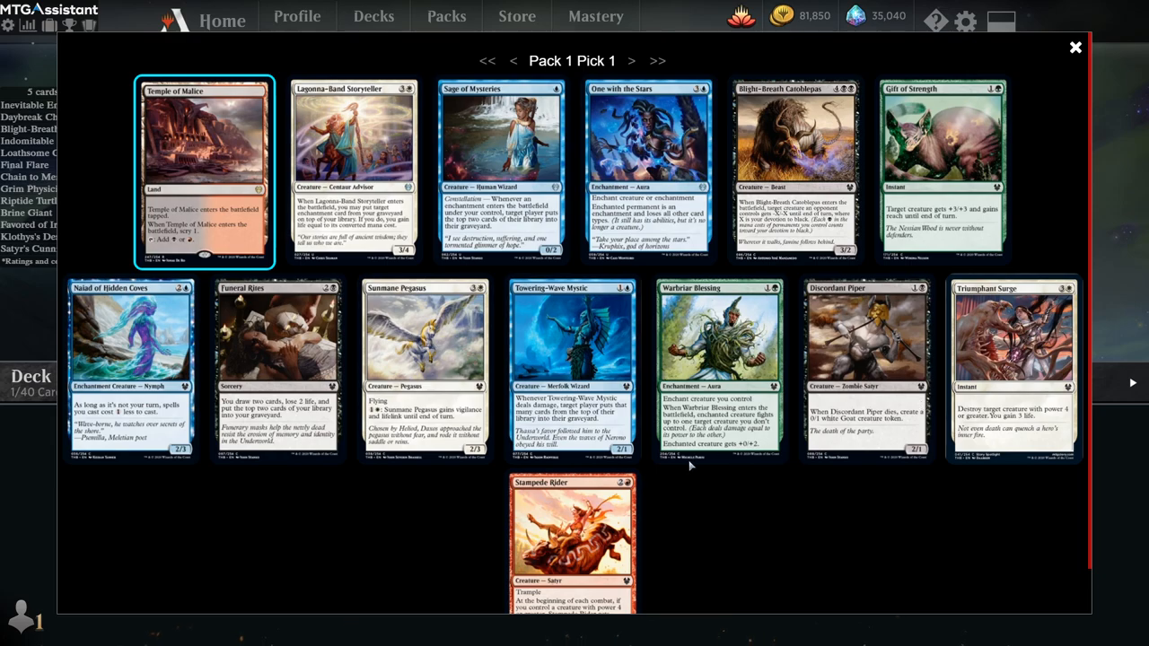
mouse_move(399, 322)
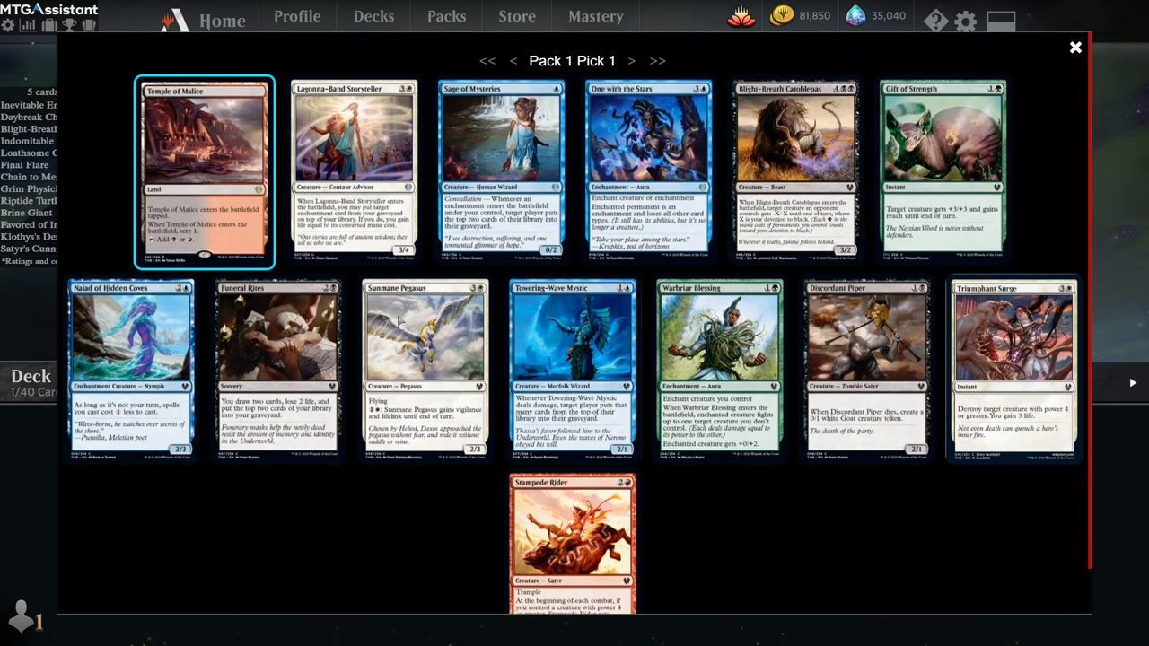
mouse_move(934, 325)
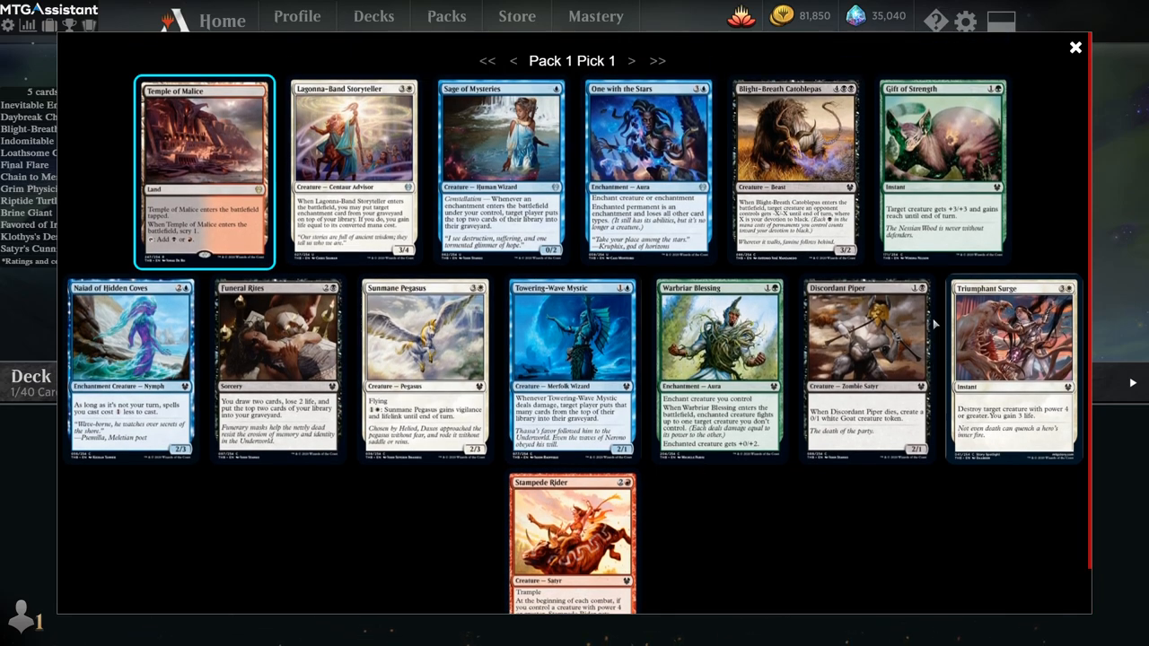
left_click(1074, 47)
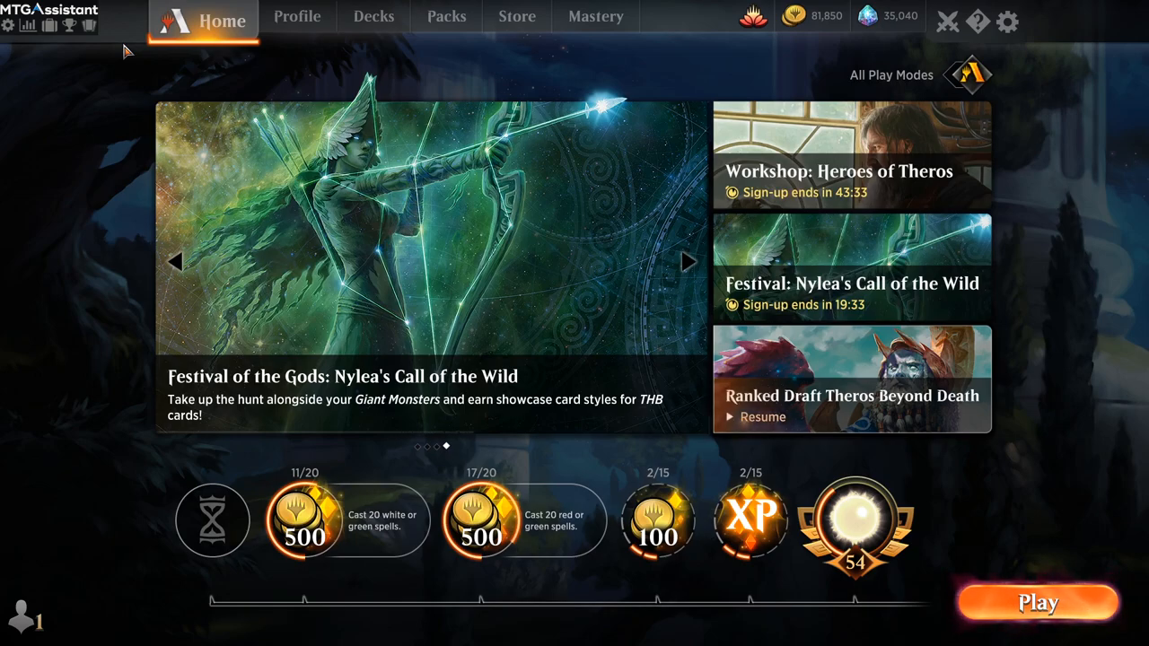
mouse_move(70, 25)
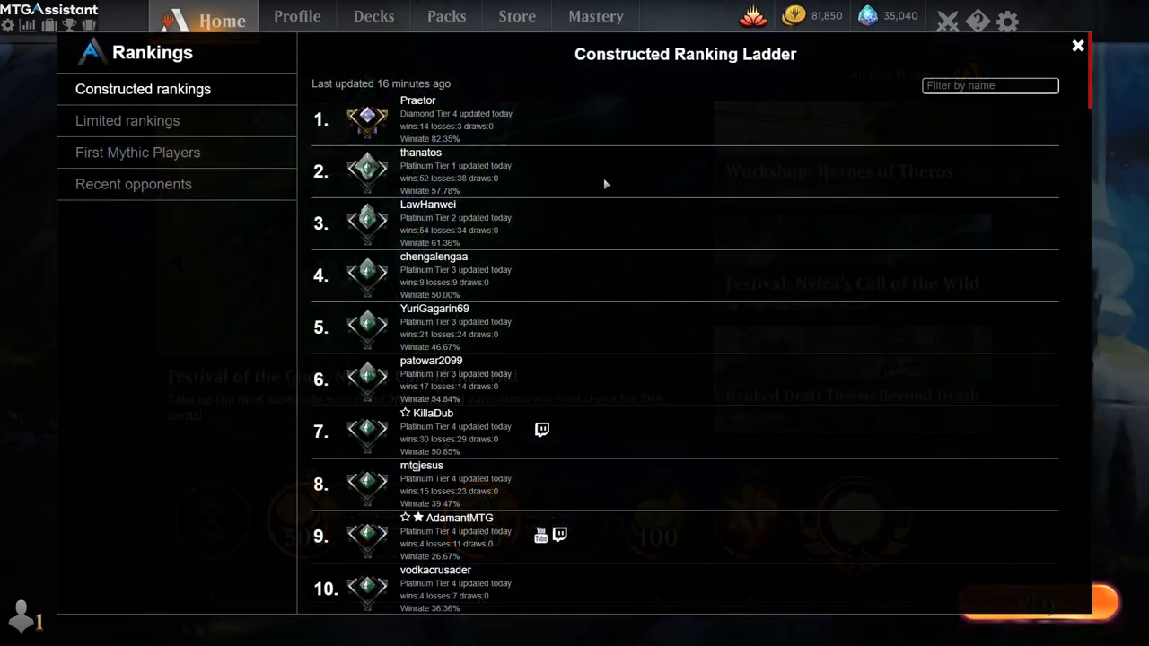
- Scroll the Constructed ladder down to rank 56 and follow its TEAM AETHER link to AetherHub
scroll("down", 3)
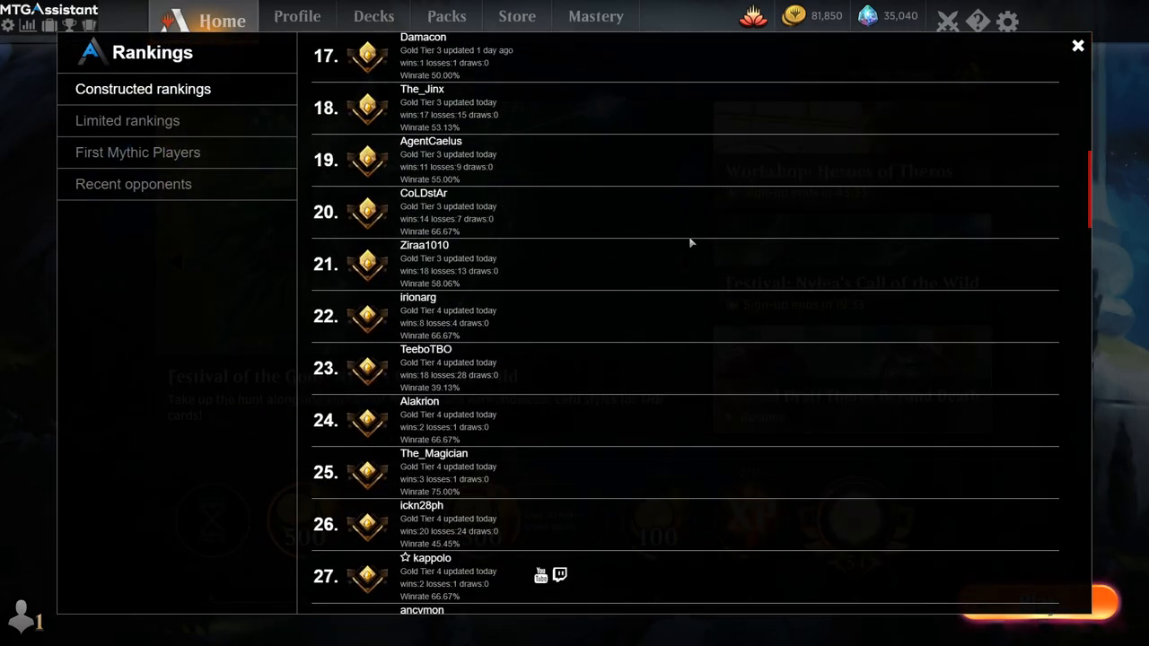
scroll("down", 3)
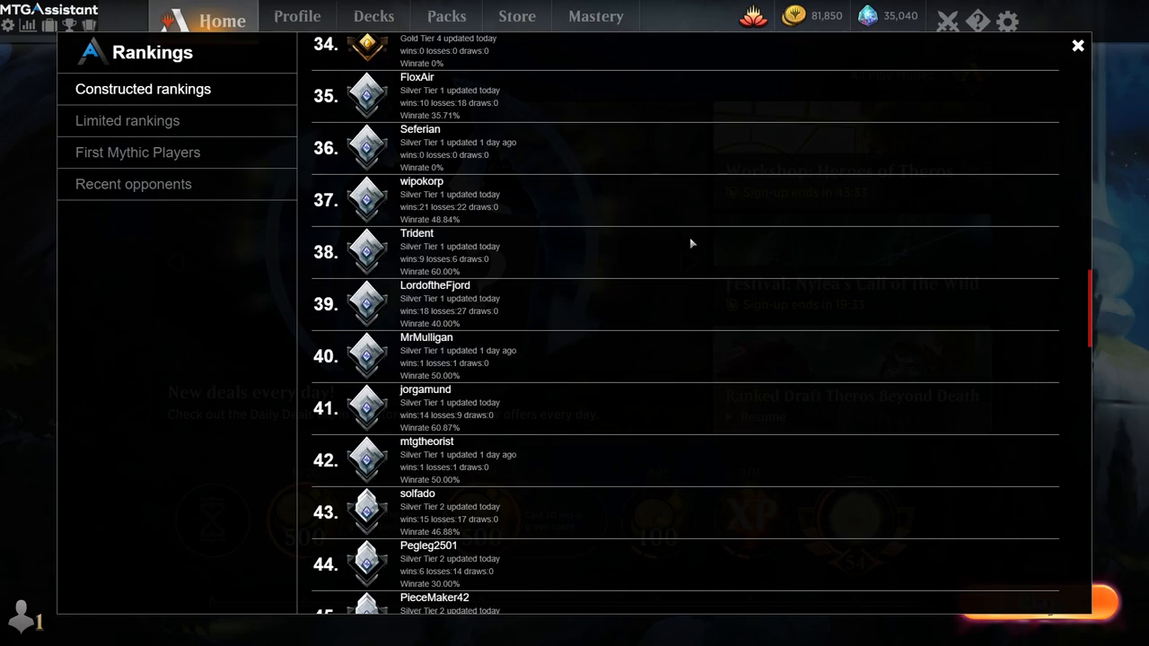
scroll("down", 3)
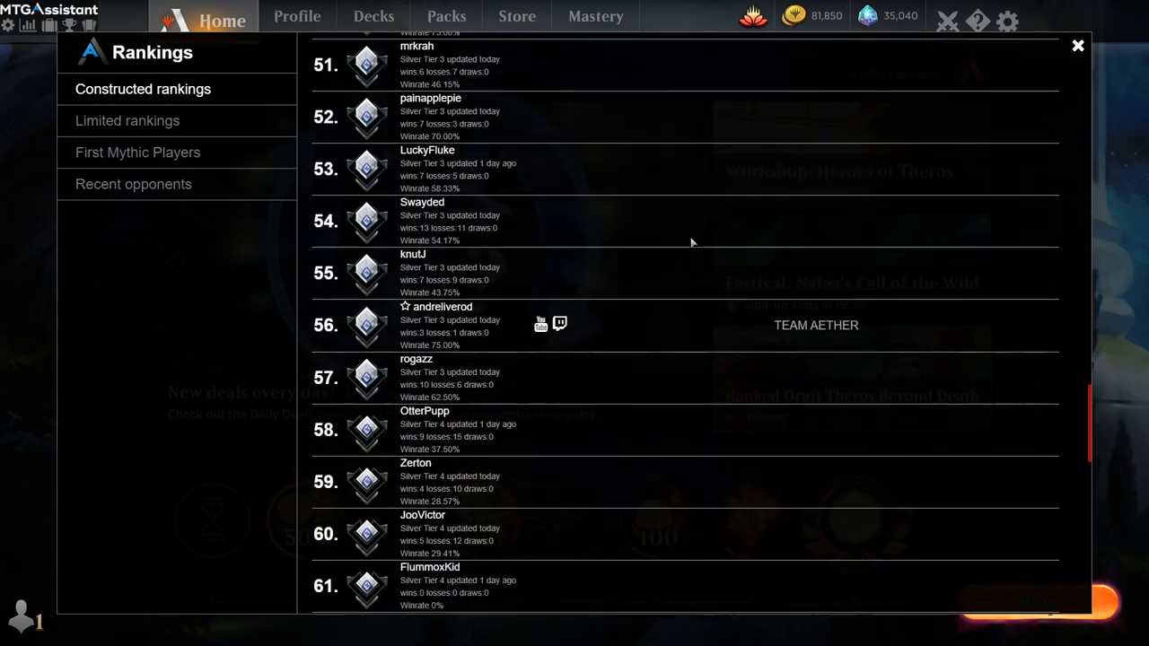
scroll("down", 3)
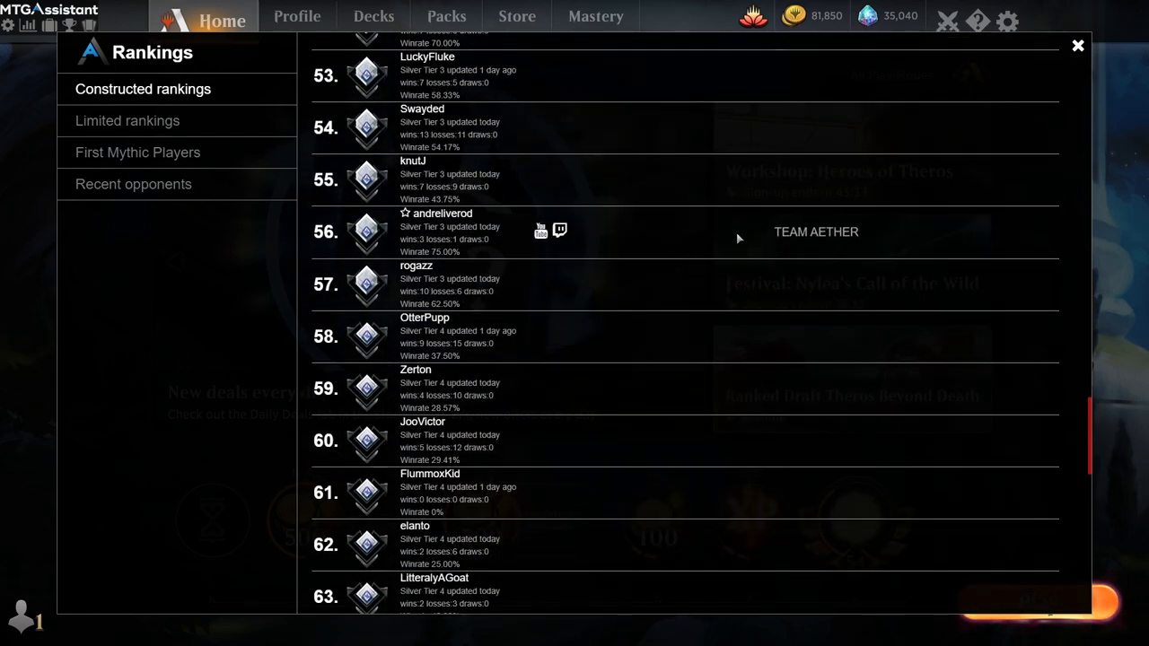
mouse_move(835, 233)
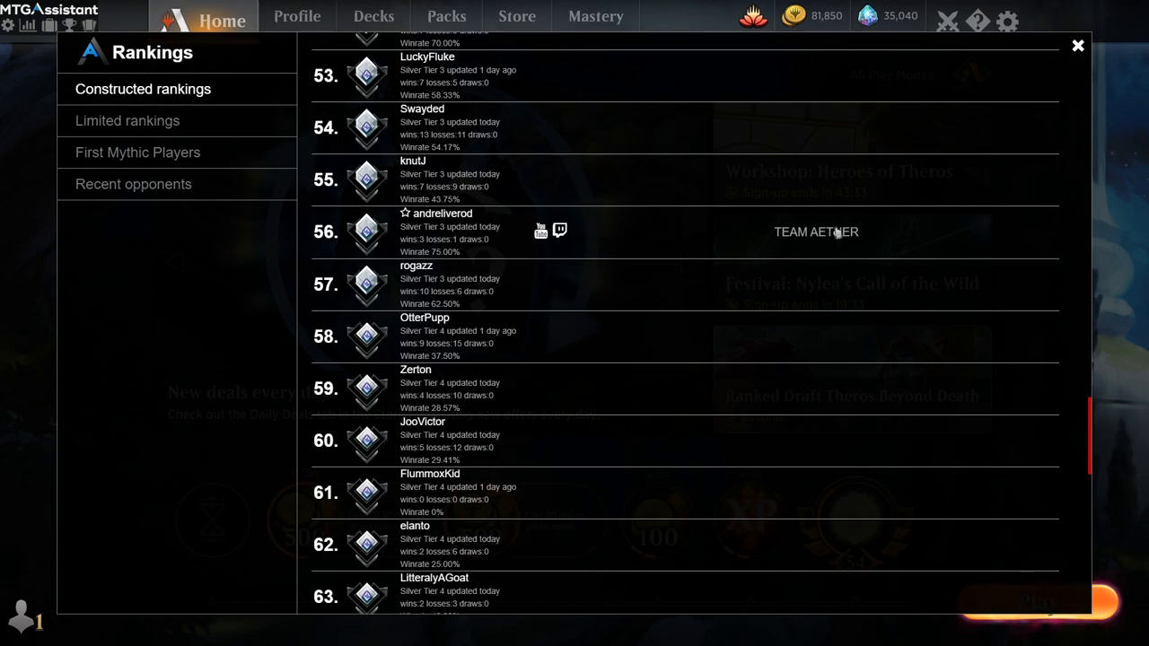
left_click(815, 232)
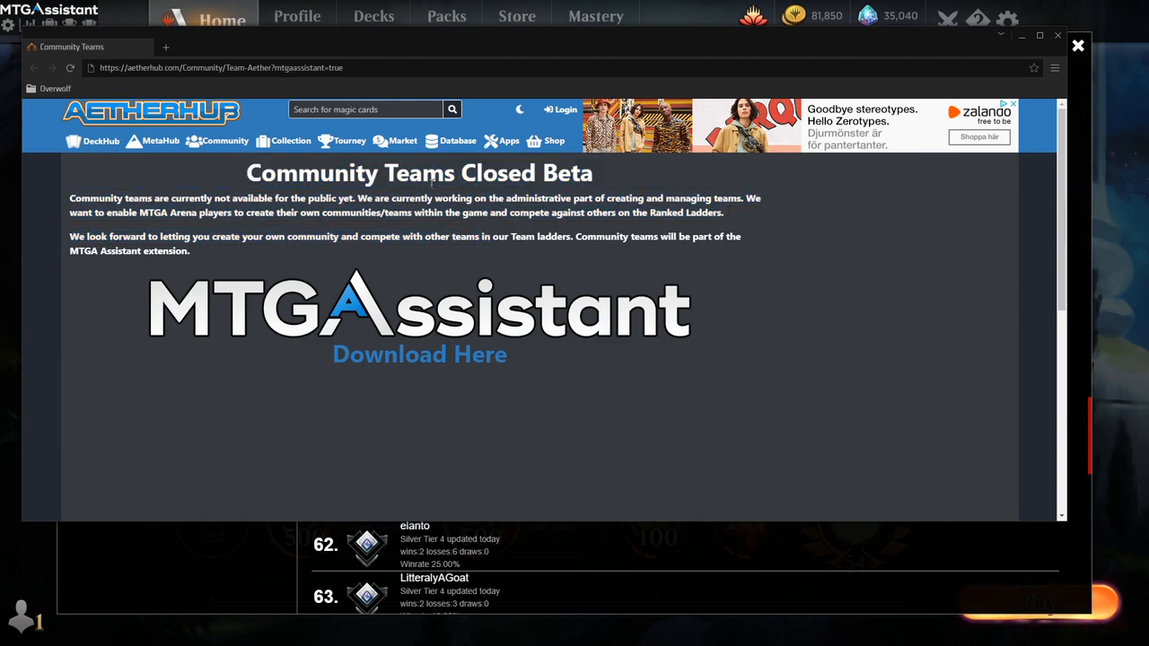
mouse_move(243, 185)
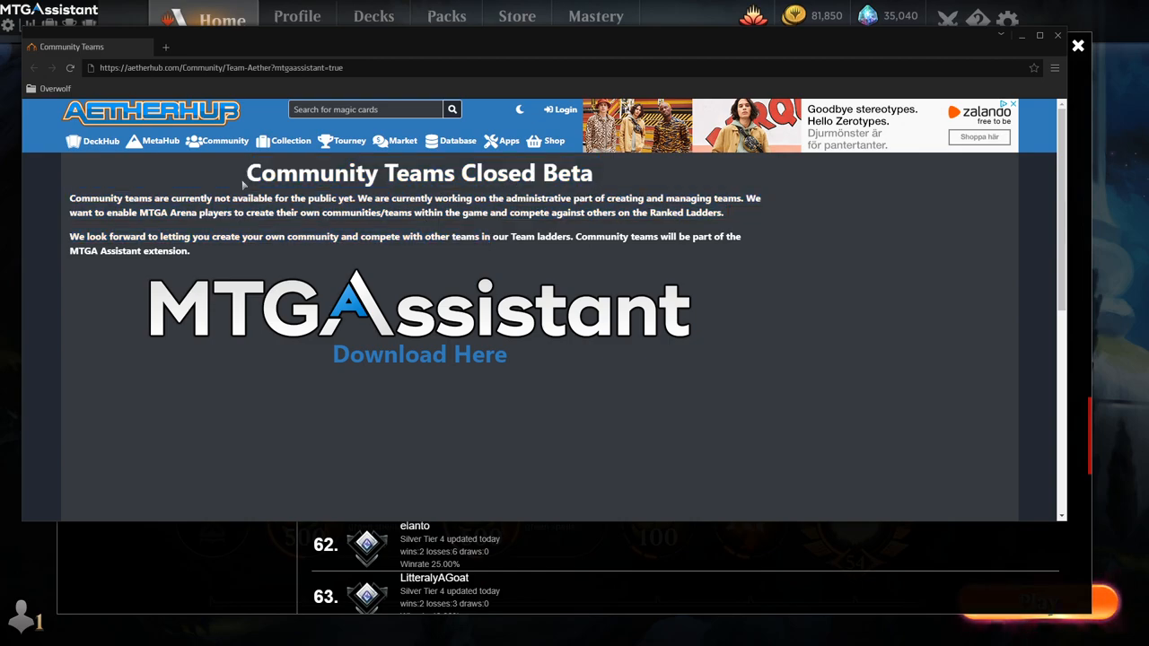
left_click(1077, 45)
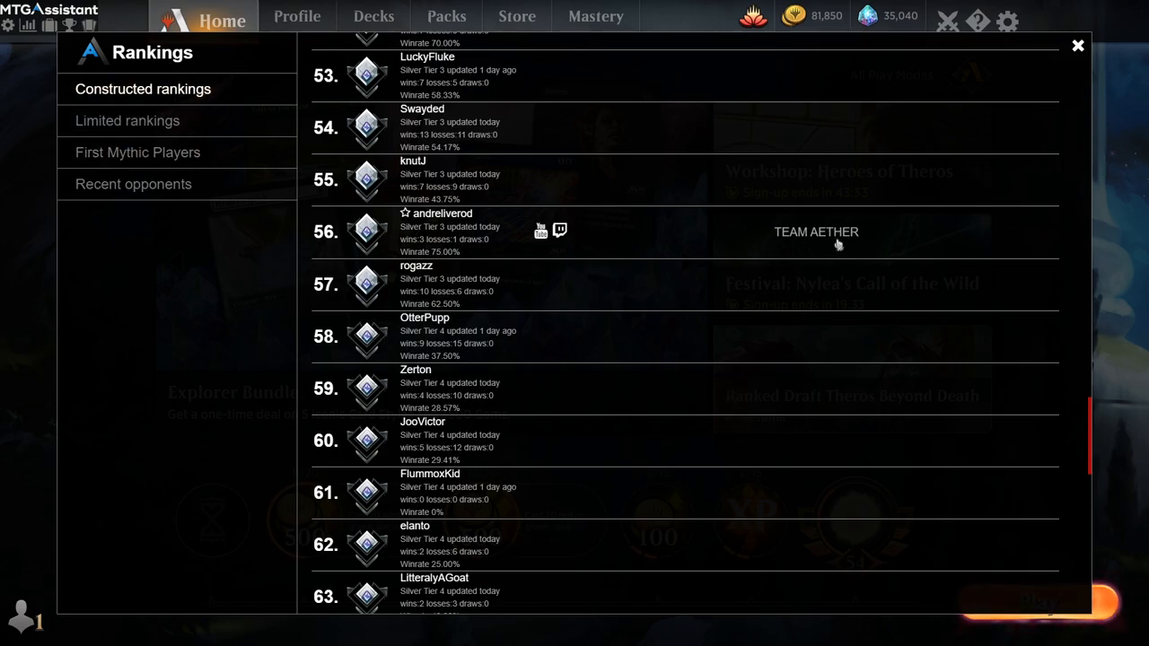
mouse_move(840, 240)
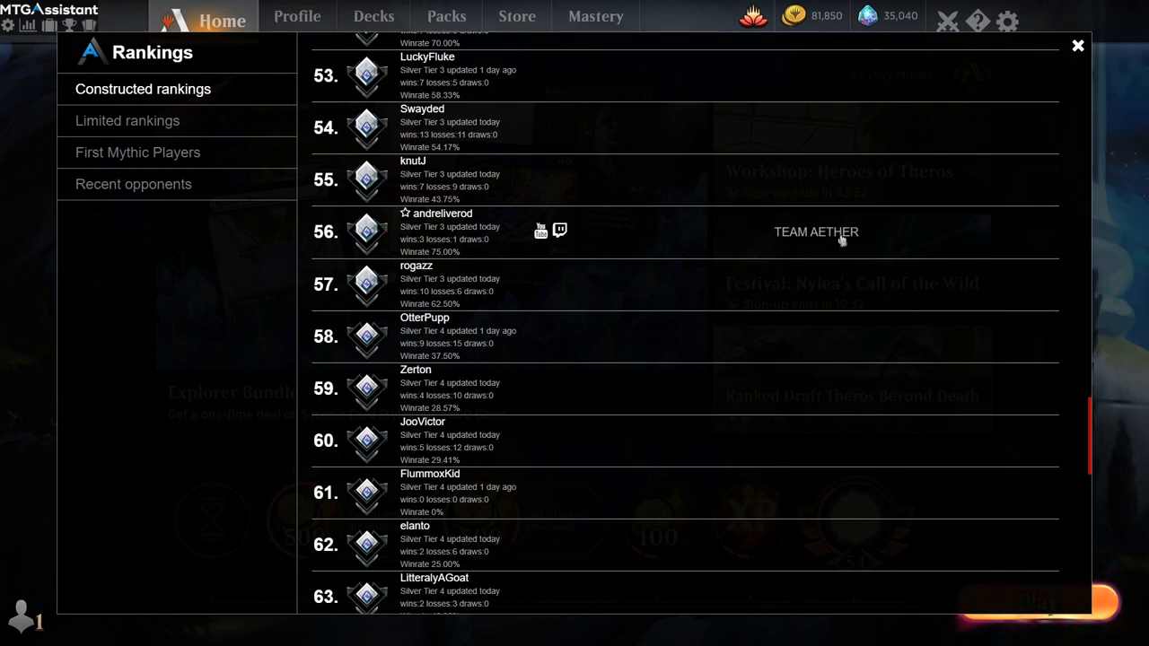
left_click(816, 232)
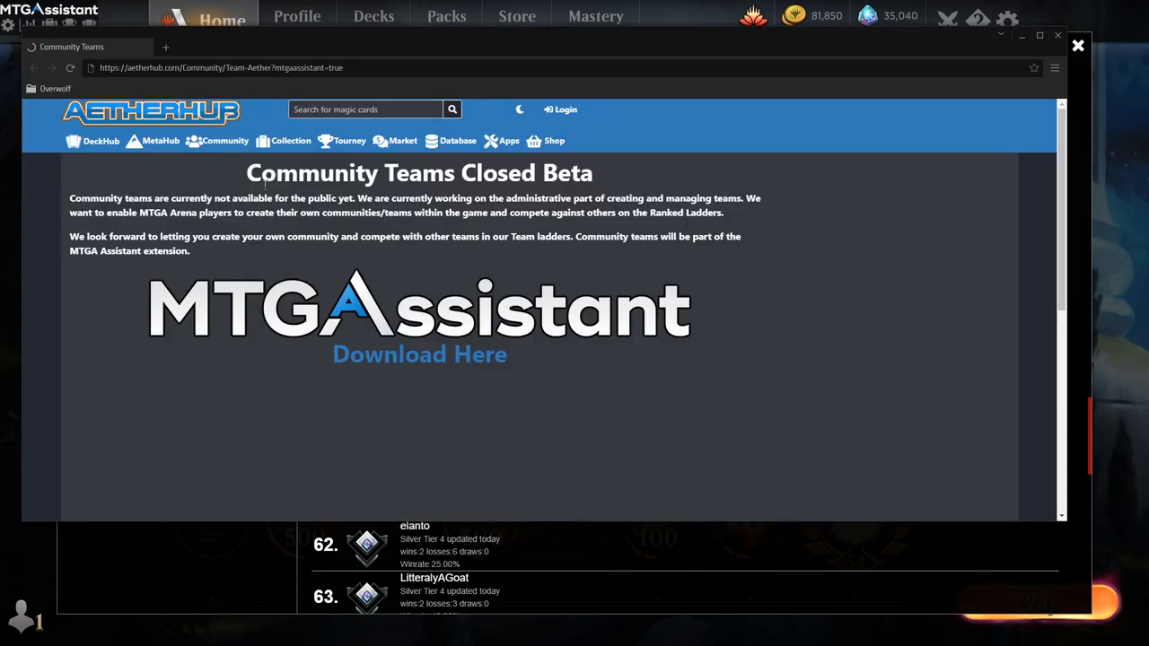
scroll("down", 3)
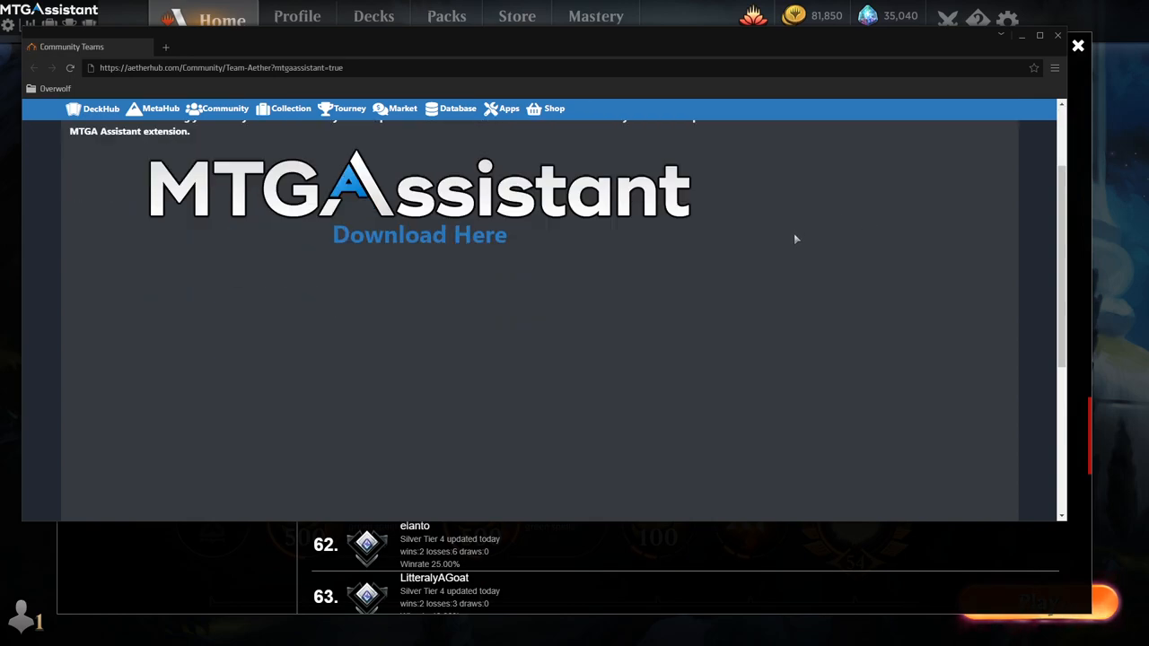
scroll("up", 3)
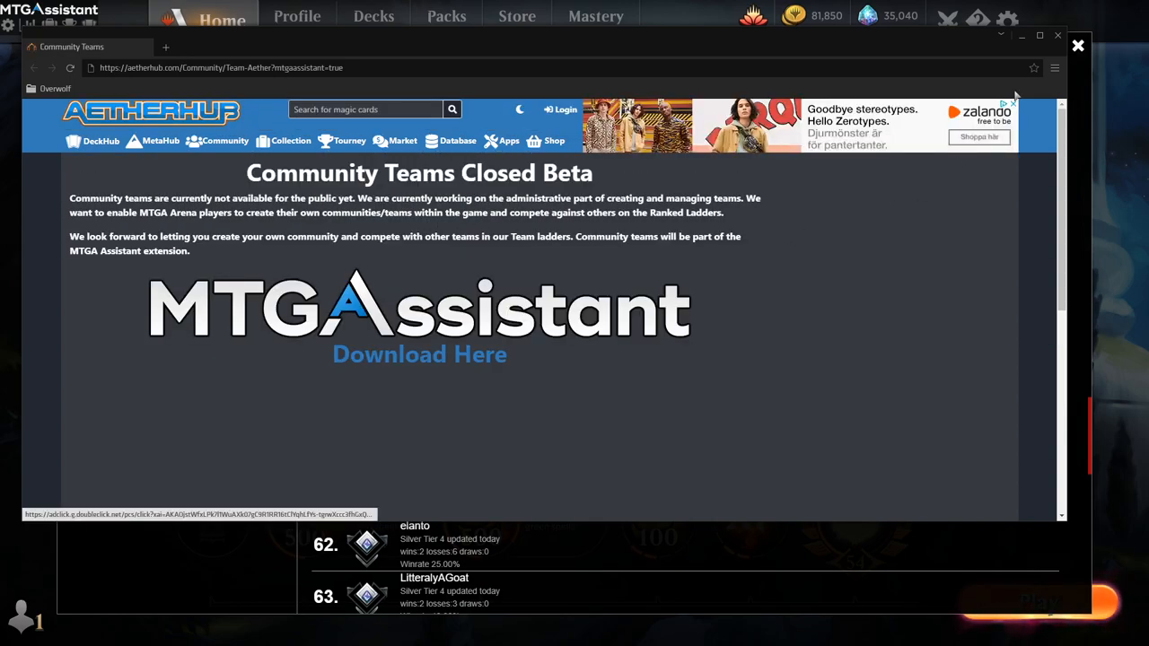
left_click(1078, 46)
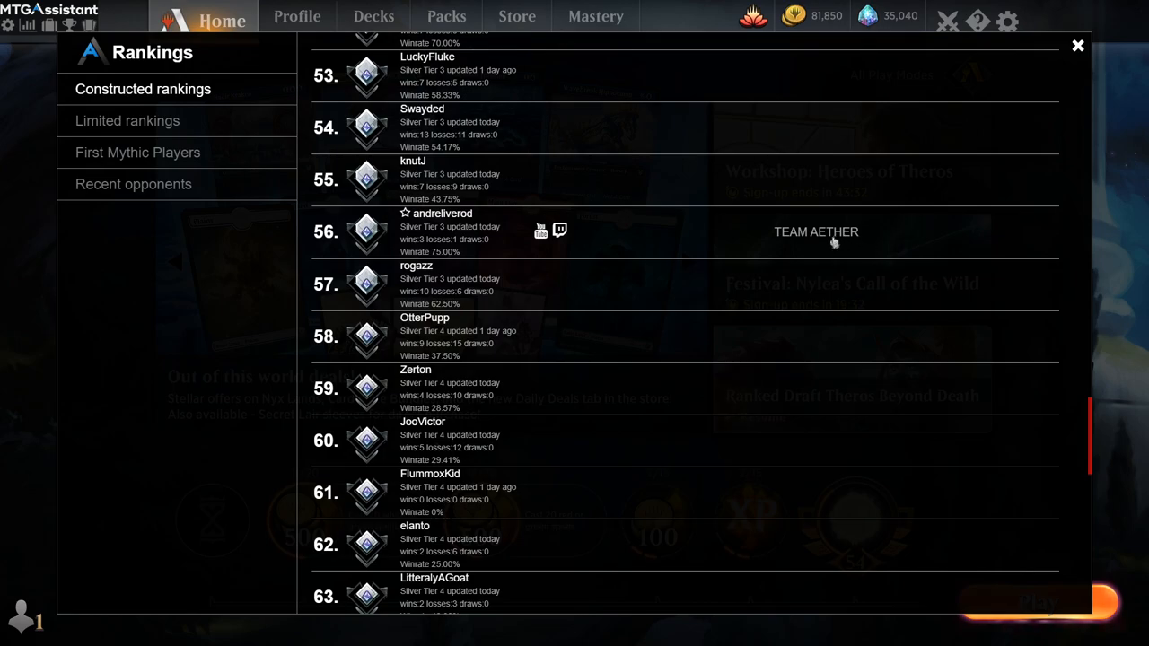
mouse_move(756, 315)
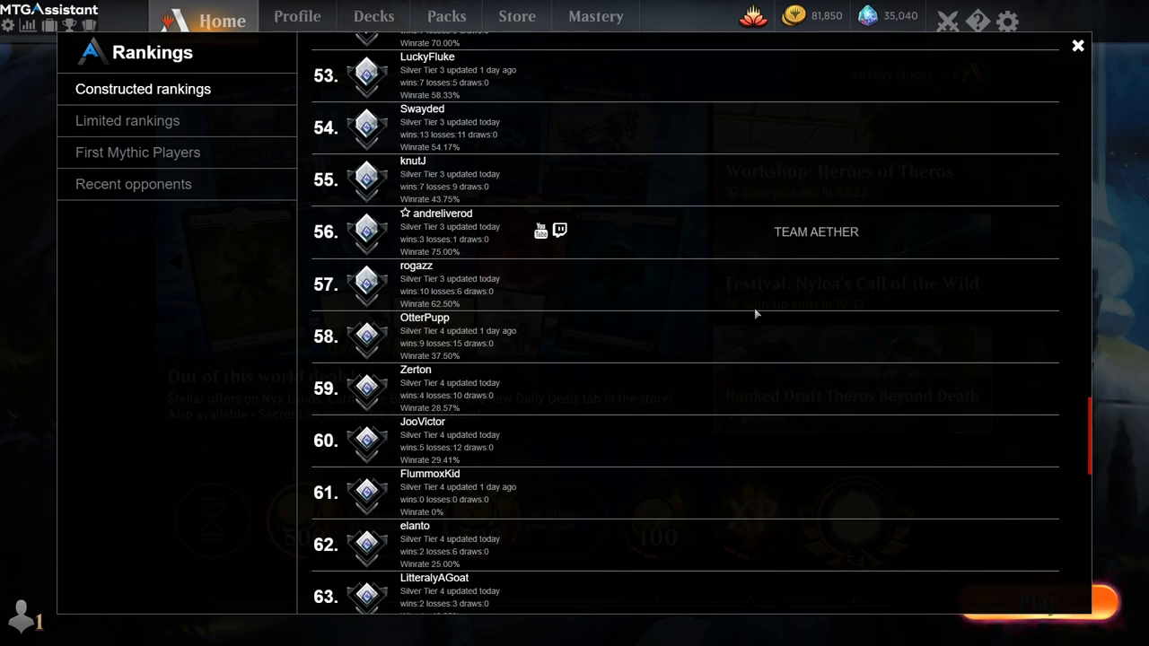
mouse_move(786, 233)
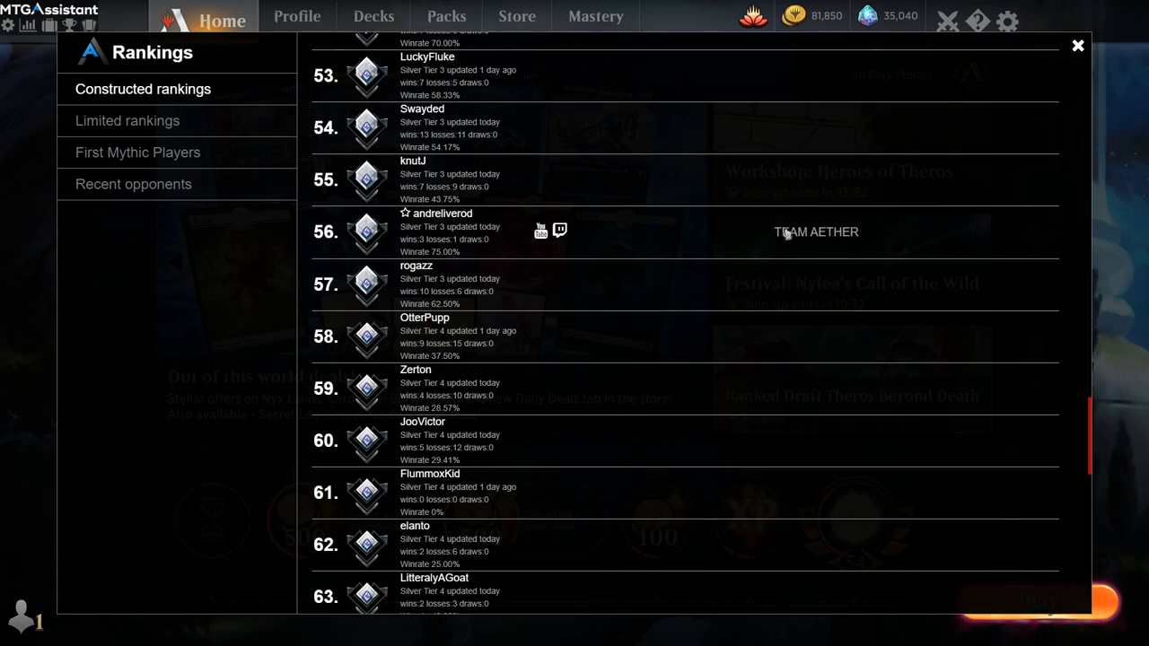
scroll("up", 3)
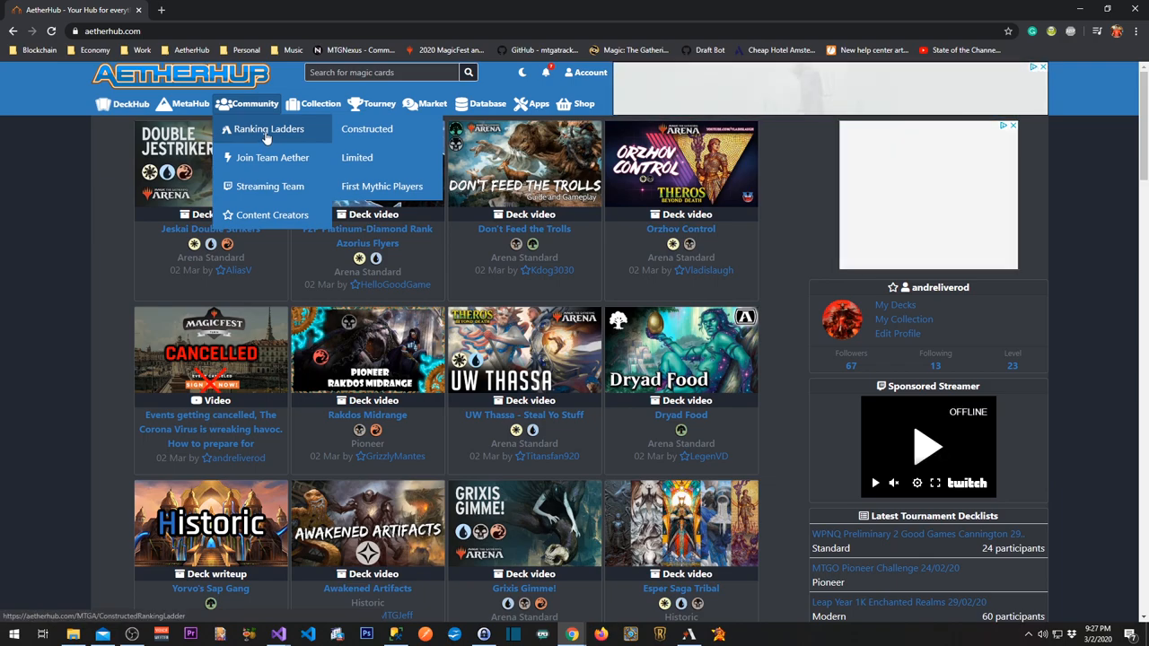
- Go to Ranking Ladders in aetherhub.com's Community menu
left_click(270, 129)
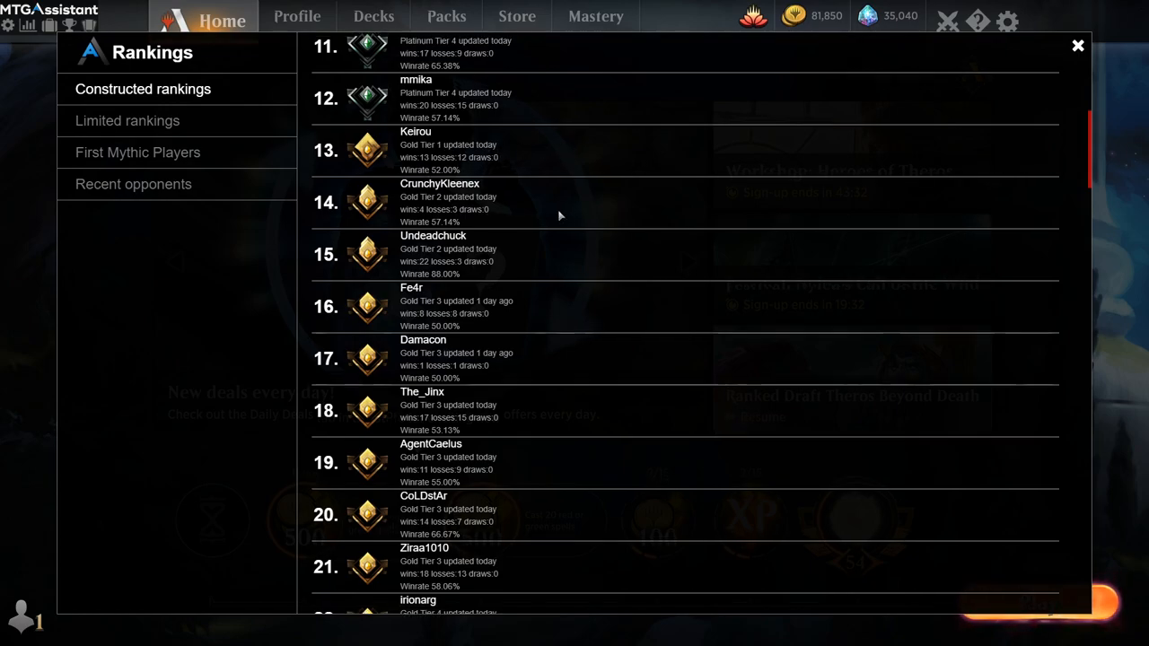
scroll("down", 3)
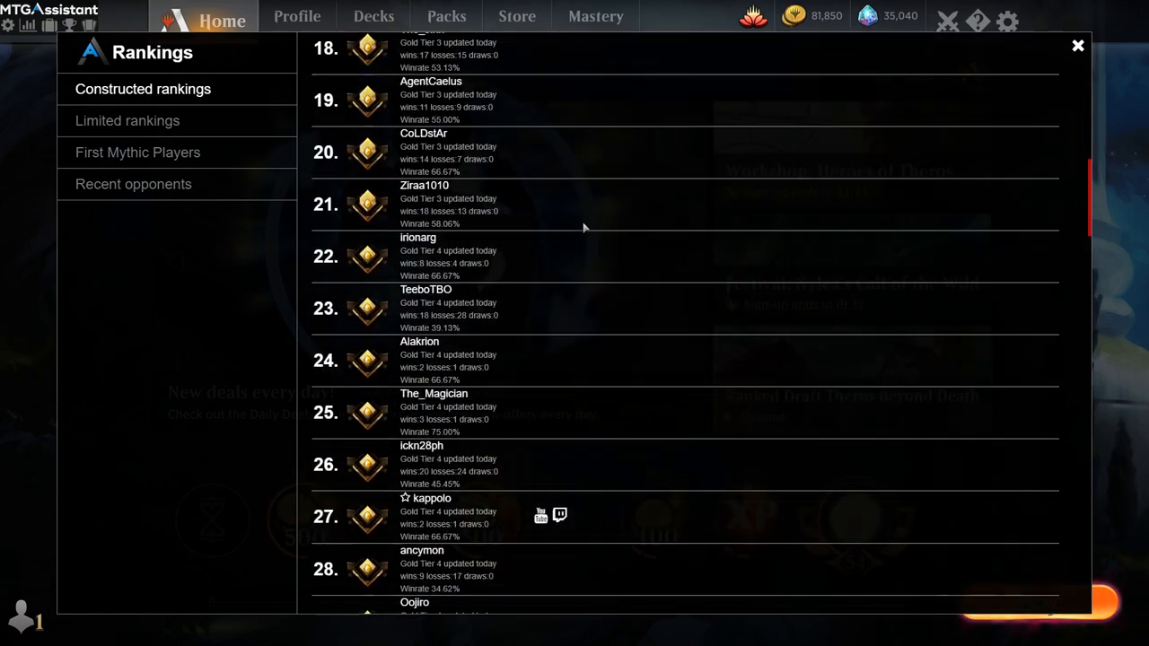
scroll("down", 3)
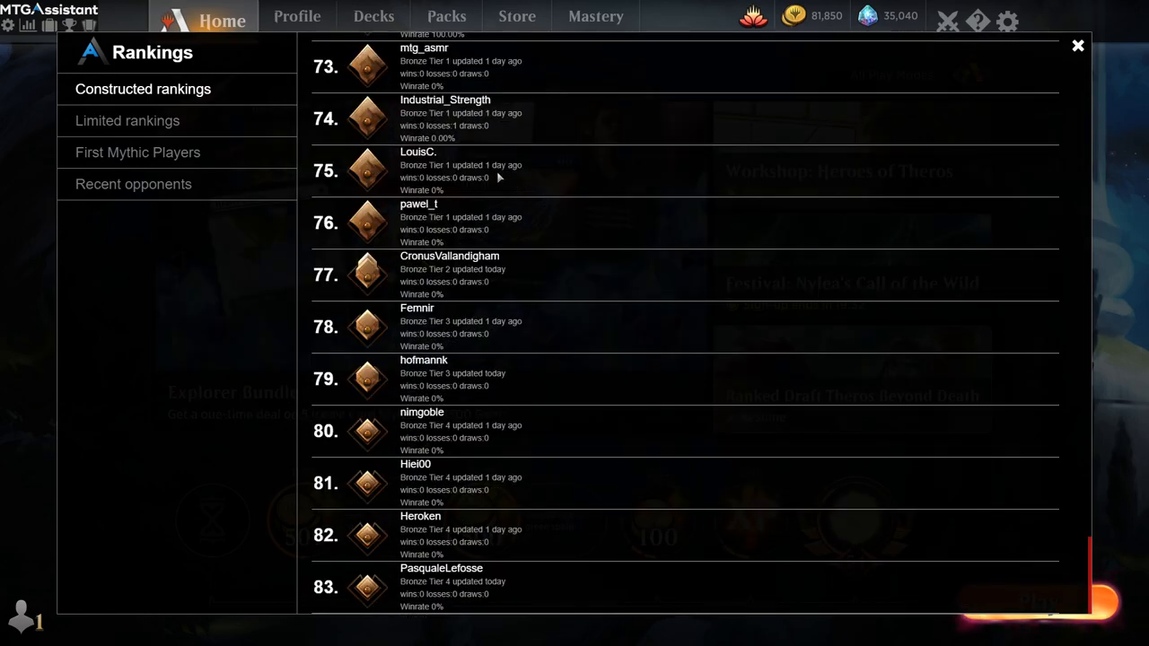
scroll("up", 3)
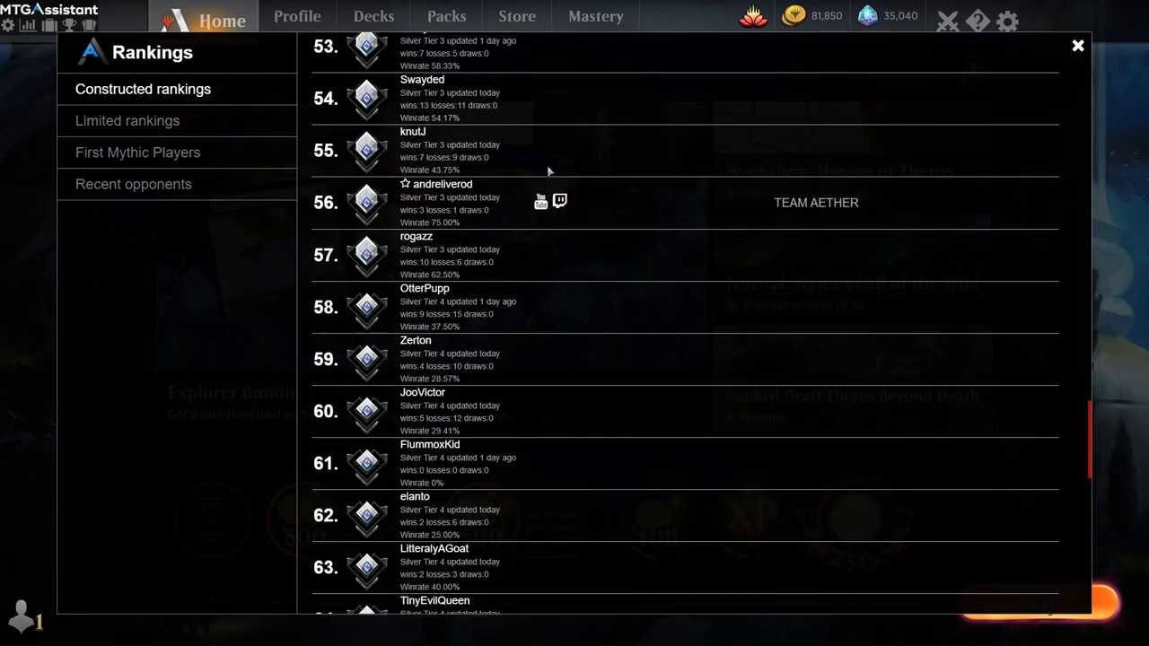
scroll("up", 3)
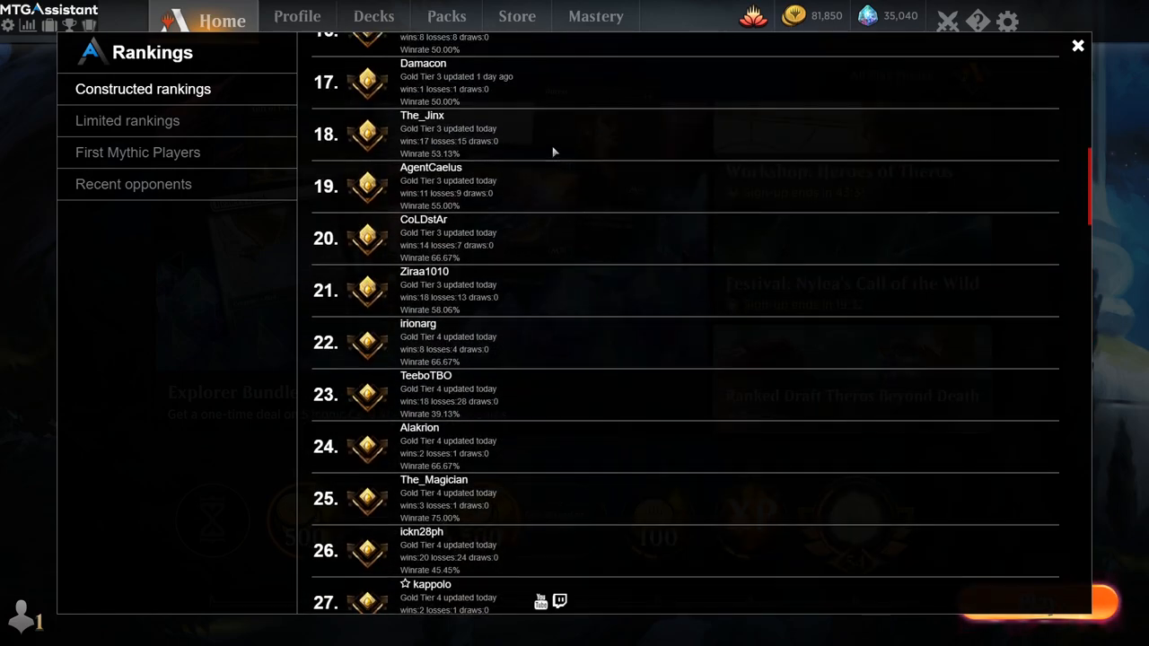
mouse_move(446, 137)
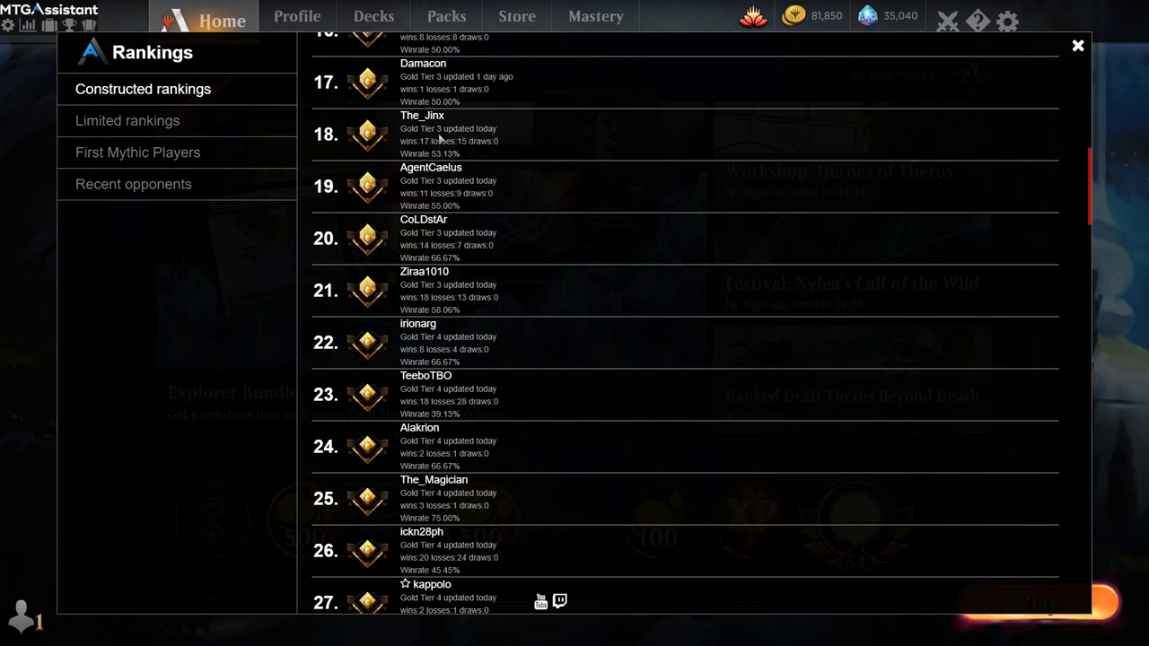
scroll("up", 3)
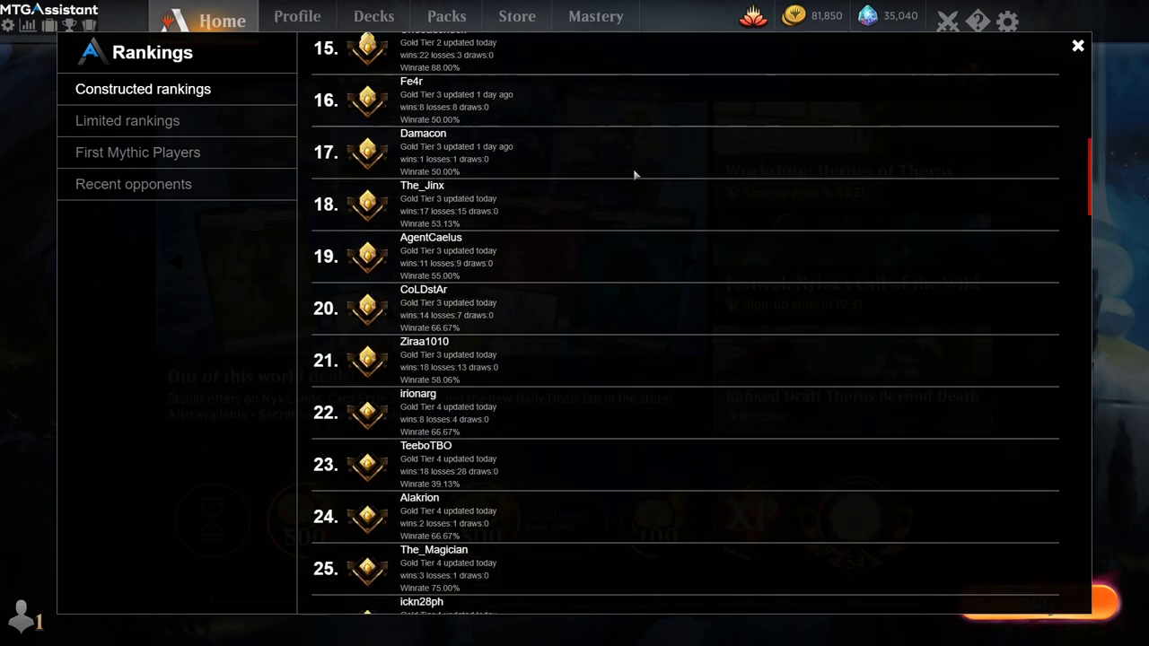
scroll("up", 3)
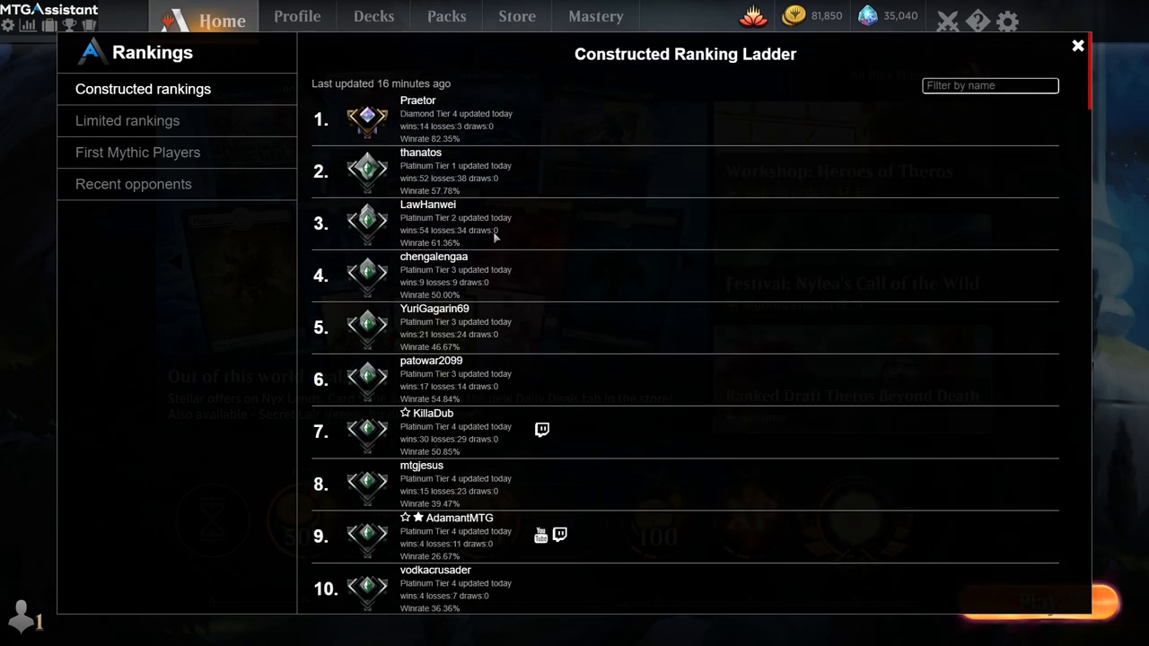
mouse_move(499, 102)
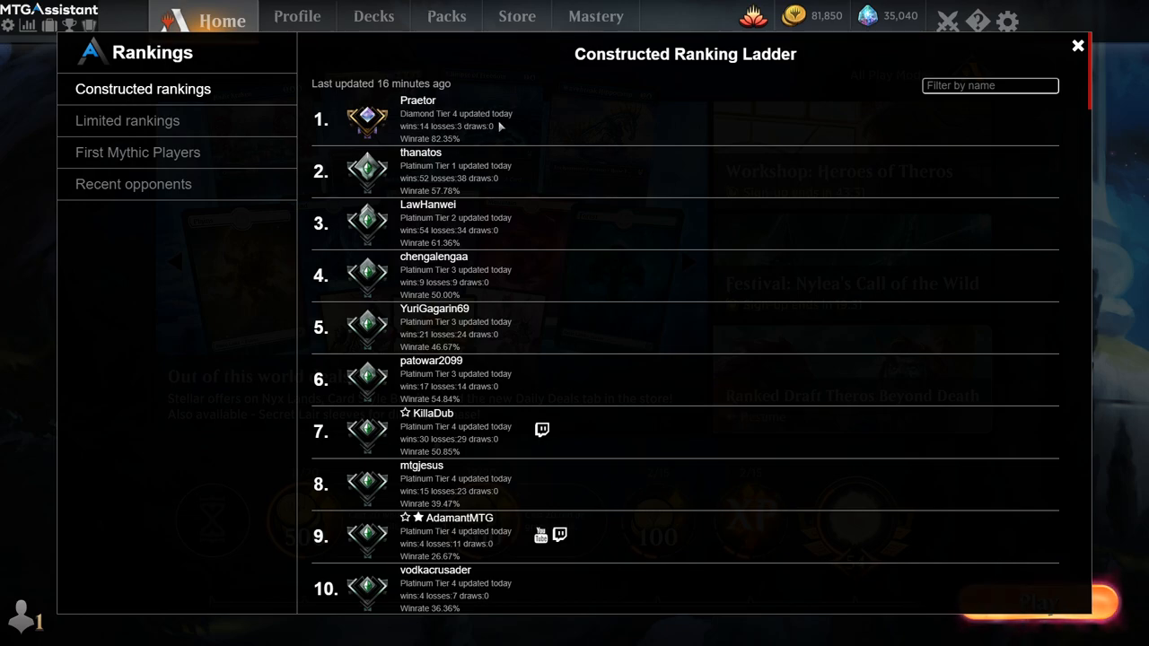
left_click(1078, 47)
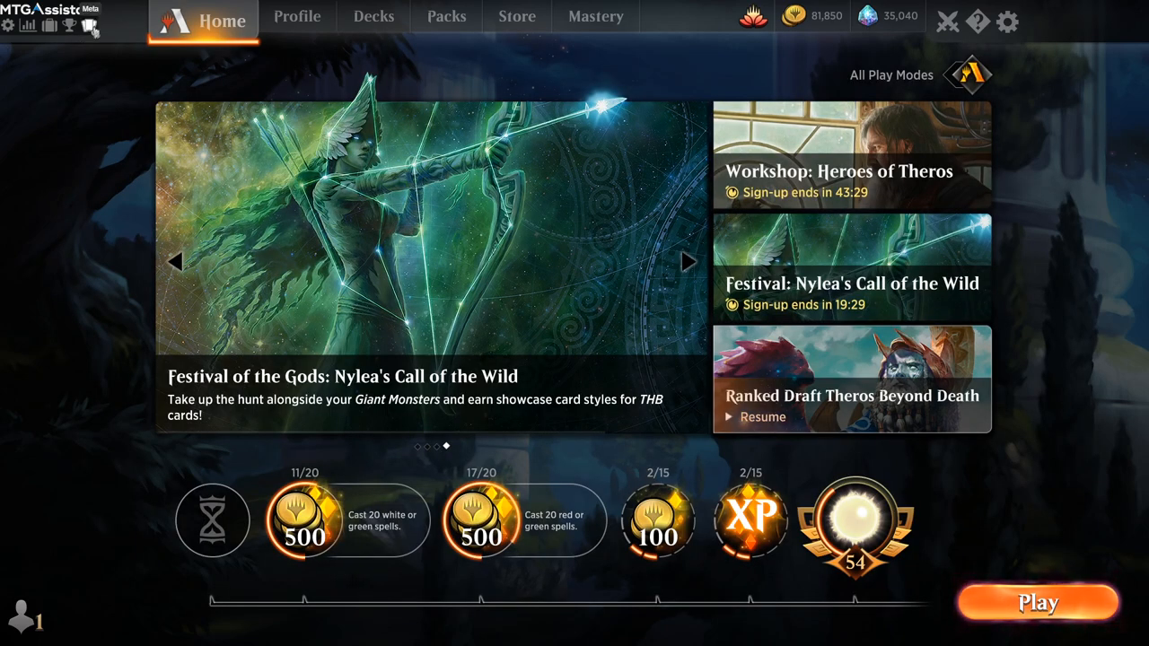
- Browse the Metagame deck list, compare UW Control with the collection, then switch to User Decks
left_click(90, 25)
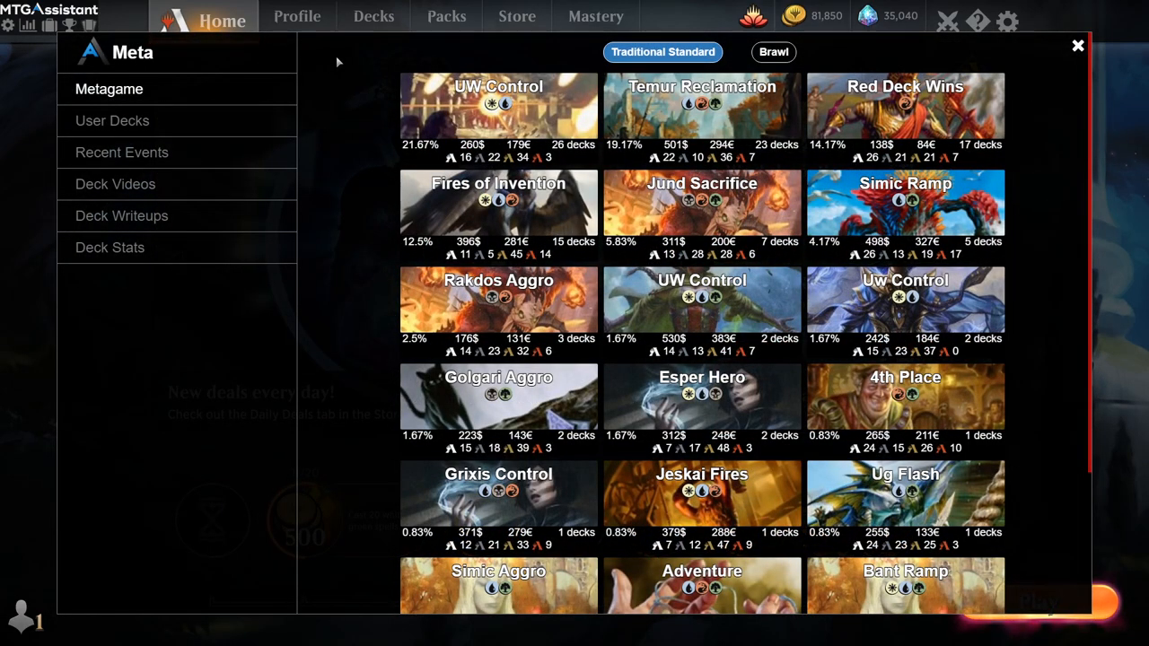
scroll("down", 3)
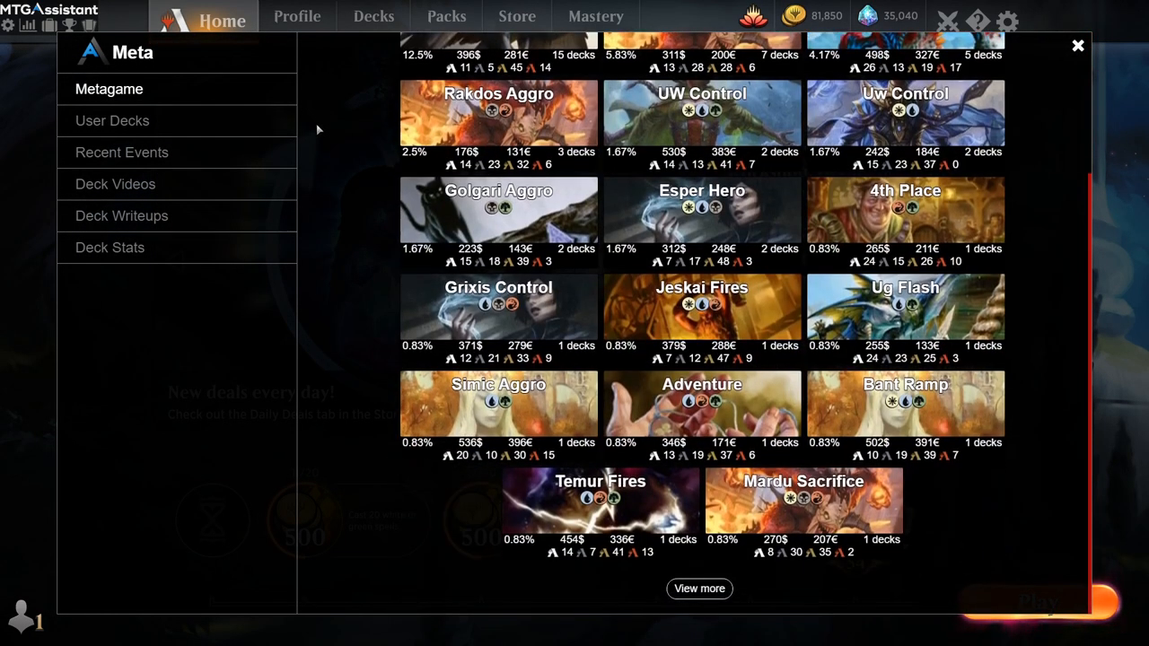
scroll("up", 3)
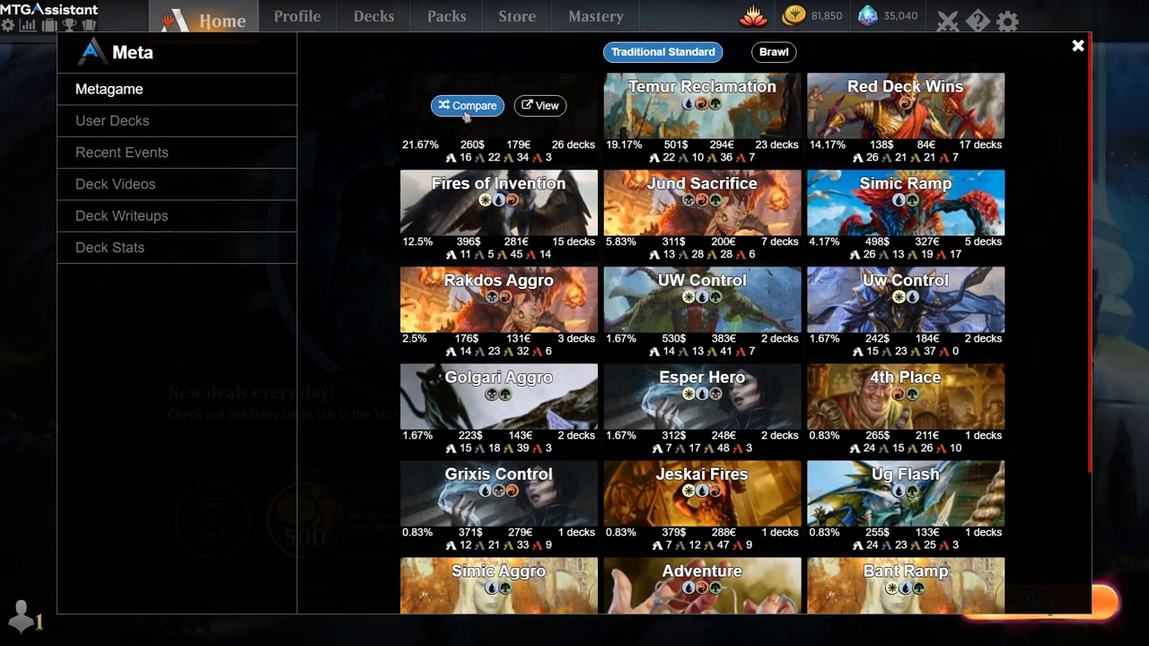
left_click(467, 104)
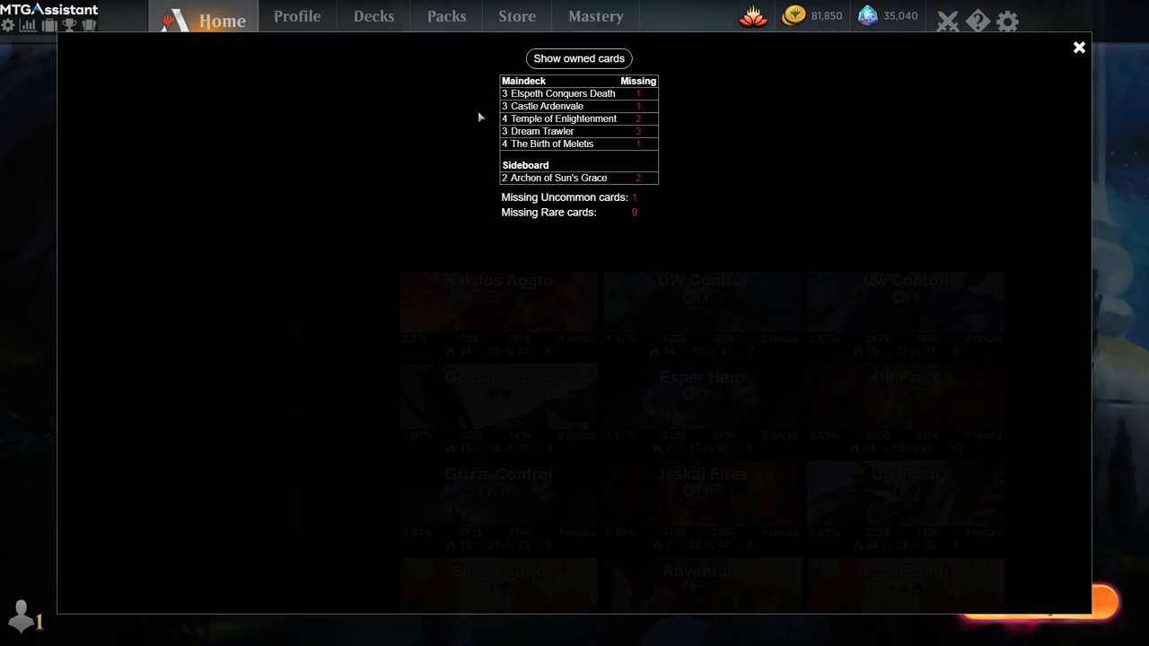
mouse_move(542, 106)
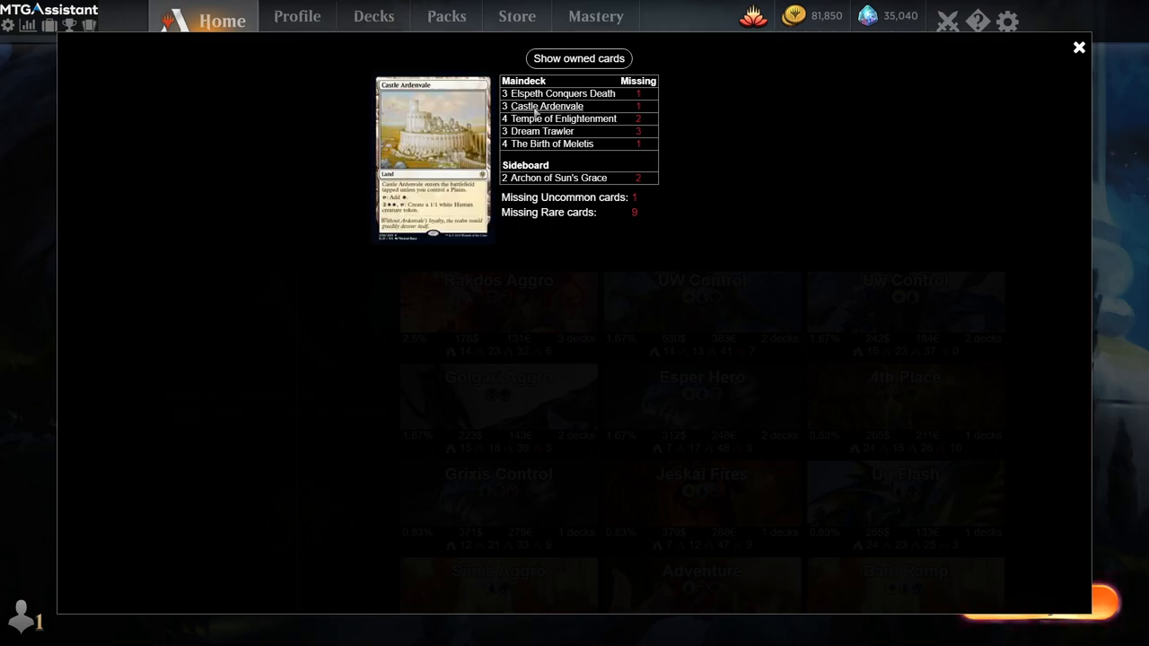
mouse_move(643, 233)
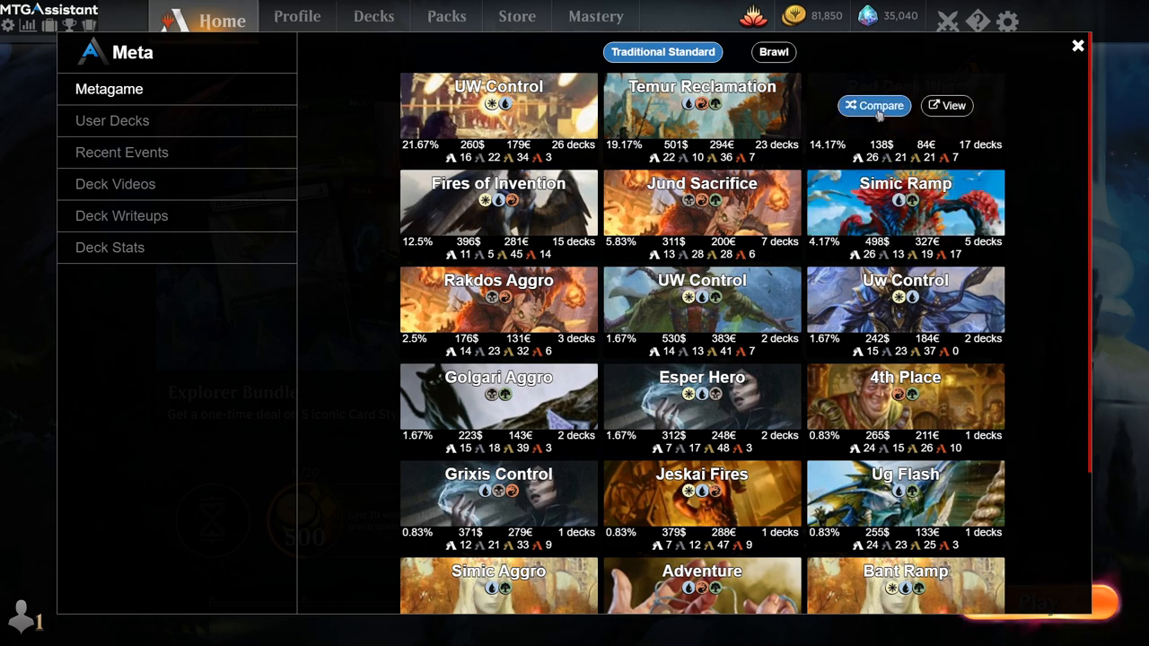
left_click(873, 105)
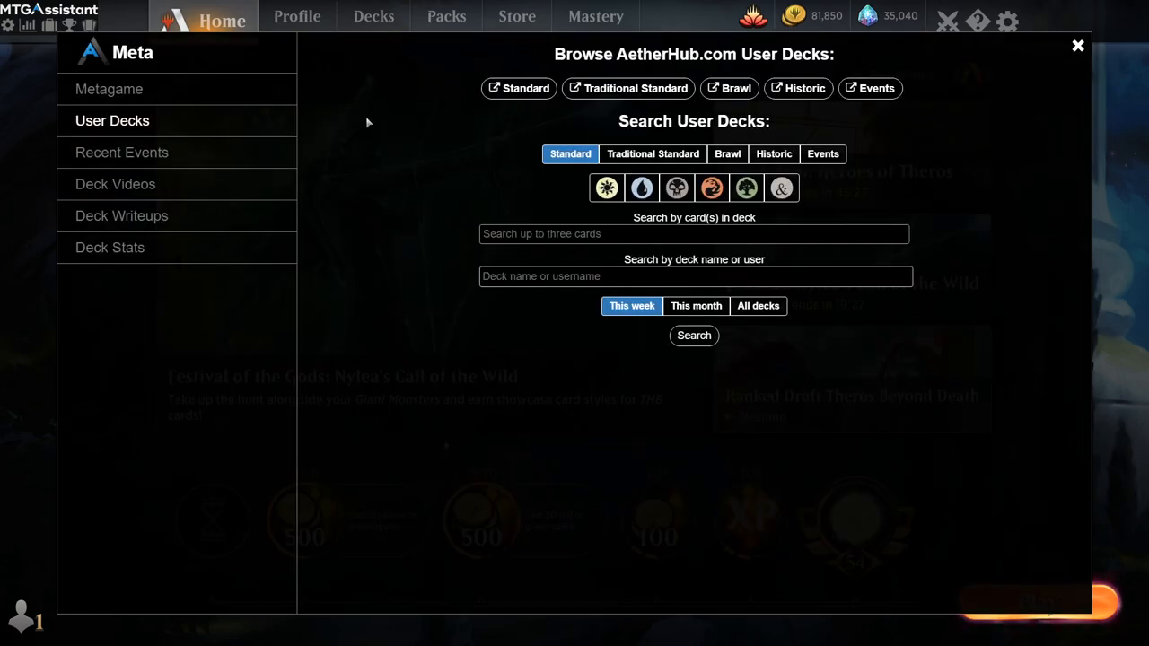
mouse_move(359, 201)
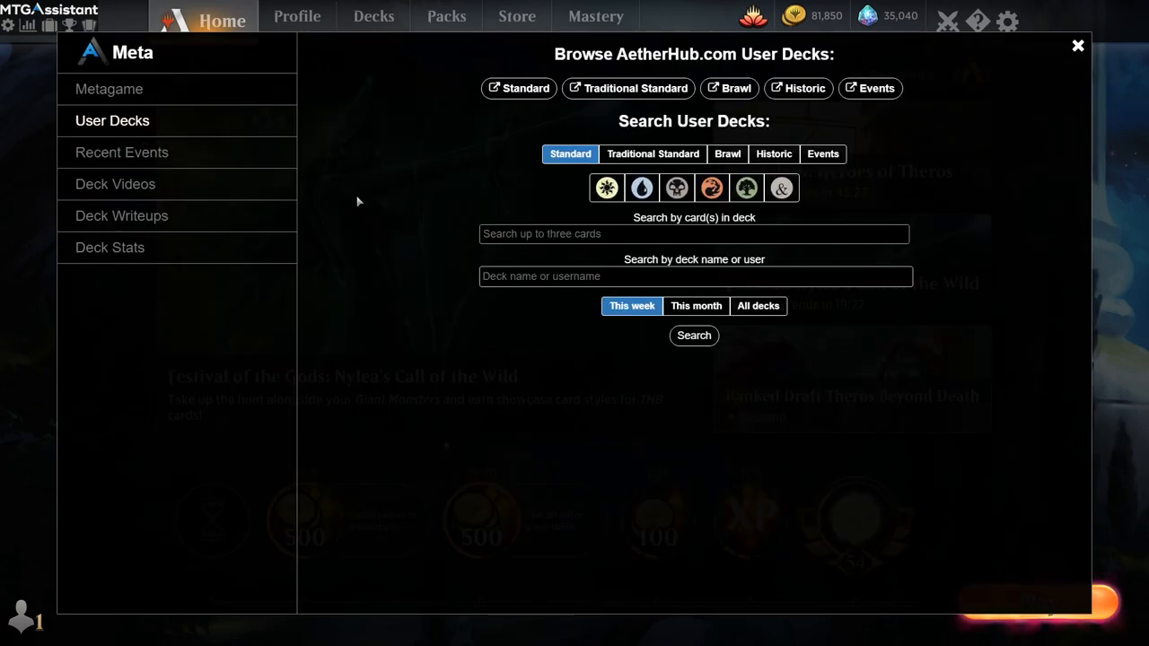
- Search this month's Brawl decks with commander 'torb' (Torbran)
left_click(693, 233)
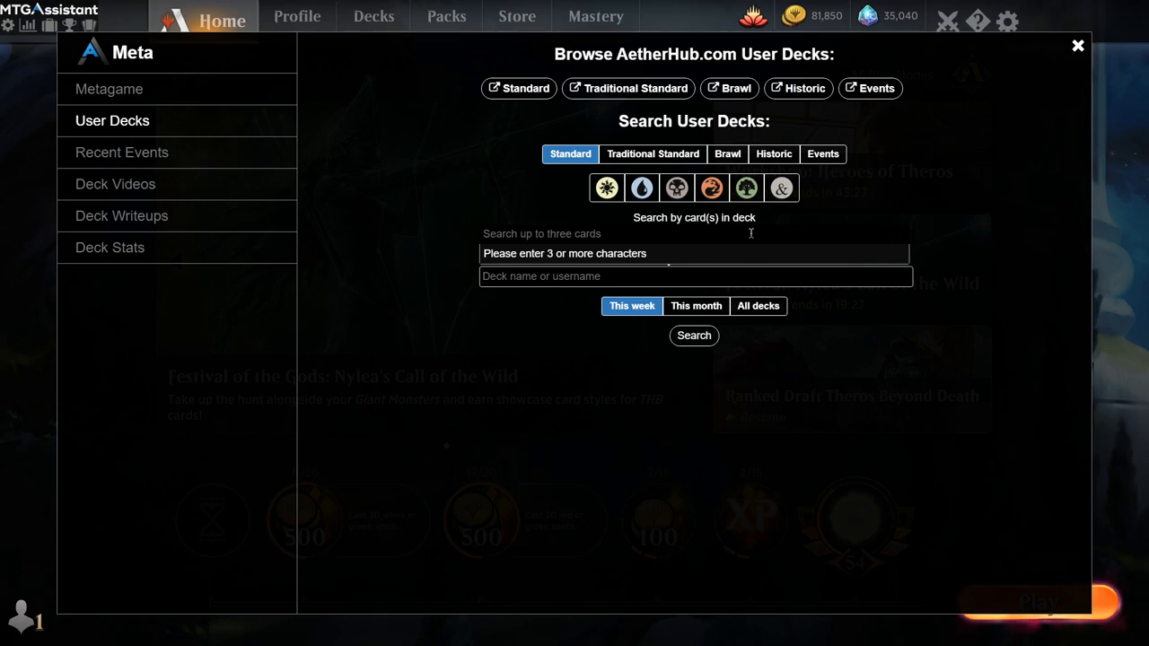
mouse_move(939, 171)
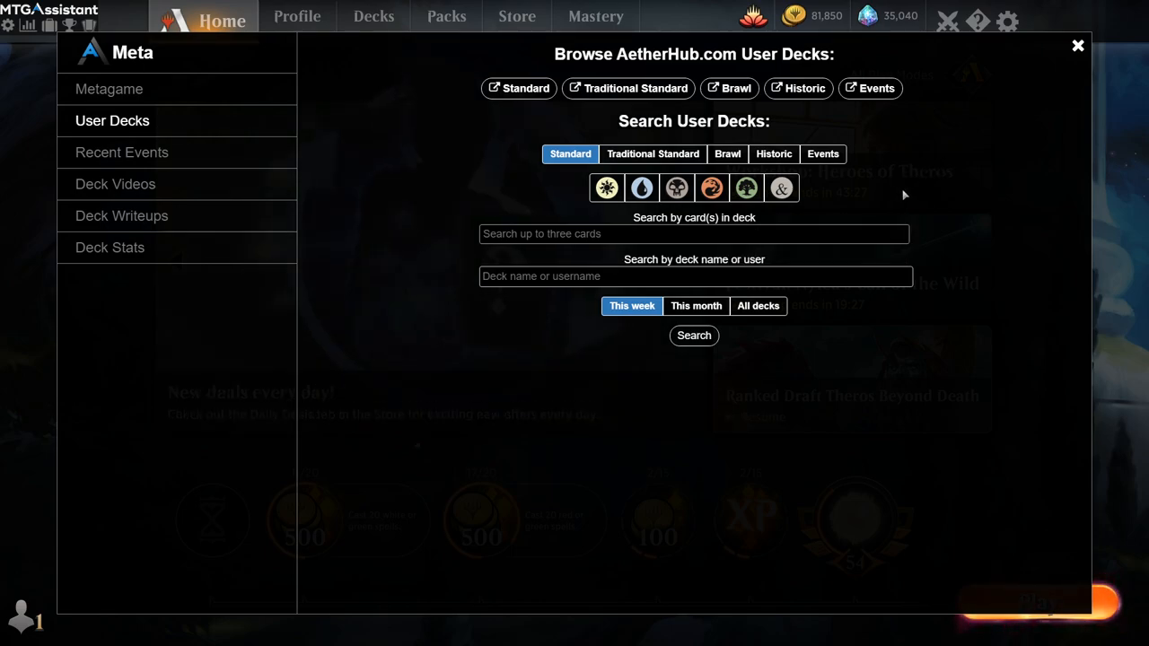
left_click(727, 154)
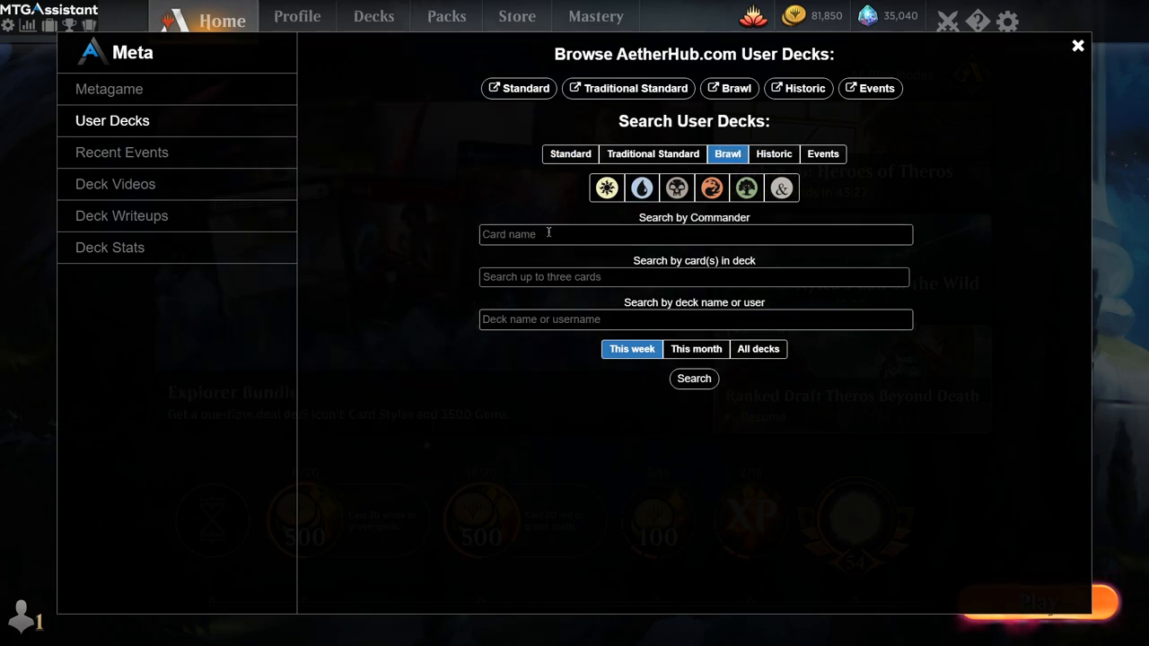
type("torb")
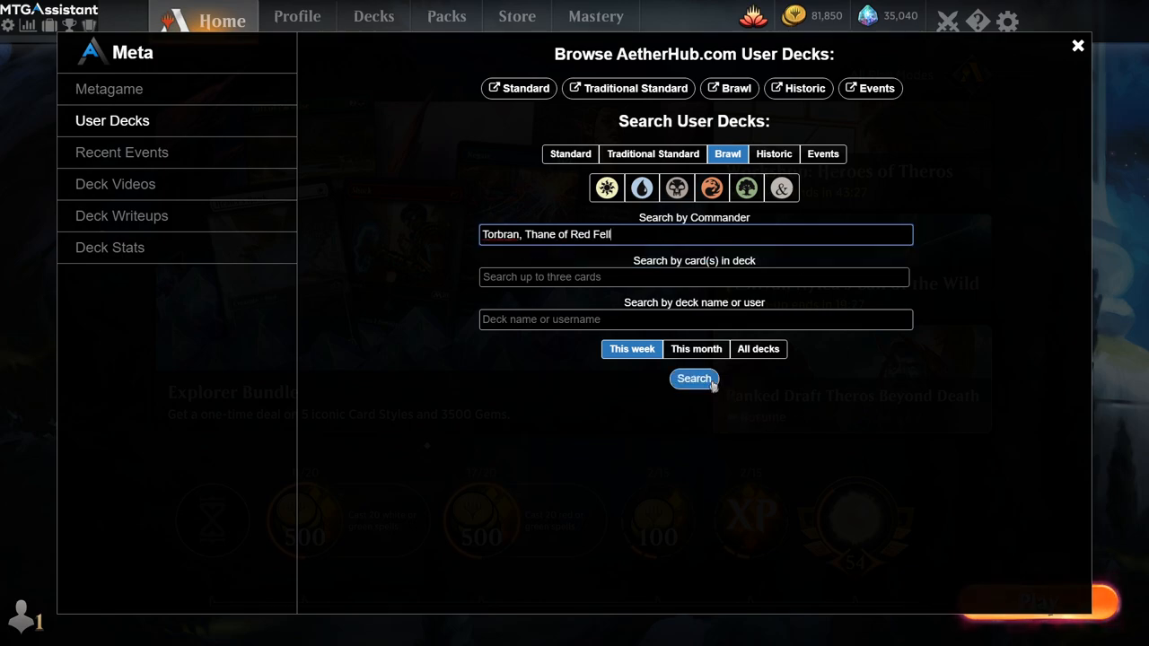
left_click(697, 348)
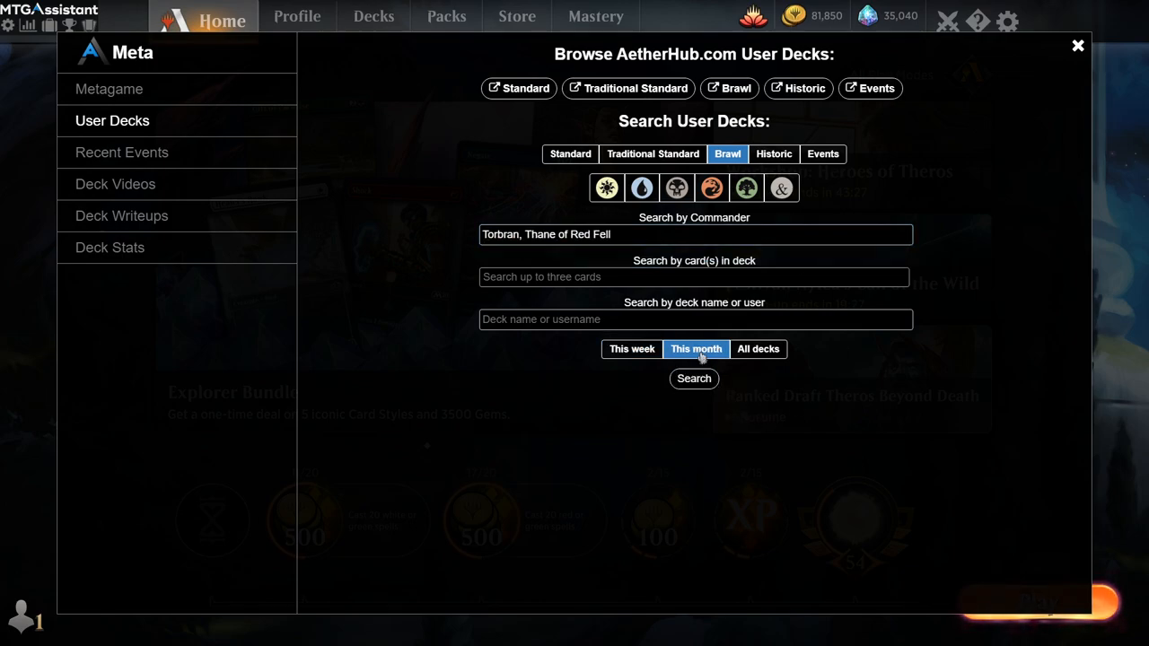
left_click(693, 377)
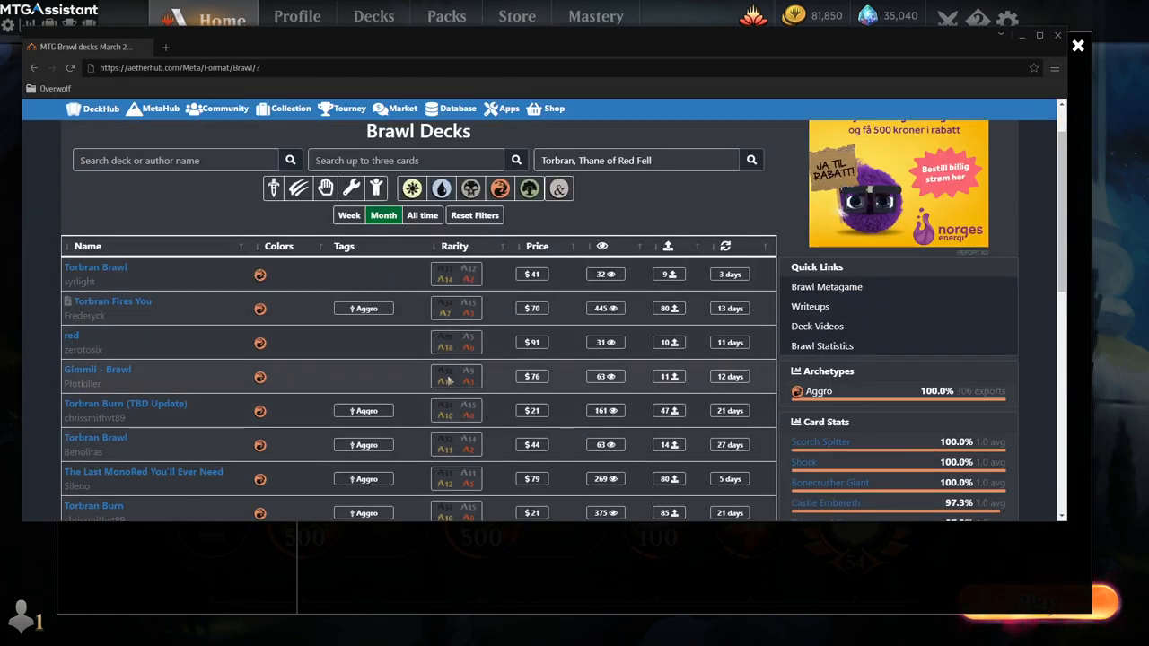
- Compare the 'Torbran Fires You' deck with the collection to reveal its missing card
left_click(111, 302)
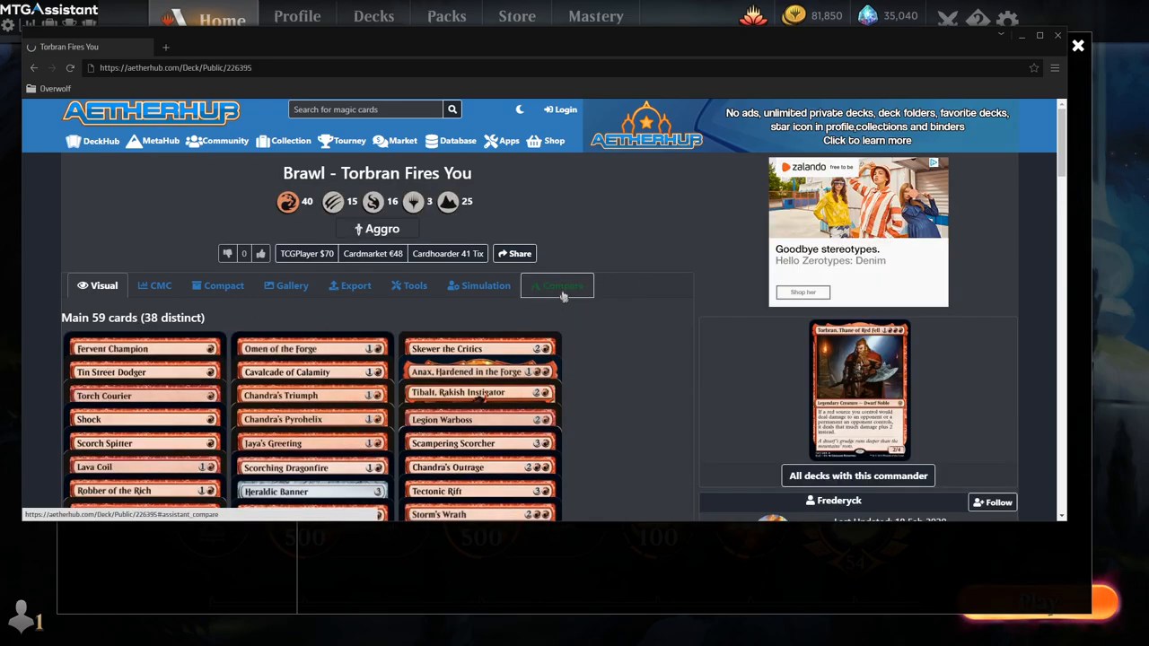
left_click(557, 285)
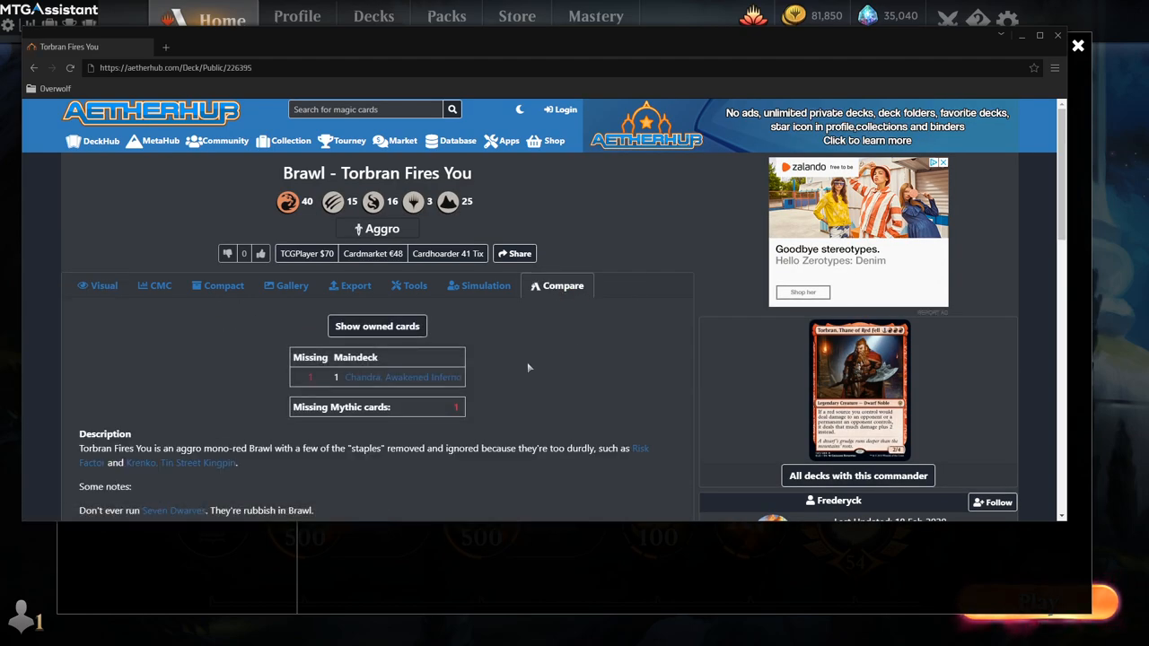
mouse_move(604, 309)
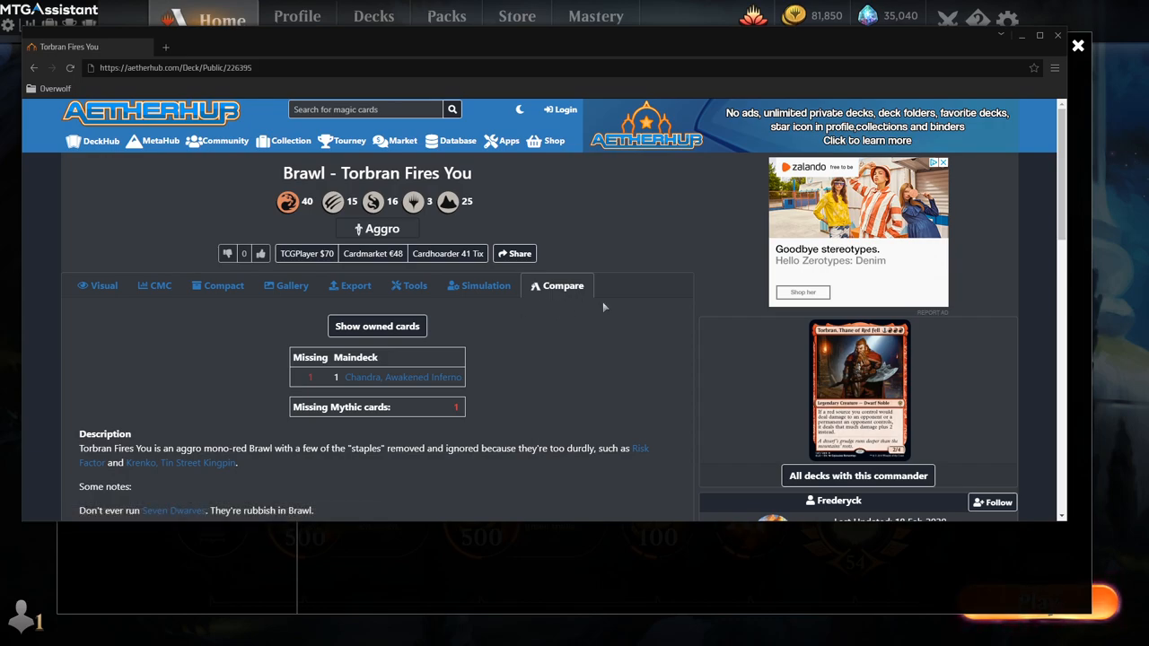
mouse_move(564, 285)
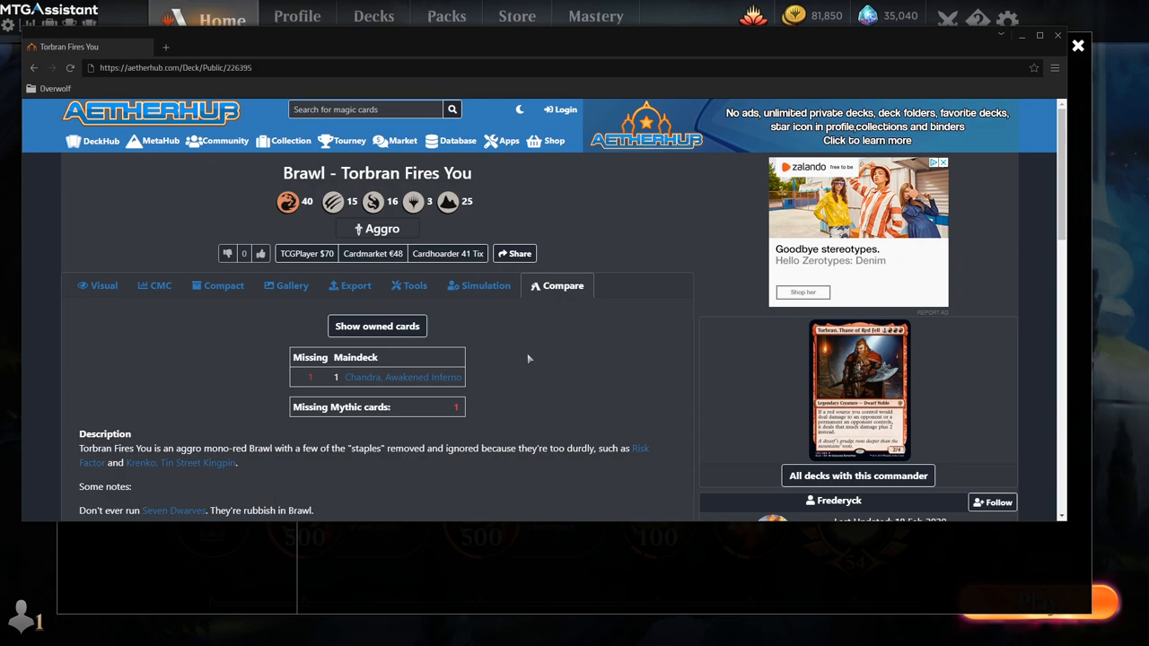
mouse_move(402, 377)
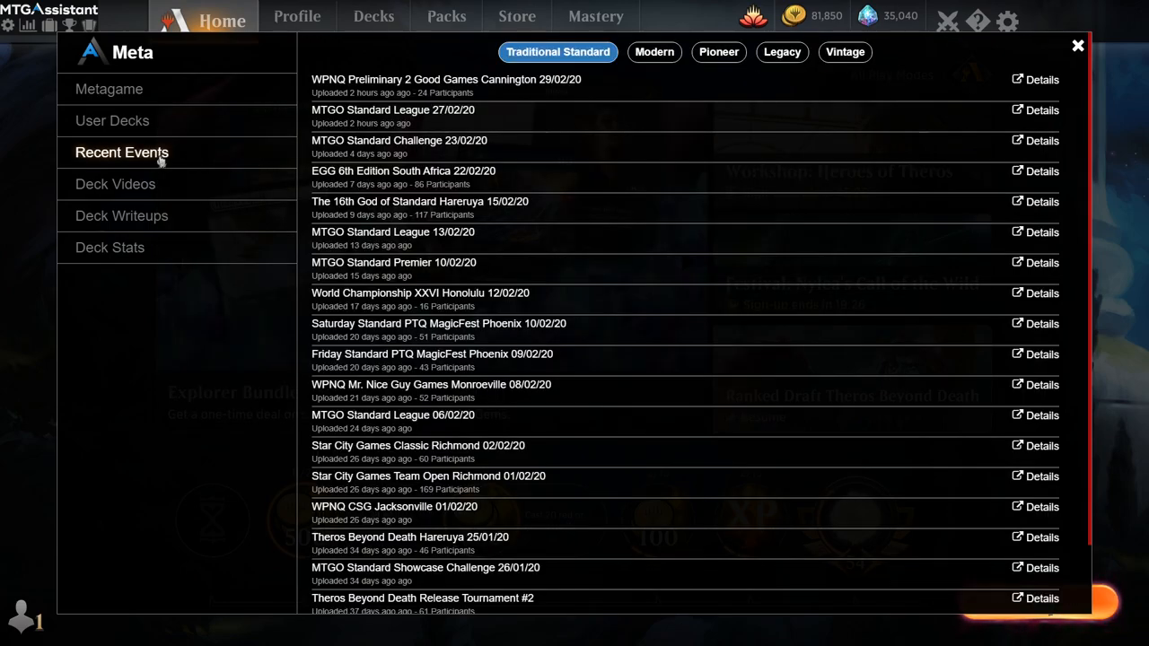
mouse_move(273, 150)
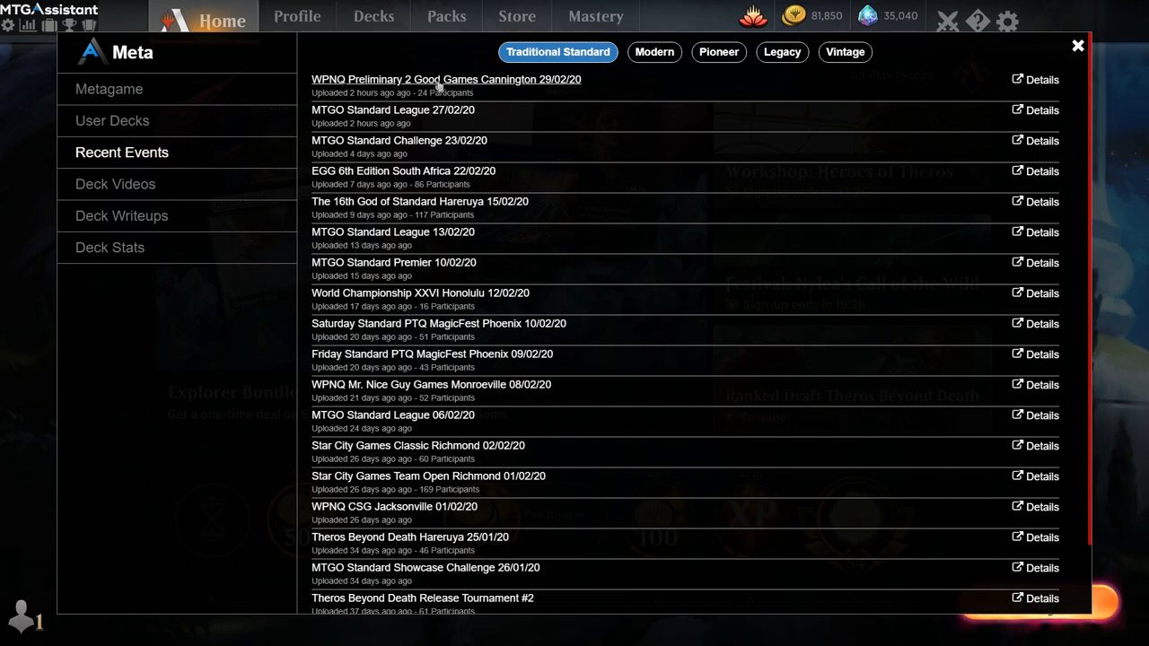
- Expand the WPNQ Preliminary Good Games Cannington top decks, then move on to Deck Videos
left_click(445, 79)
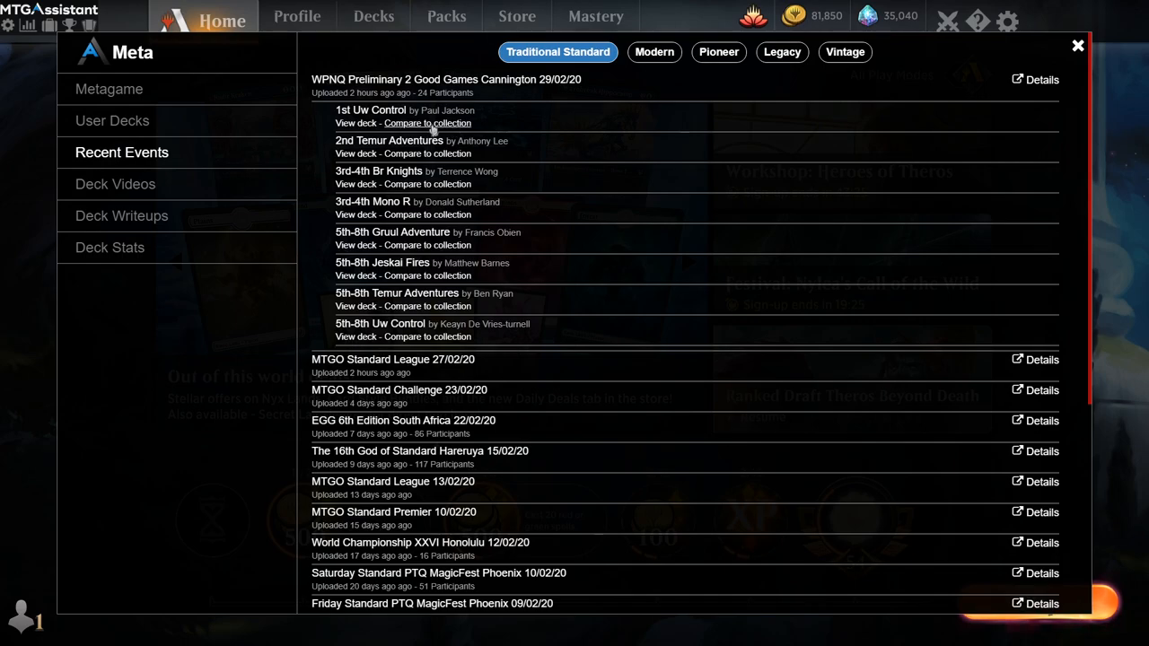
mouse_move(582, 99)
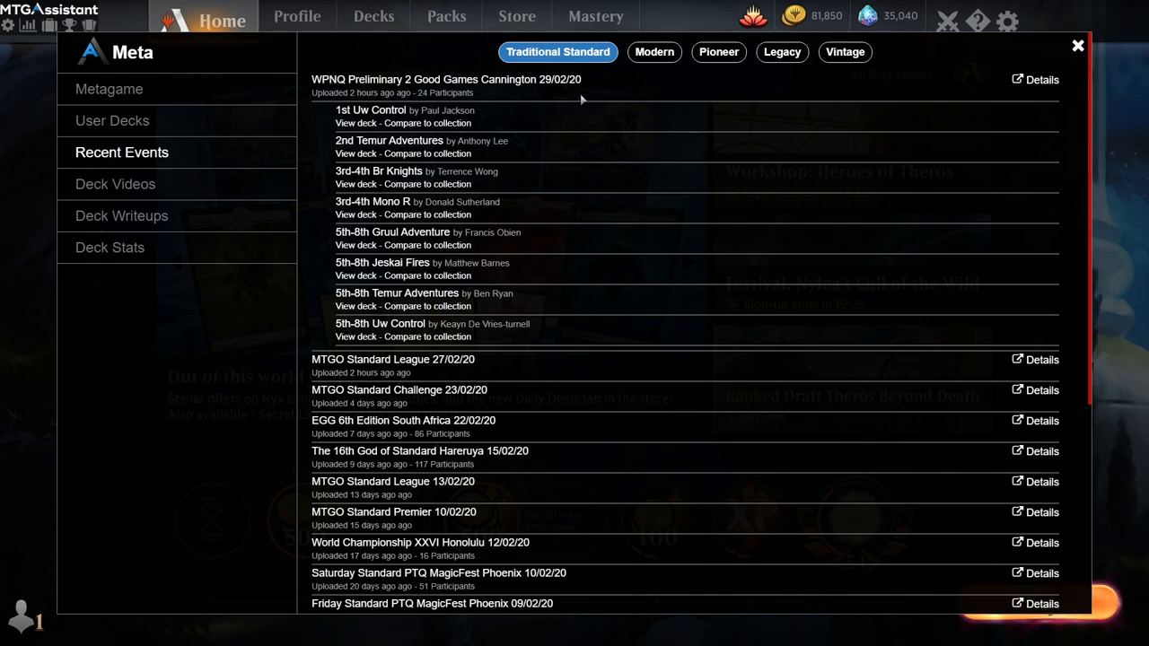
left_click(115, 183)
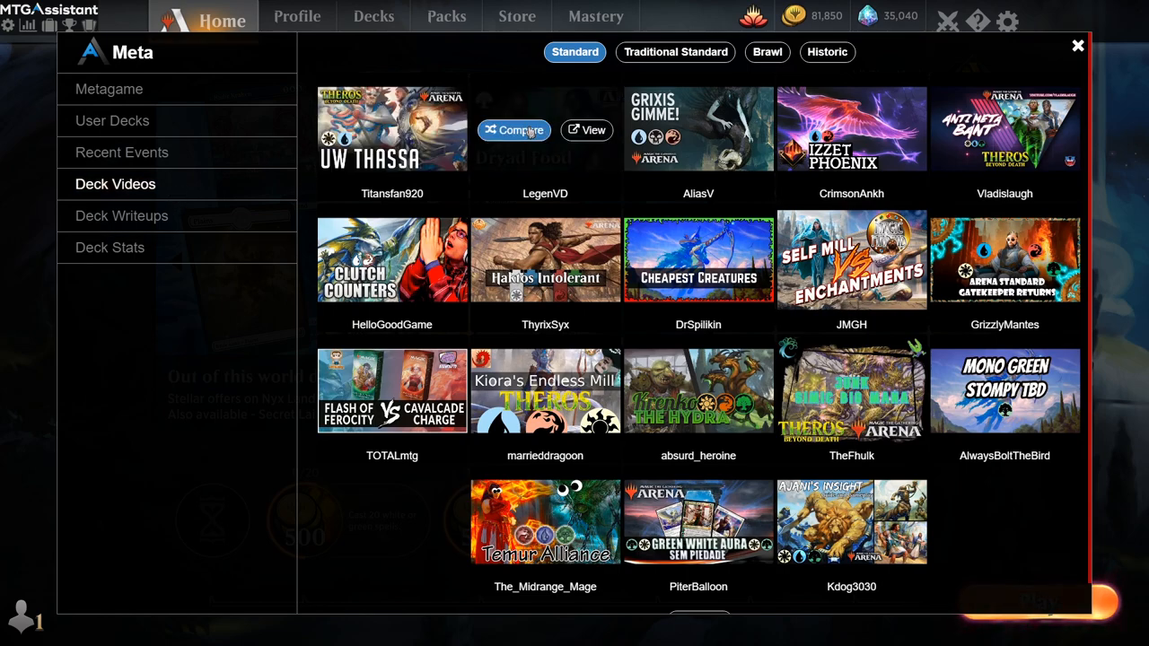
- View the Deck Writeups, then follow the sidebar link to the mtgaassistant.net landing page
left_click(123, 216)
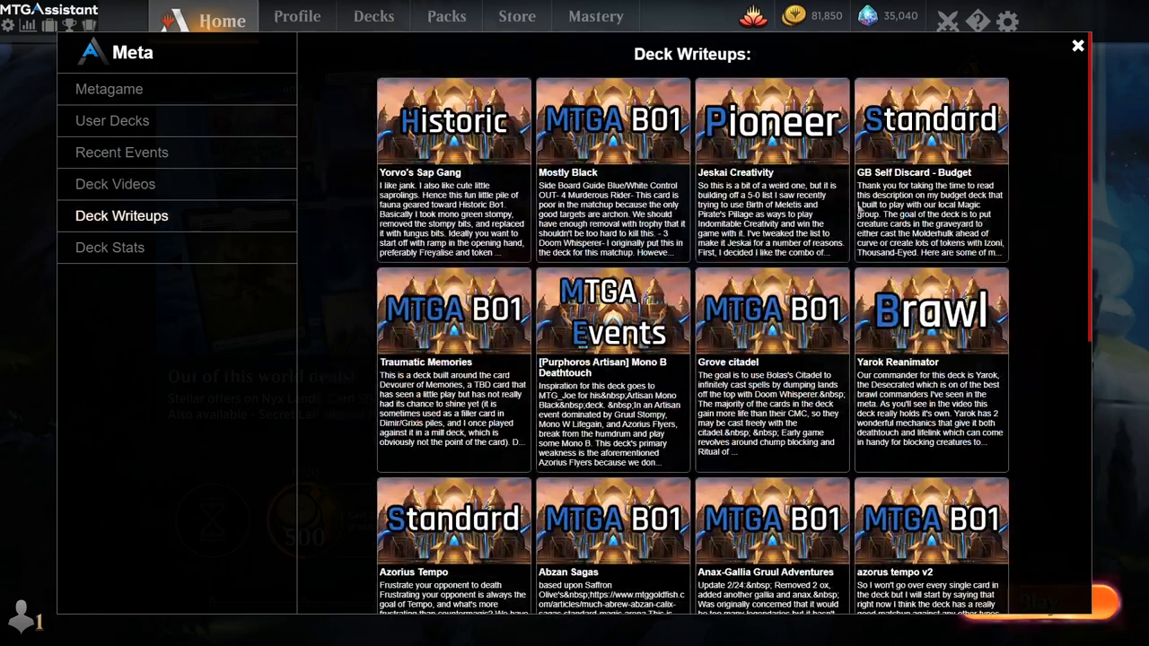
left_click(109, 248)
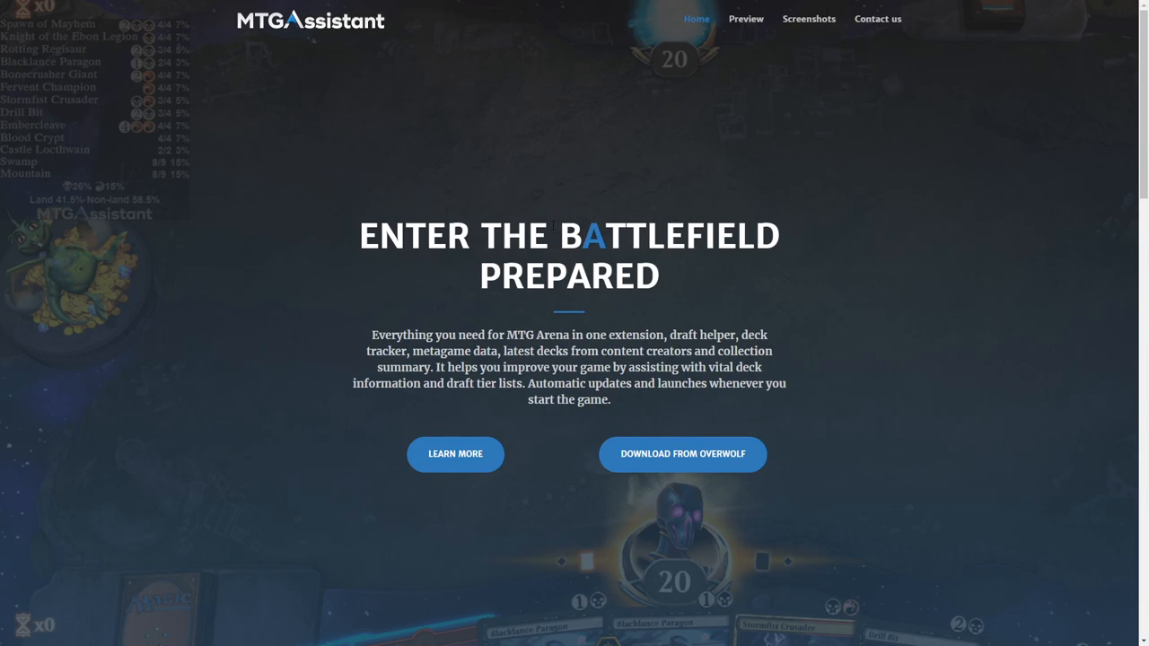
mouse_move(313, 55)
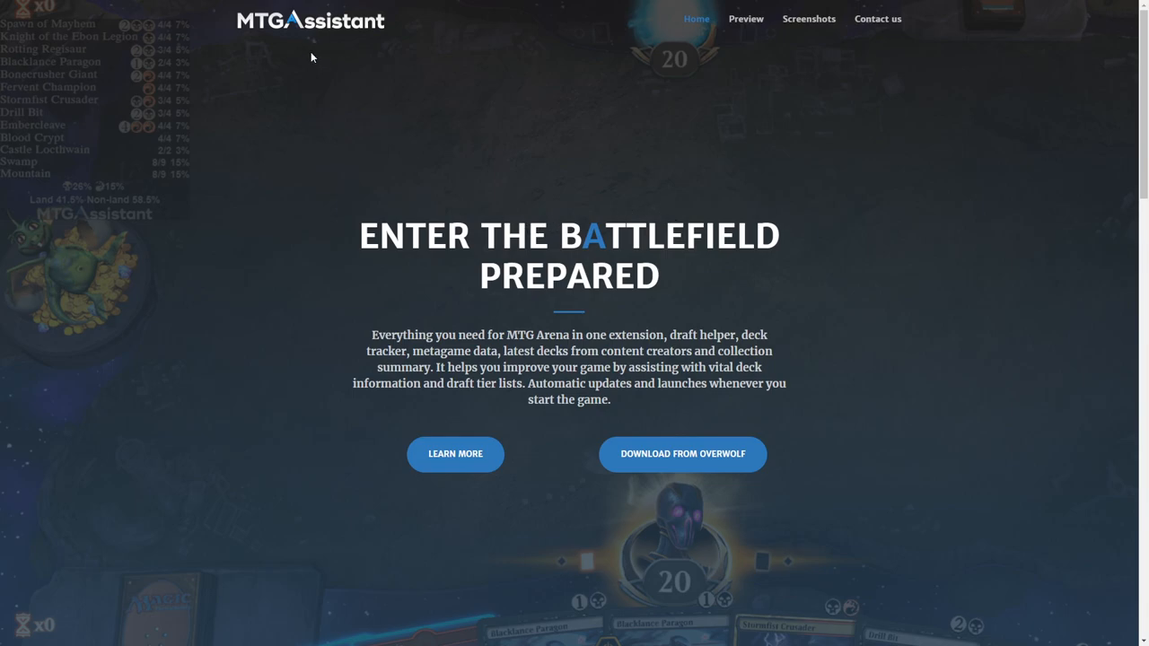
mouse_move(762, 323)
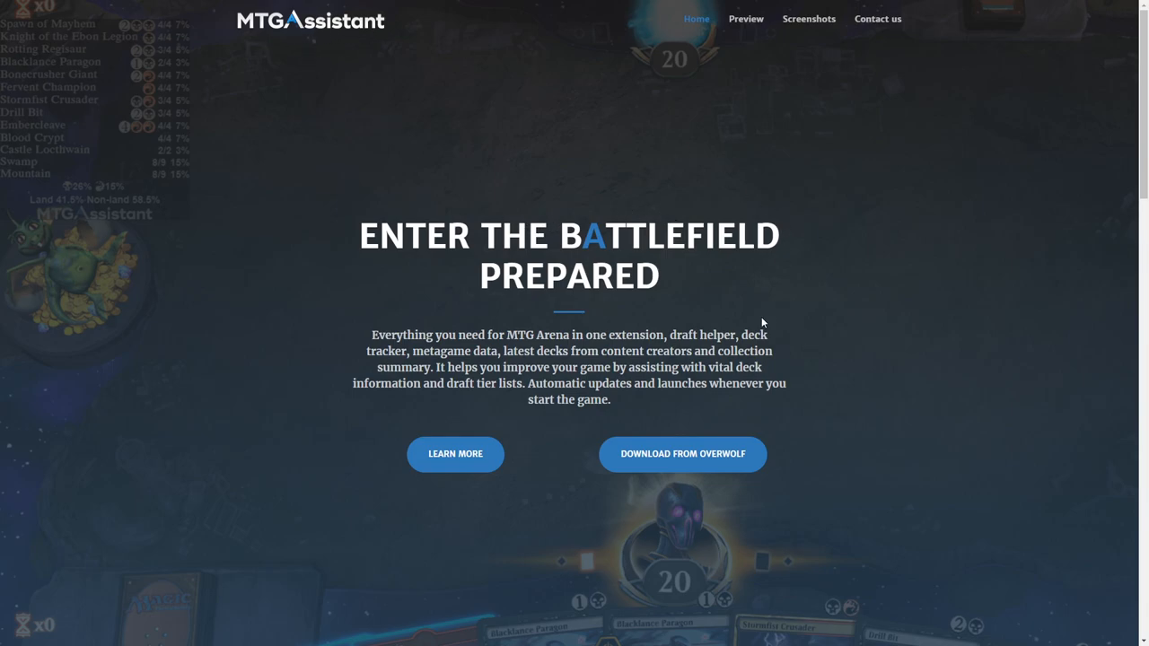
- Jump to the site's screenshots section, scroll further down, then back up to the top banner
scroll("down", 3)
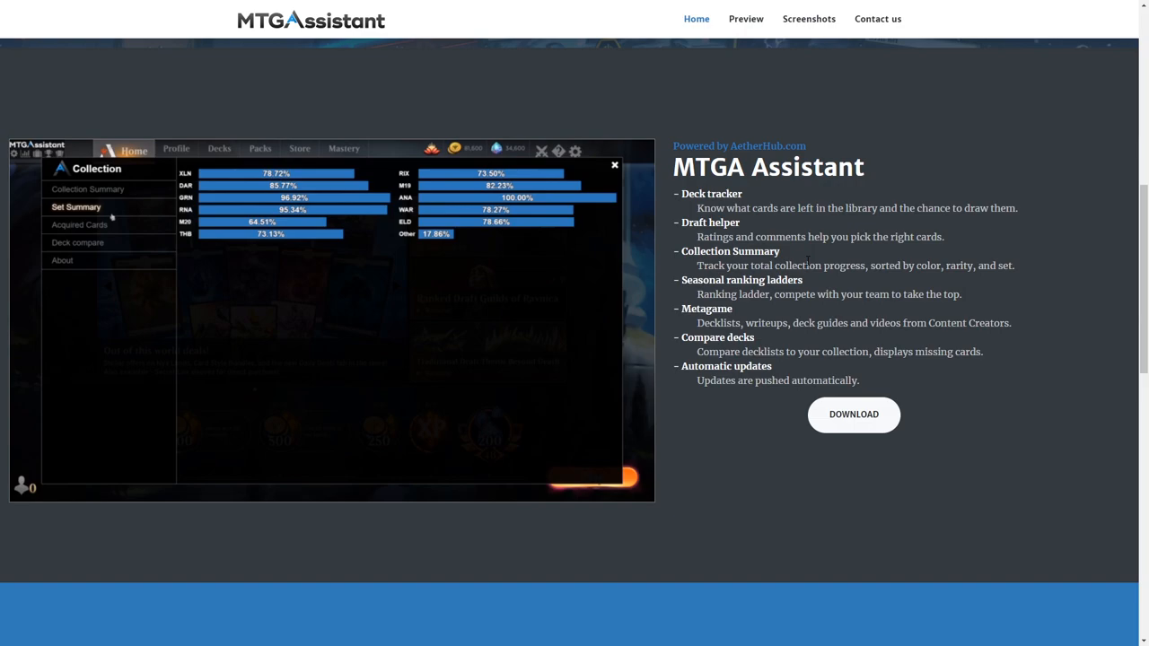
left_click(78, 242)
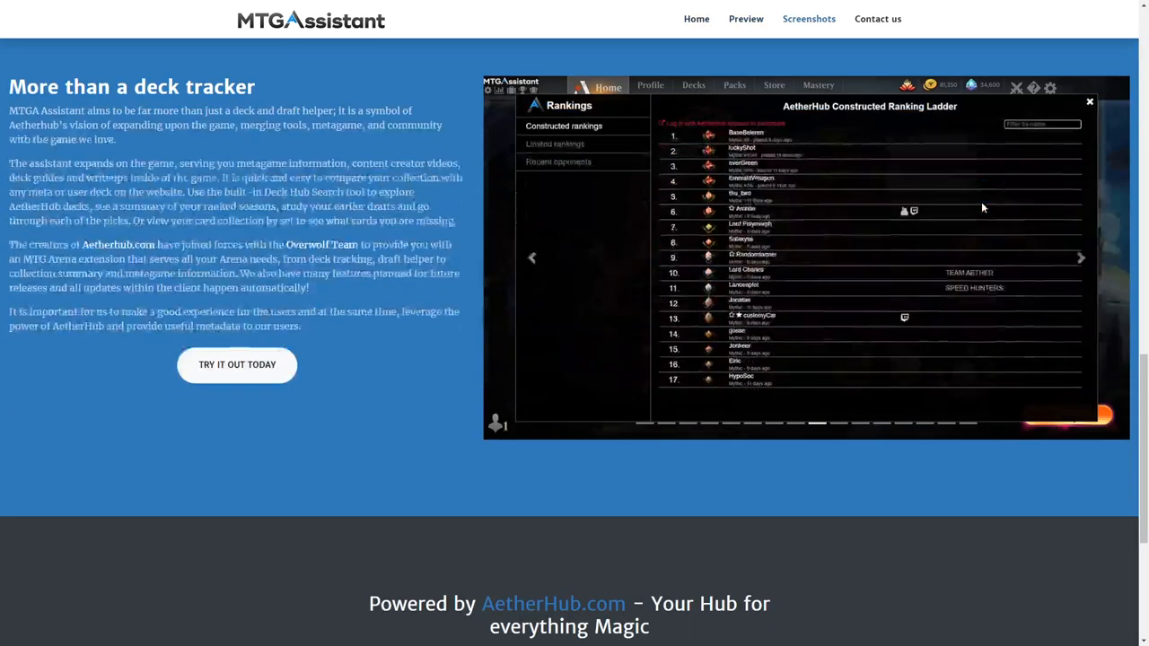
scroll("down", 3)
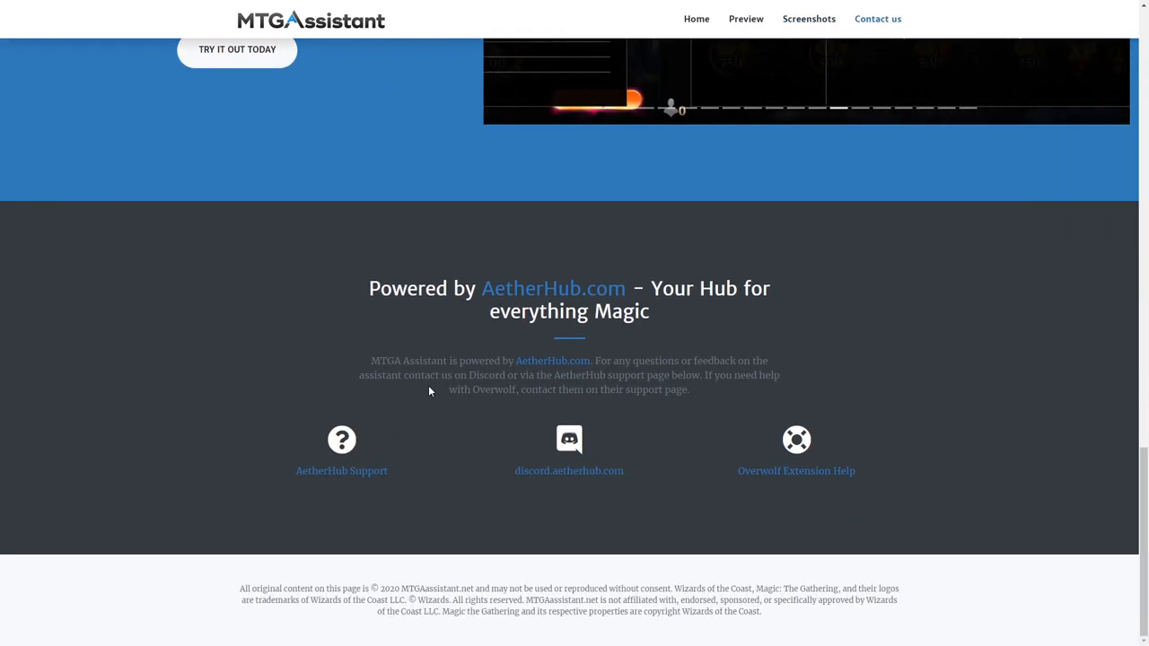
scroll("up", 3)
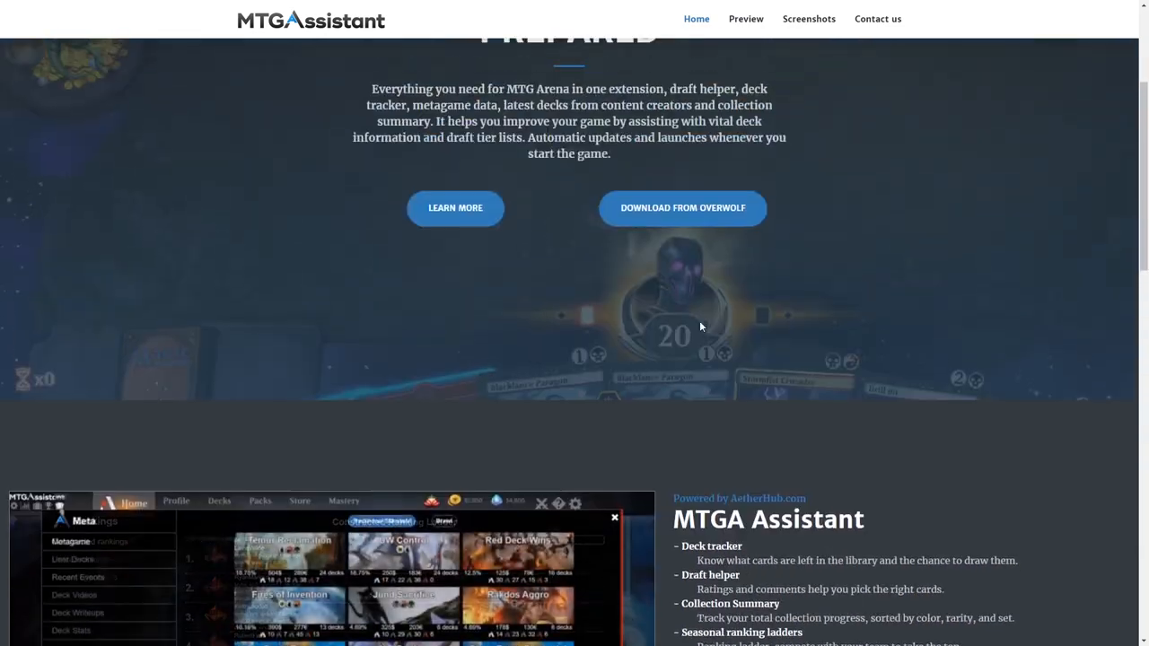
scroll("up", 3)
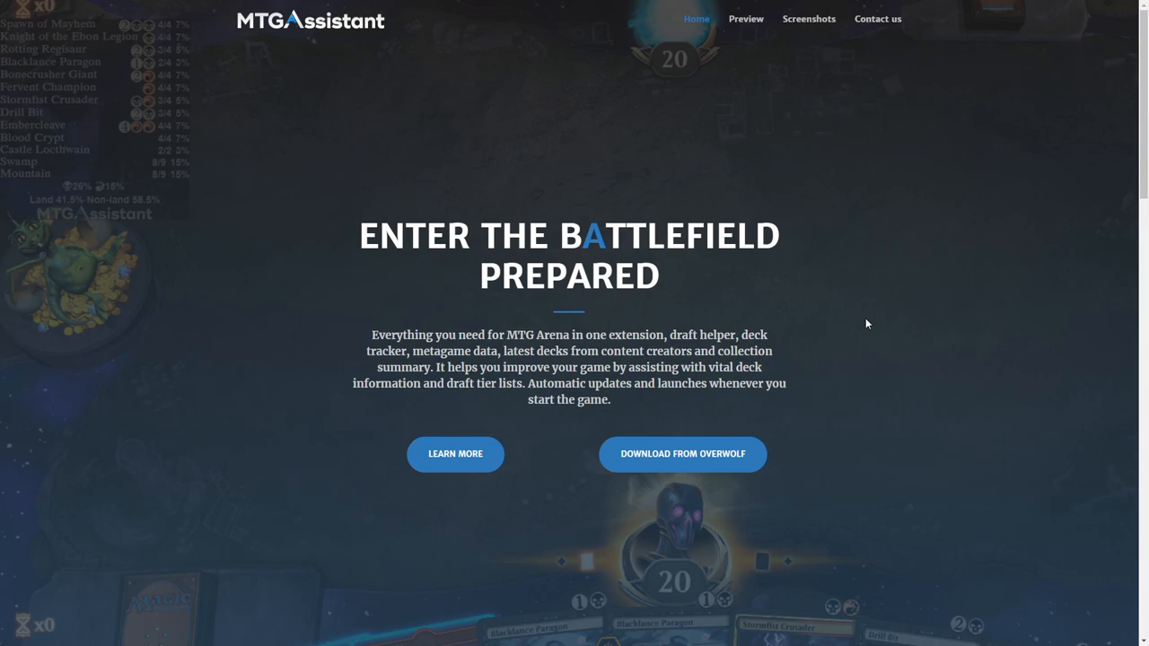
mouse_move(934, 287)
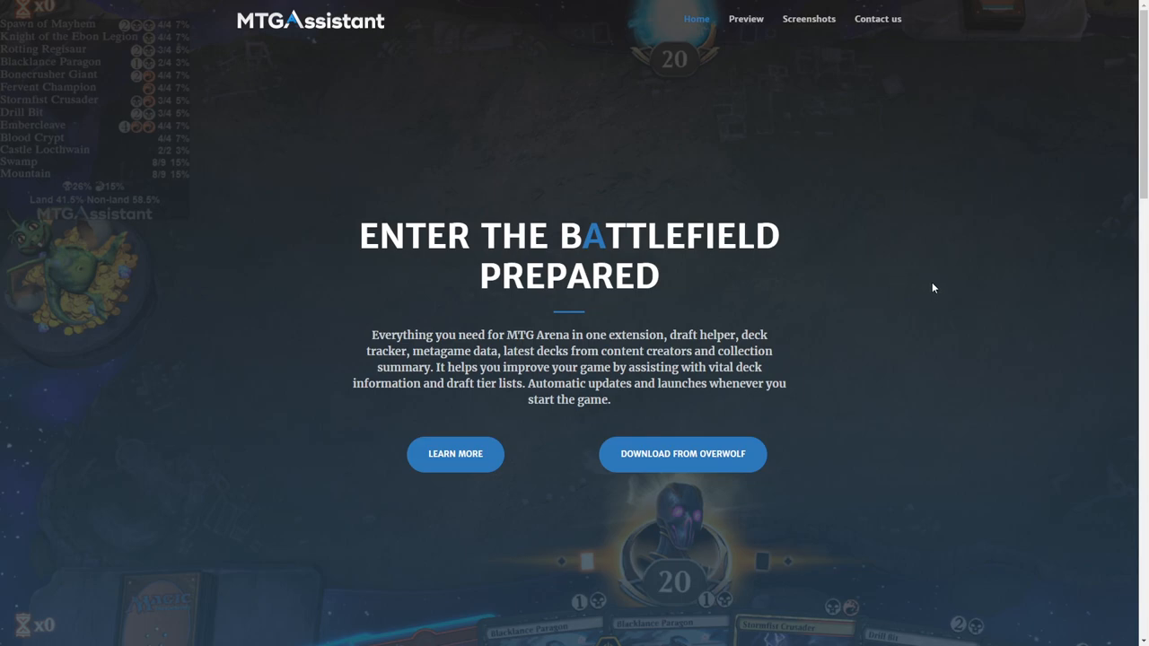
mouse_move(550, 205)
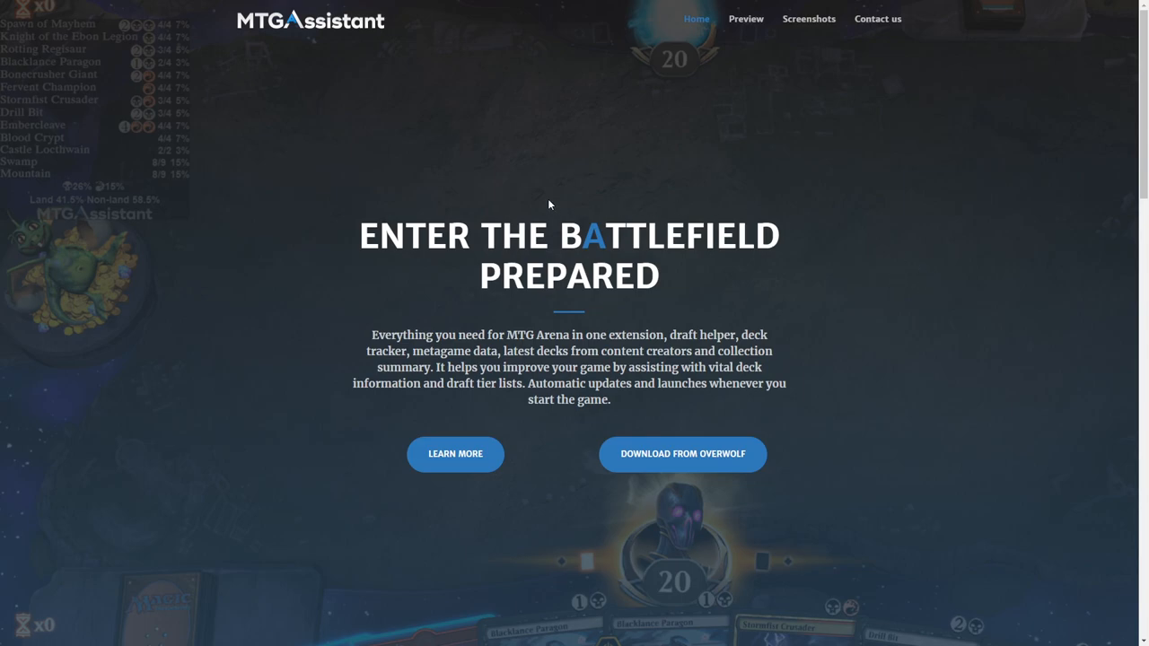
mouse_move(930, 205)
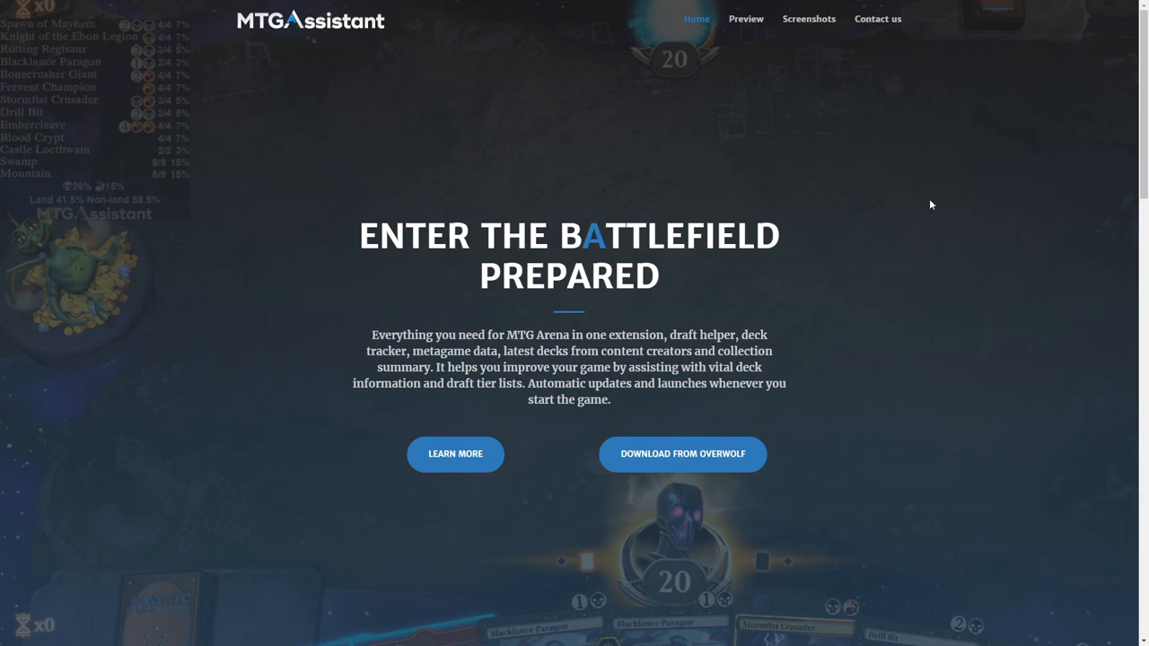
mouse_move(925, 205)
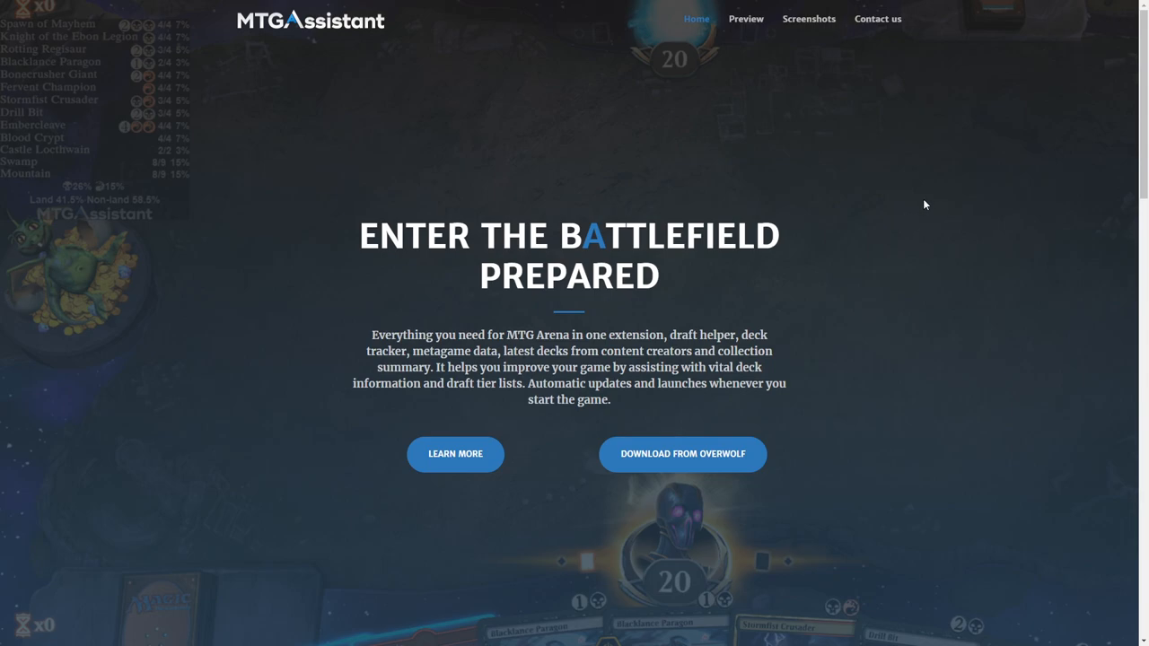
- Scroll down to the MTGA Assistant feature list and step through the screenshot preview
scroll("down", 3)
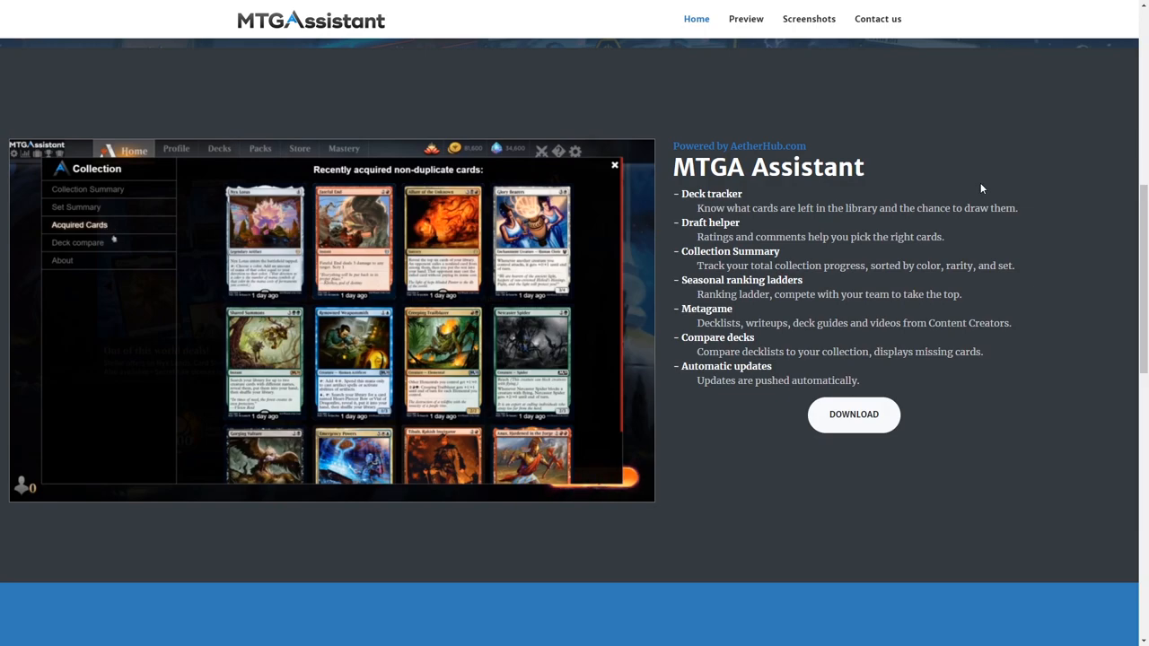
left_click(78, 243)
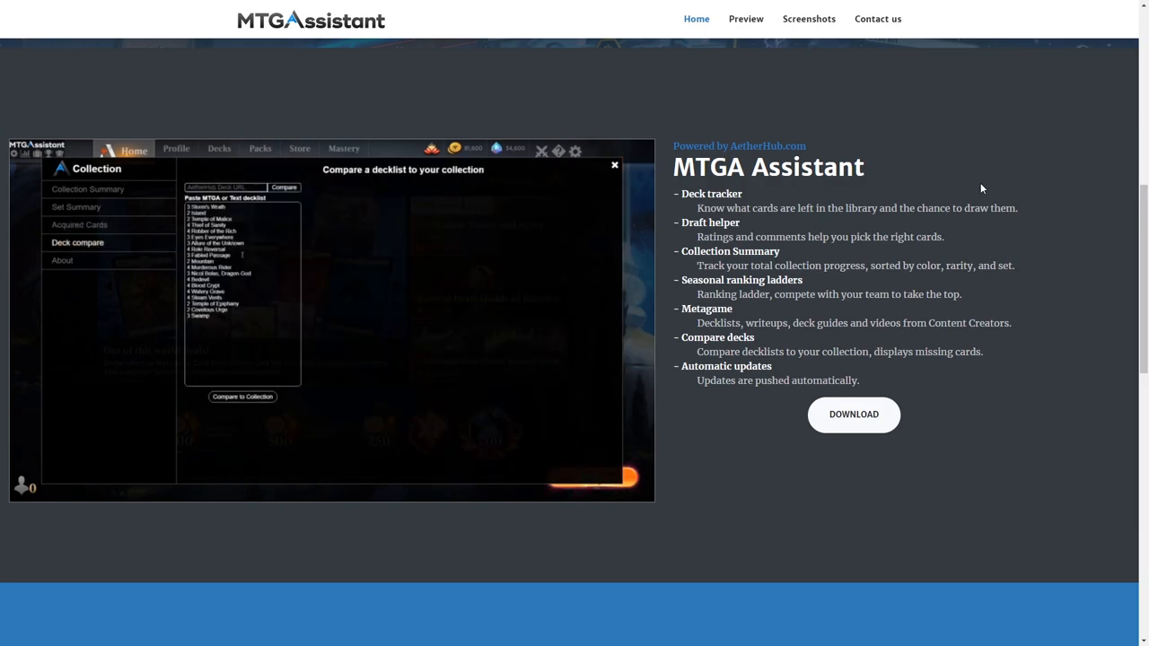
left_click(243, 397)
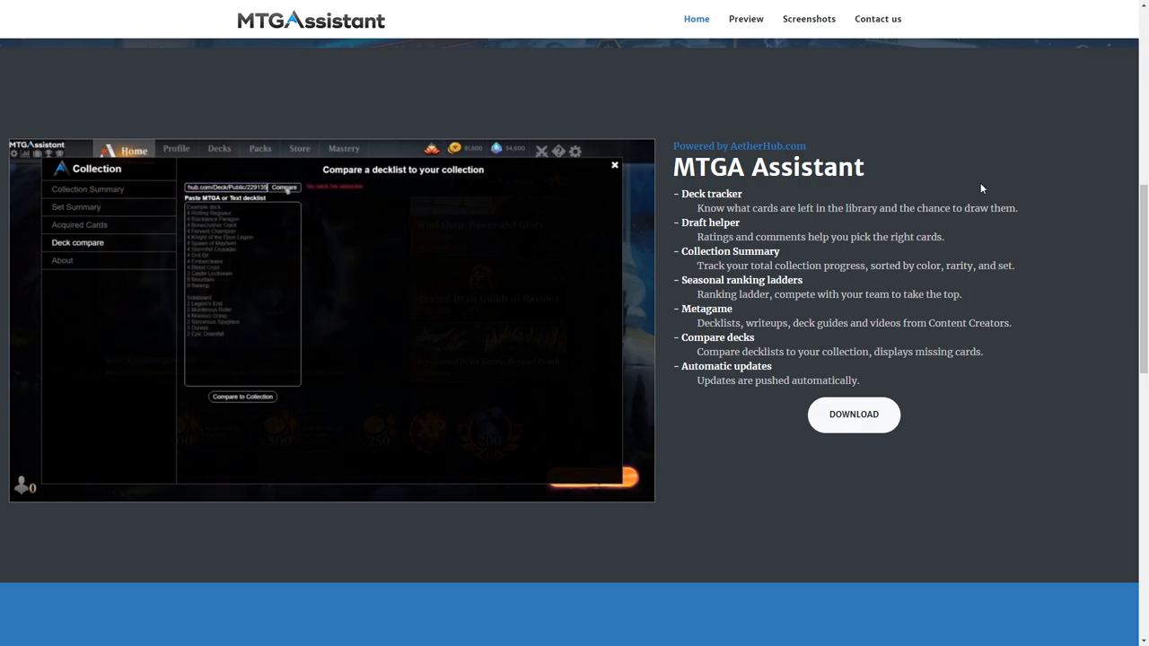
left_click(284, 189)
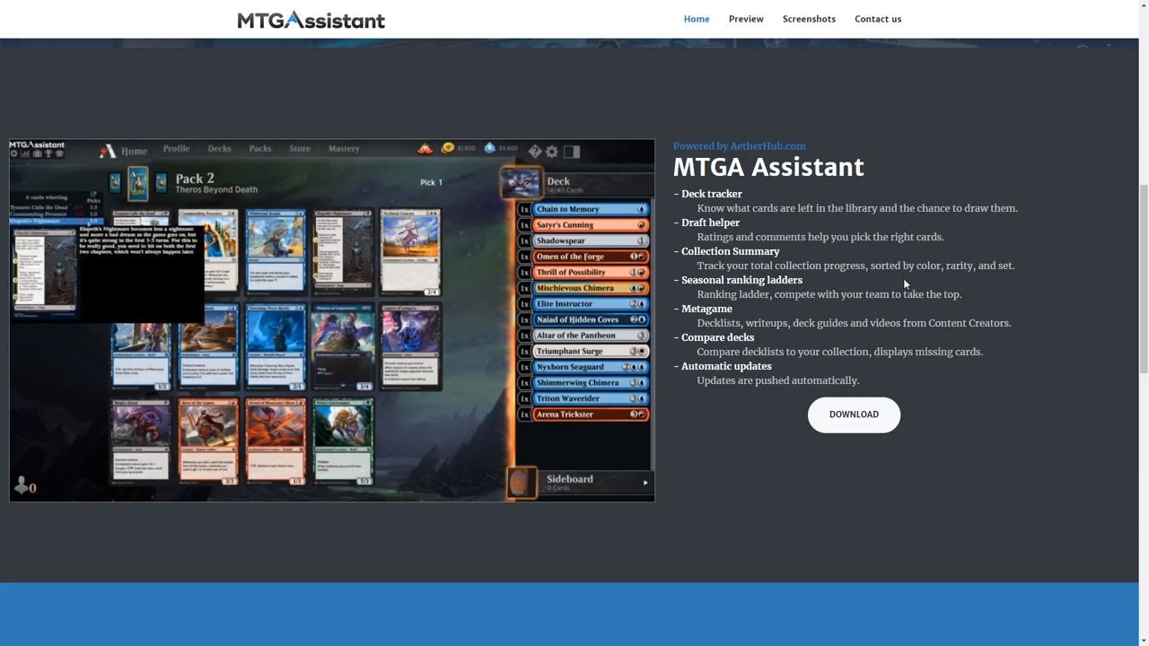
- Continue down to the More than a deck tracker section, then scroll back to the feature list
scroll("down", 3)
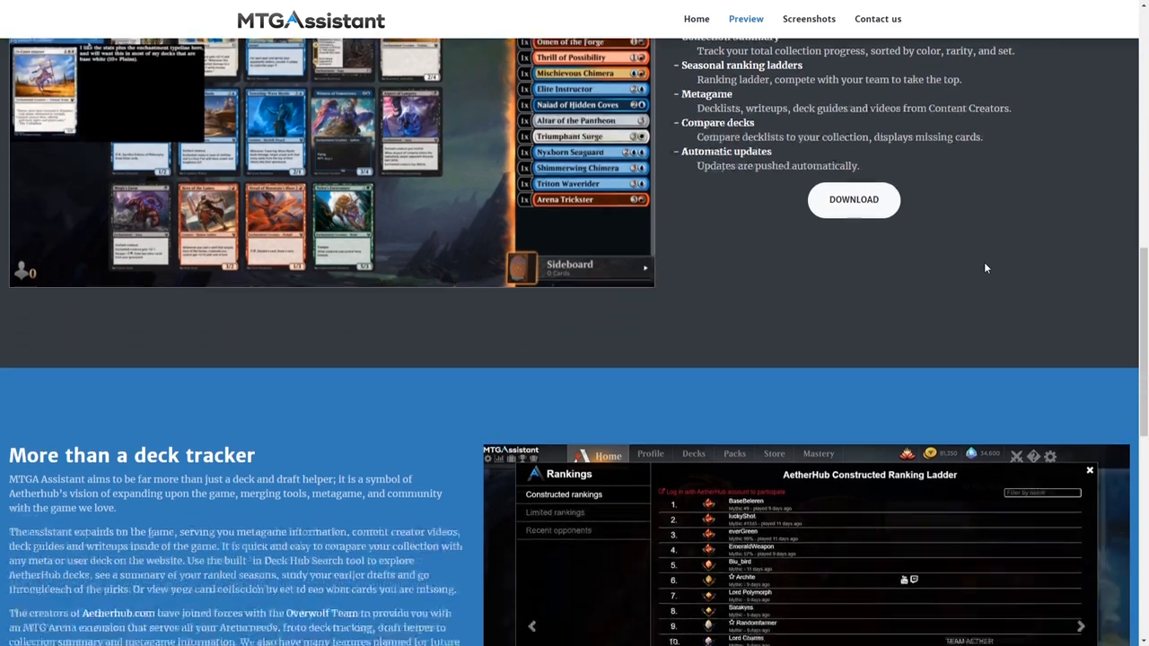
scroll("down", 3)
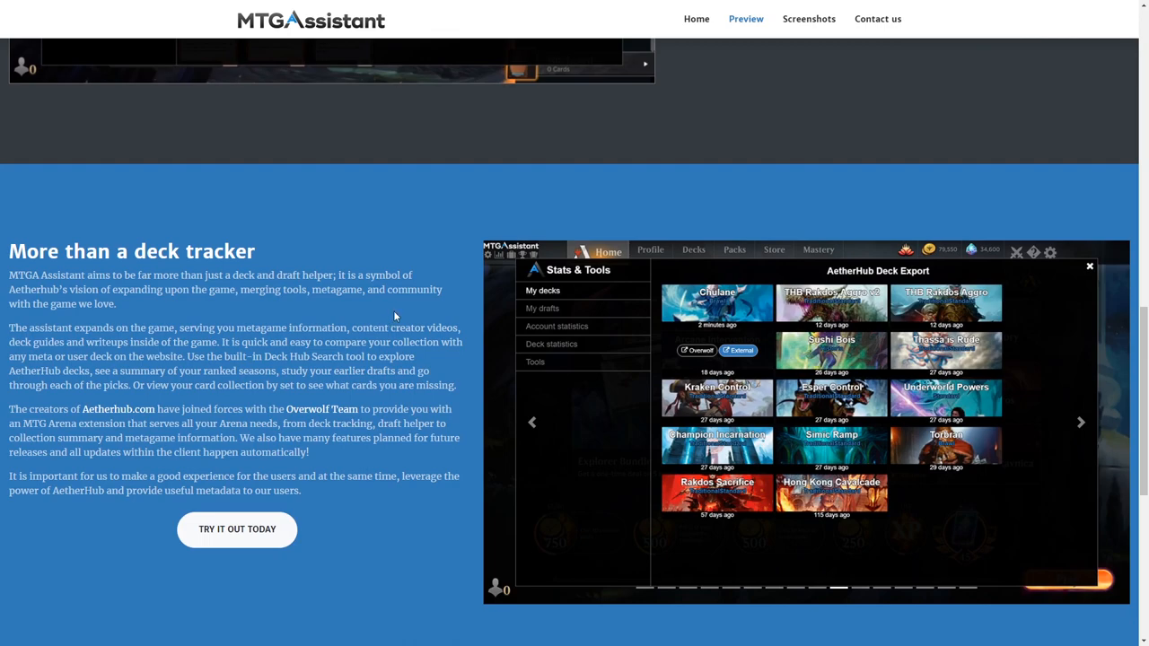
left_click(1081, 422)
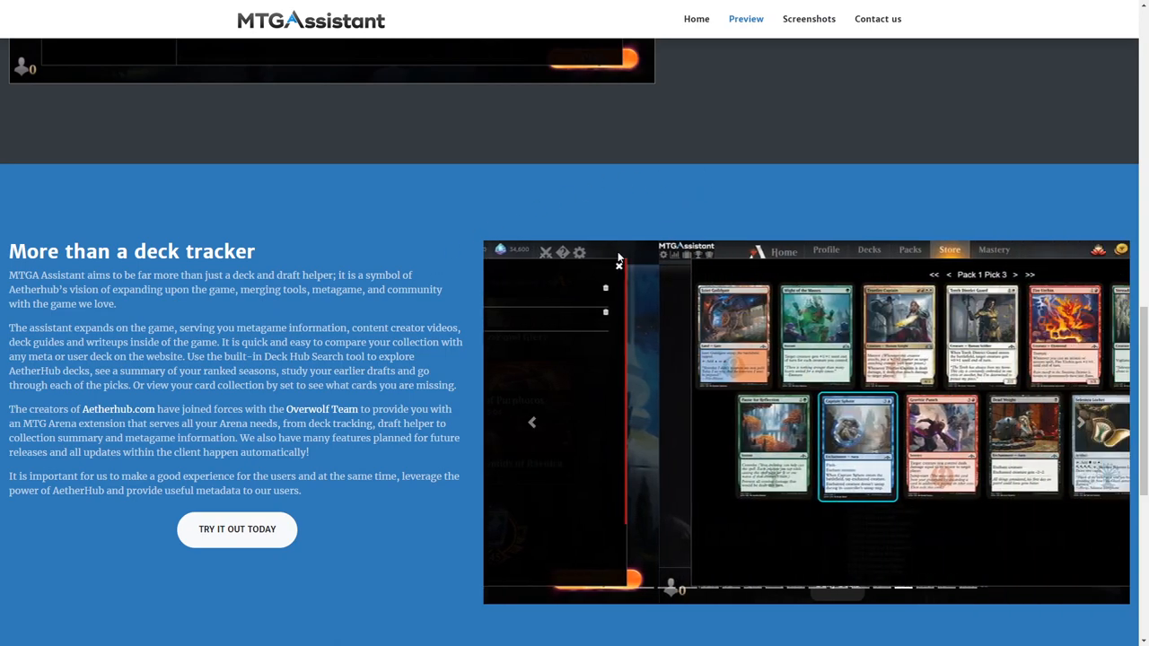
scroll("up", 3)
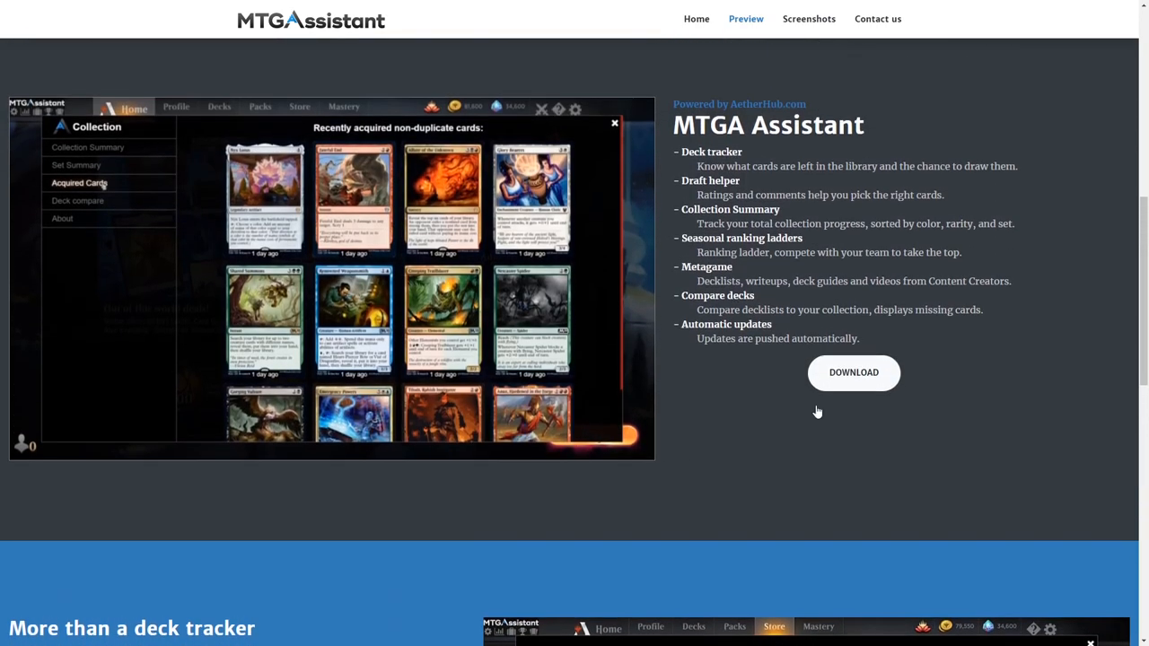
- Return to the homepage banner and scroll down into the screenshot preview area
left_click(697, 18)
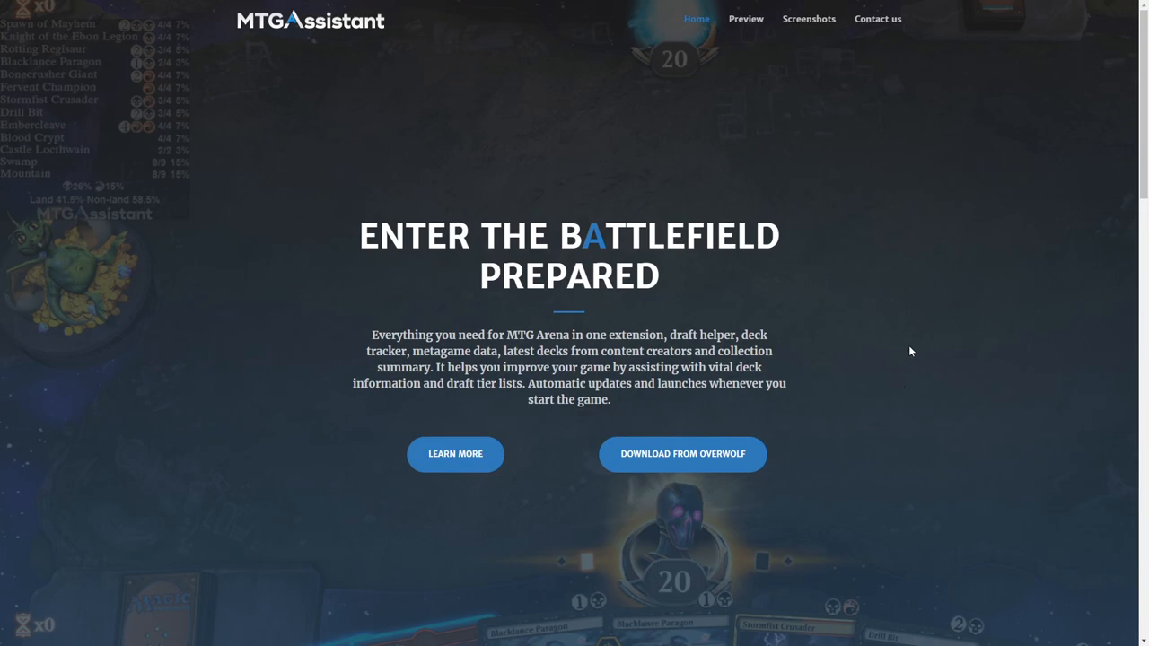
scroll("down", 3)
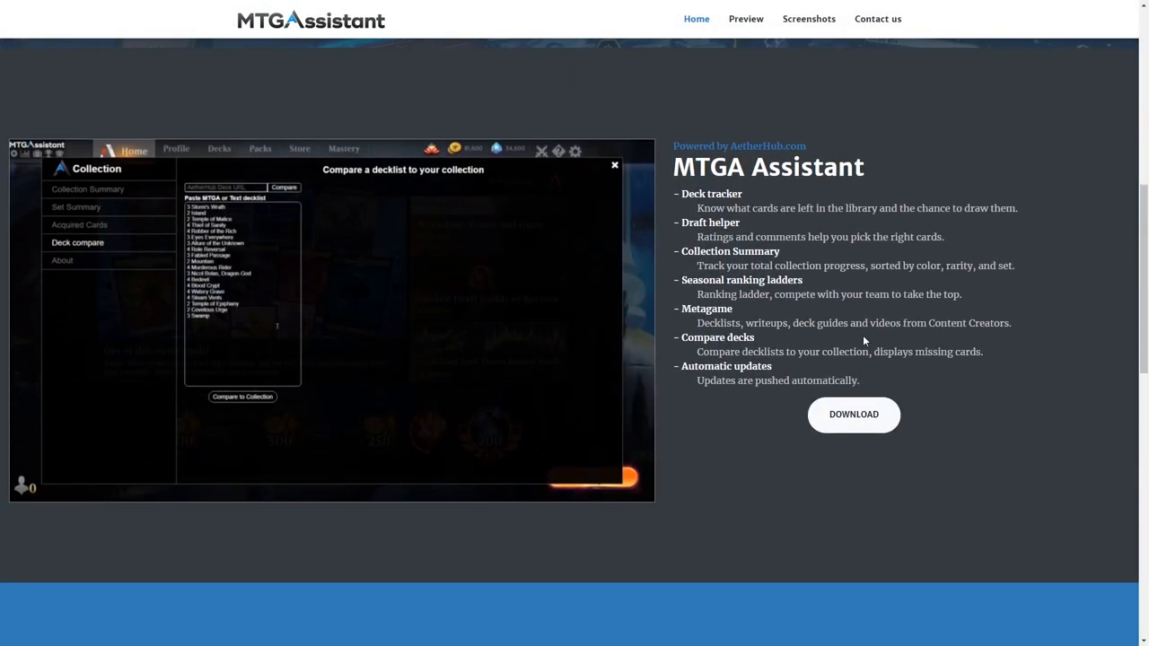
left_click(242, 397)
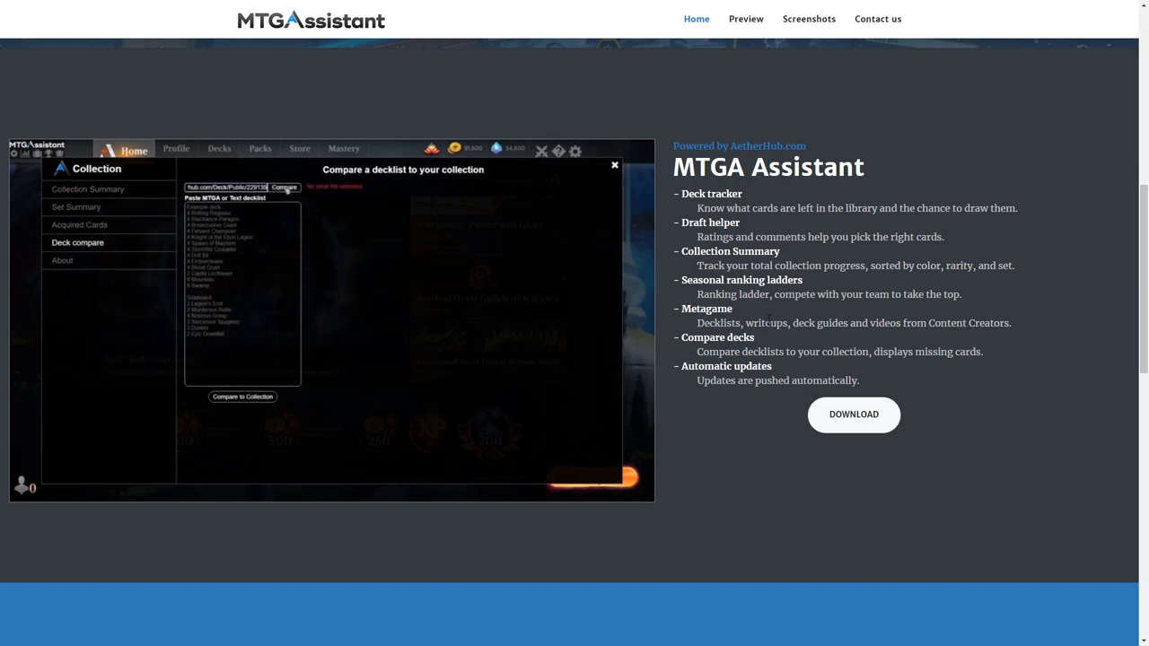
left_click(284, 187)
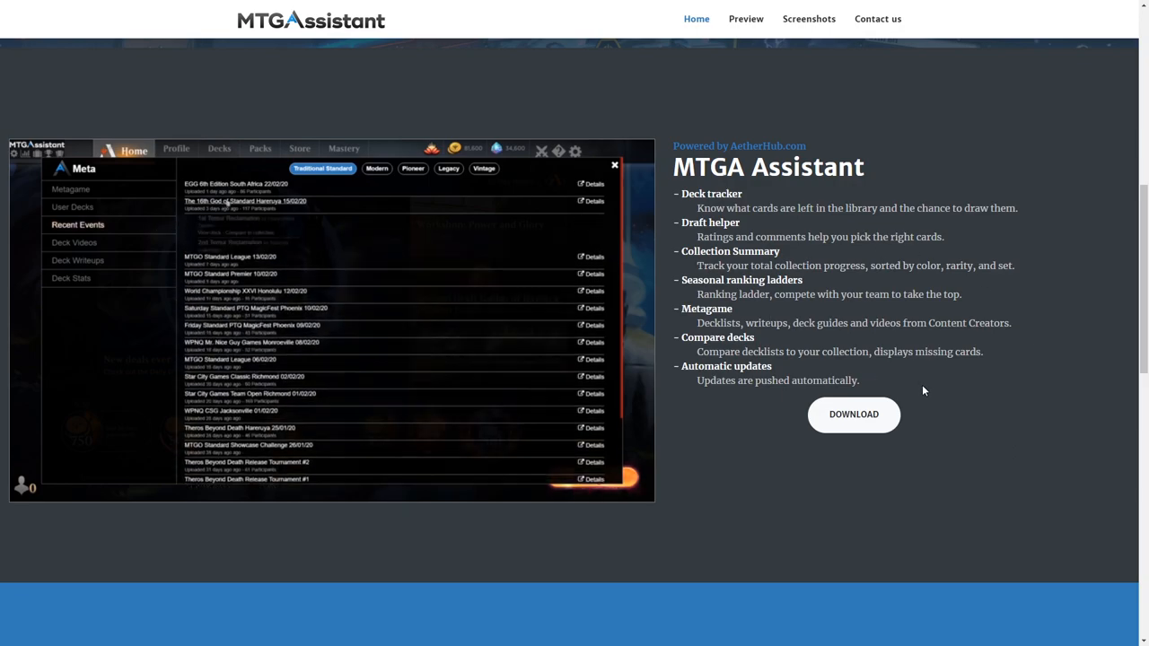
- Scroll on to the feature list beside the in-game overlay screenshot
scroll("down", 3)
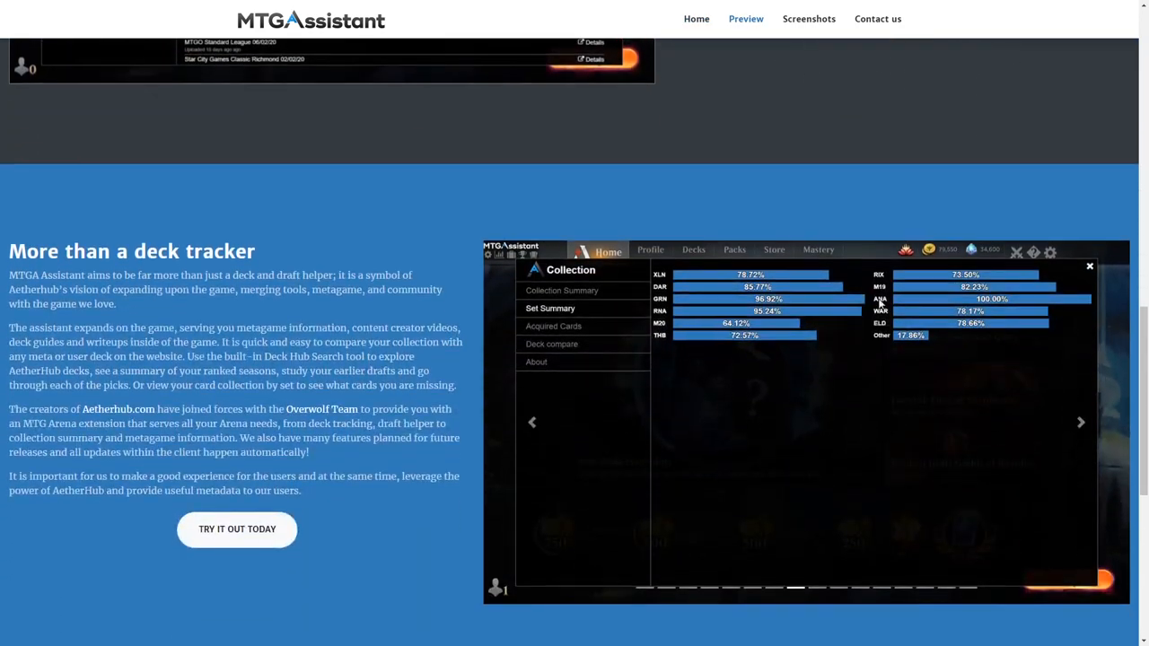
scroll("down", 3)
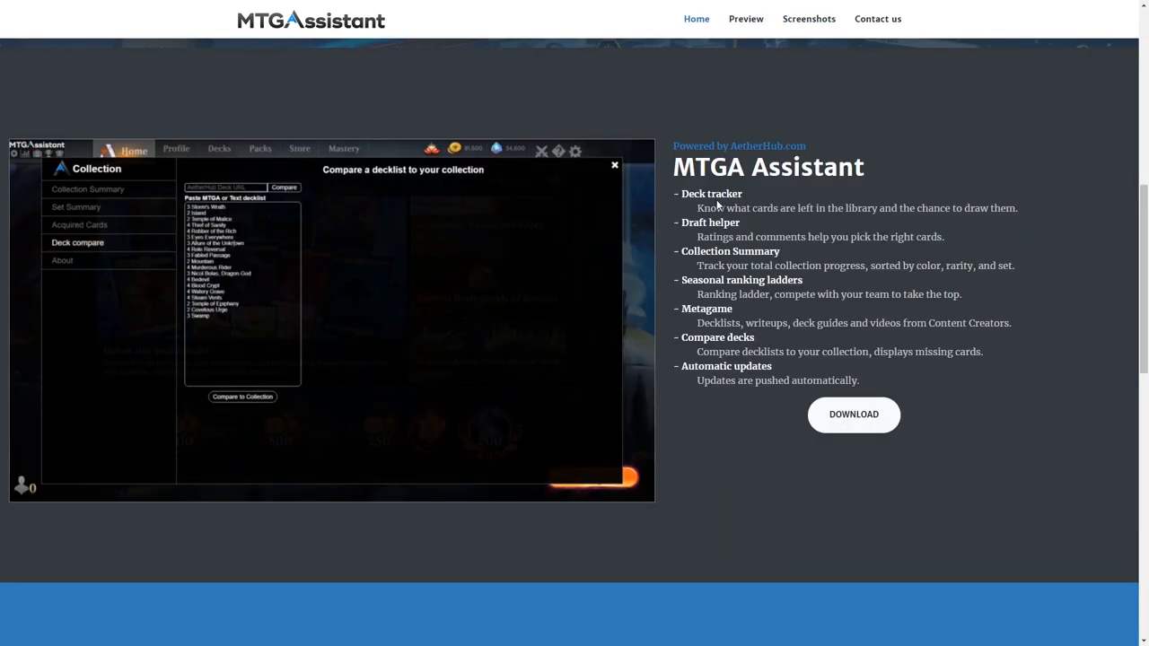
left_click(242, 397)
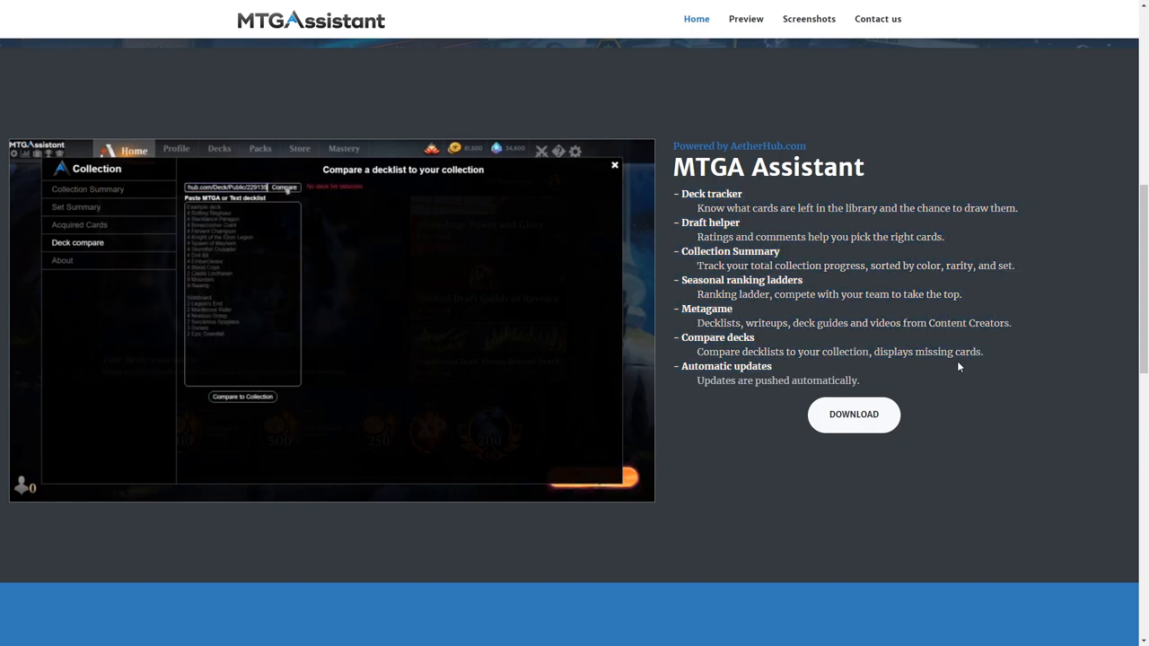
left_click(284, 187)
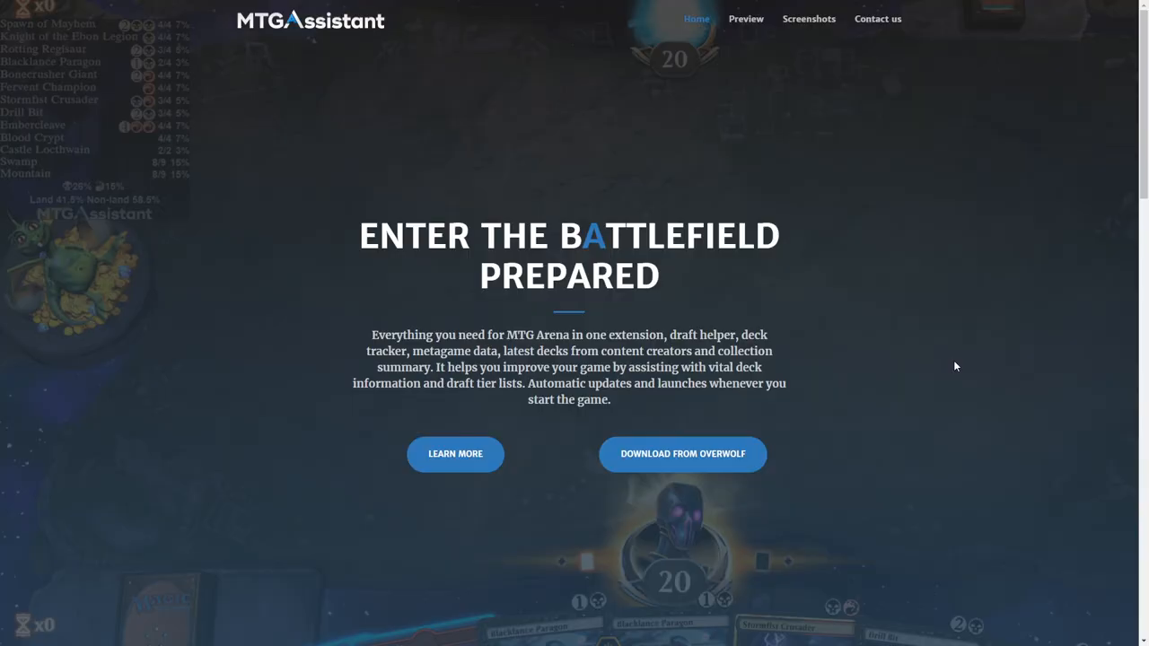
mouse_move(887, 336)
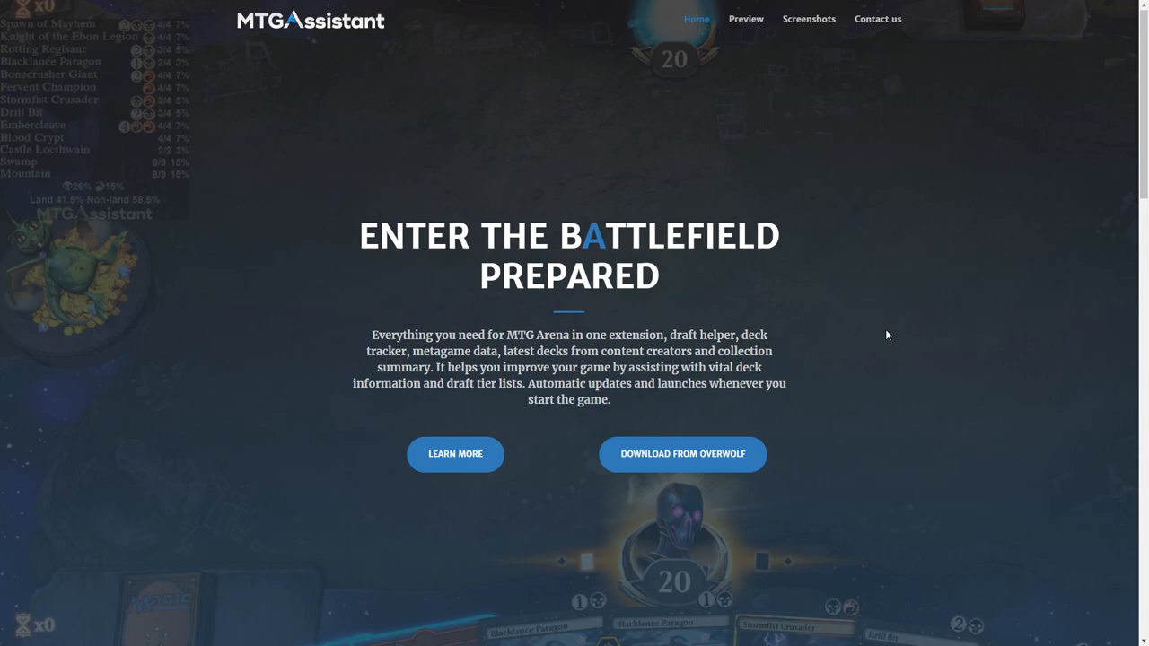
mouse_move(909, 262)
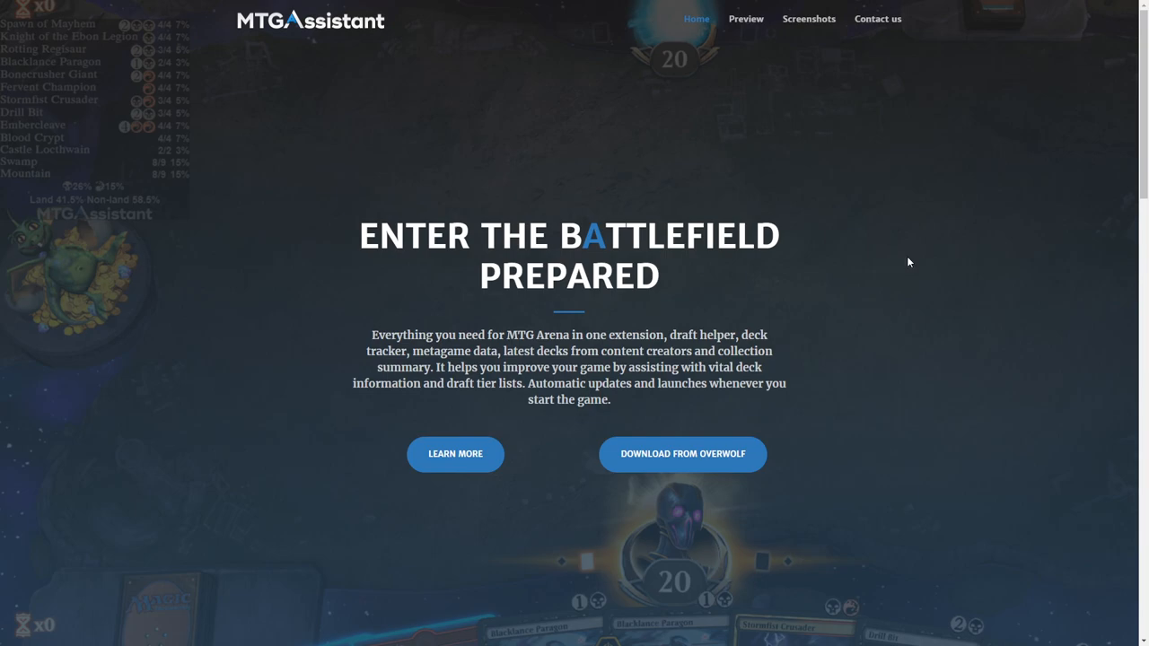
scroll("down", 3)
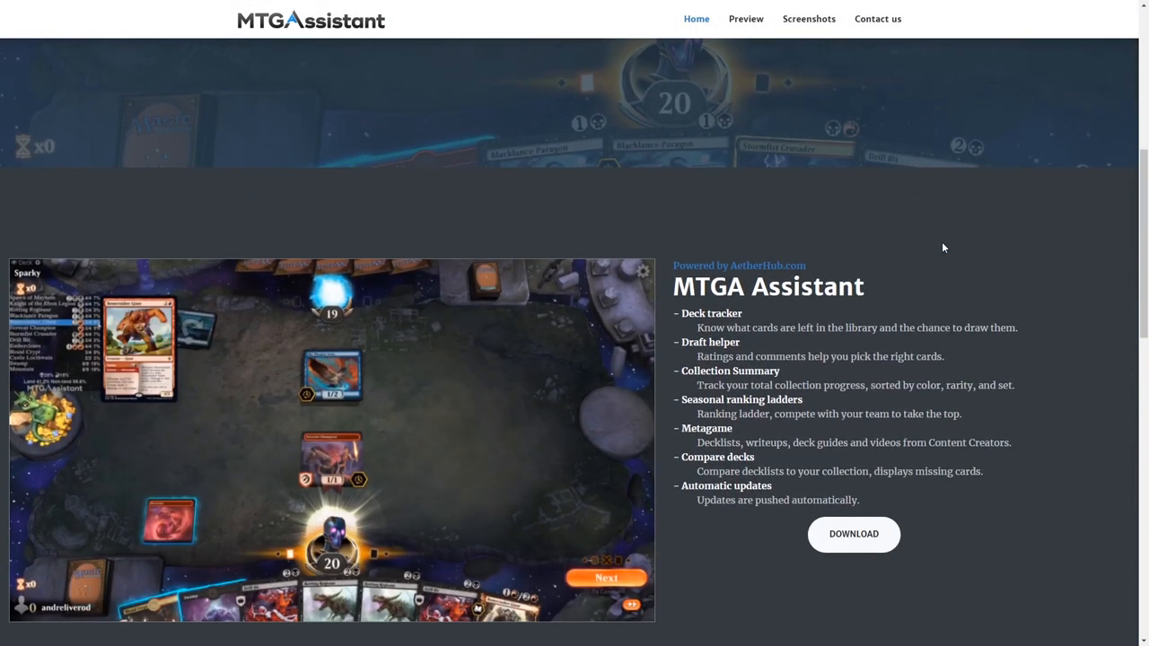
scroll("down", 3)
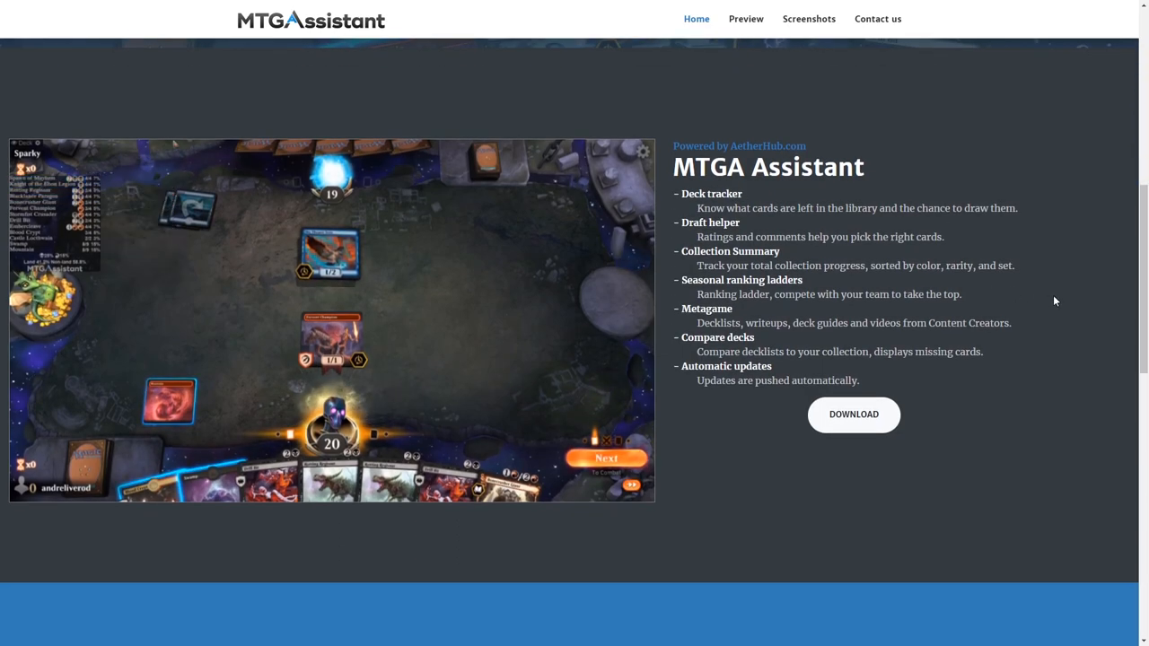